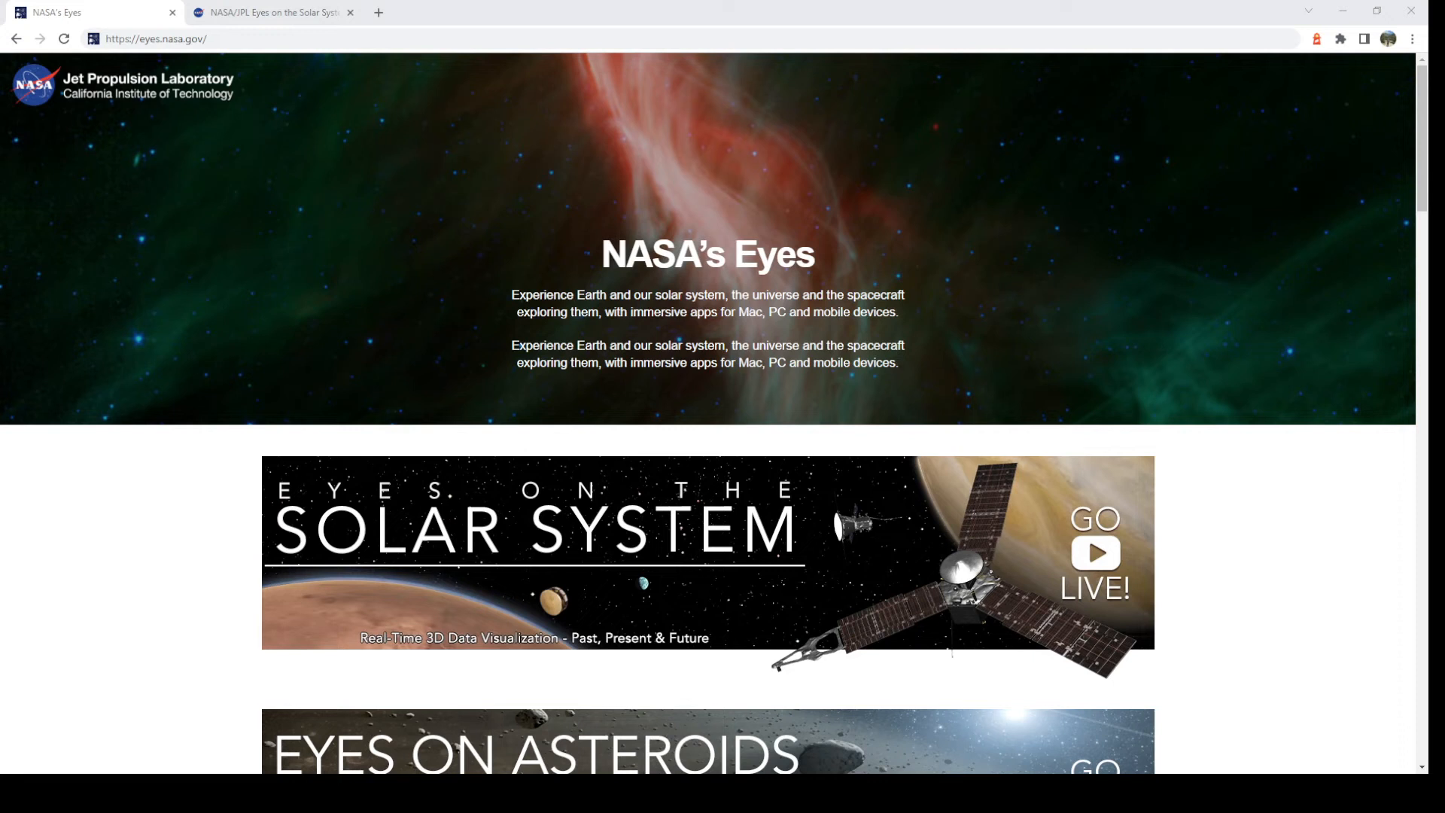
Load the Eyes on the Solar System page and zoom the home view out past Earth and Mars.
click(156, 38)
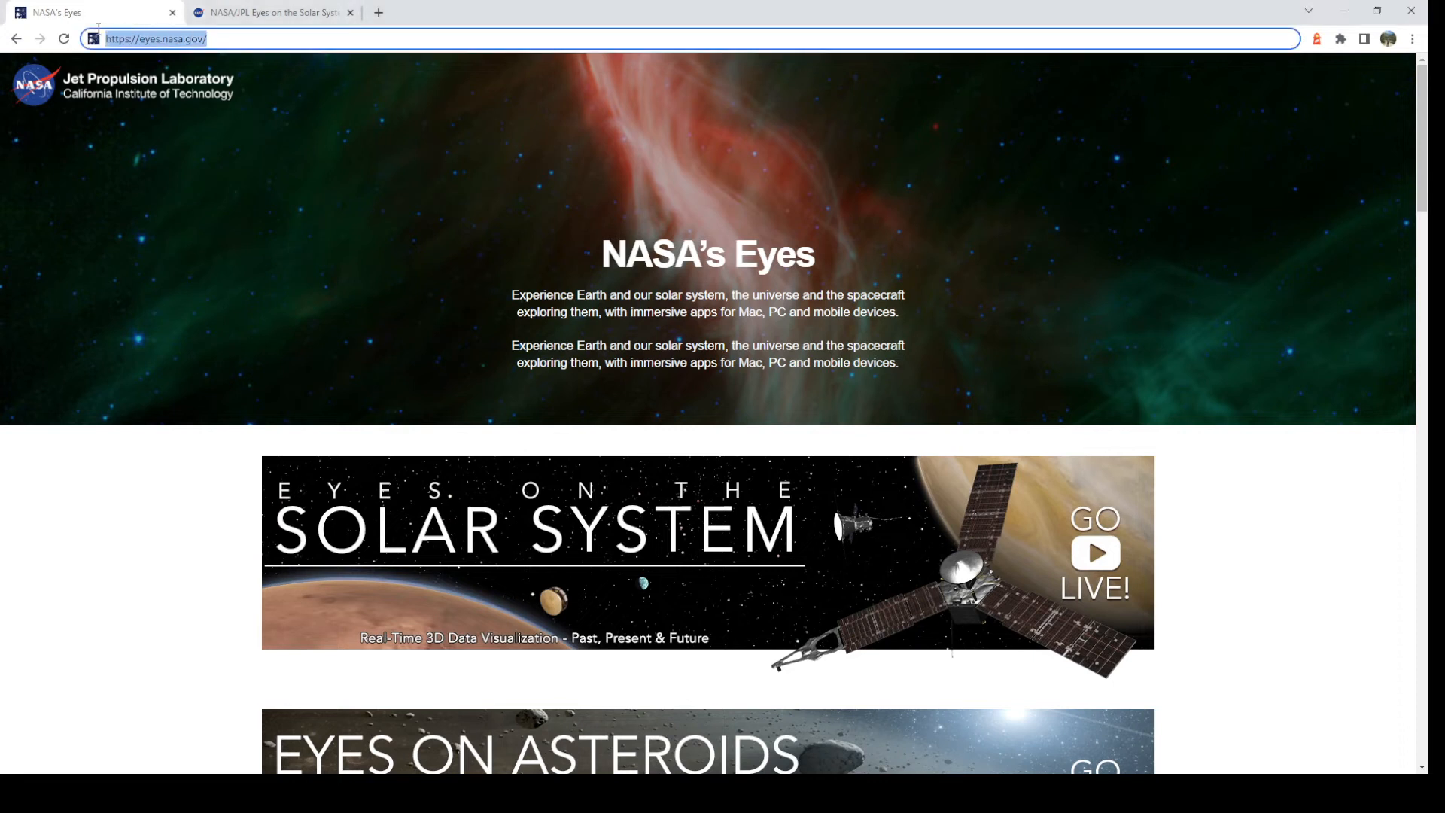
mouse_move(209, 537)
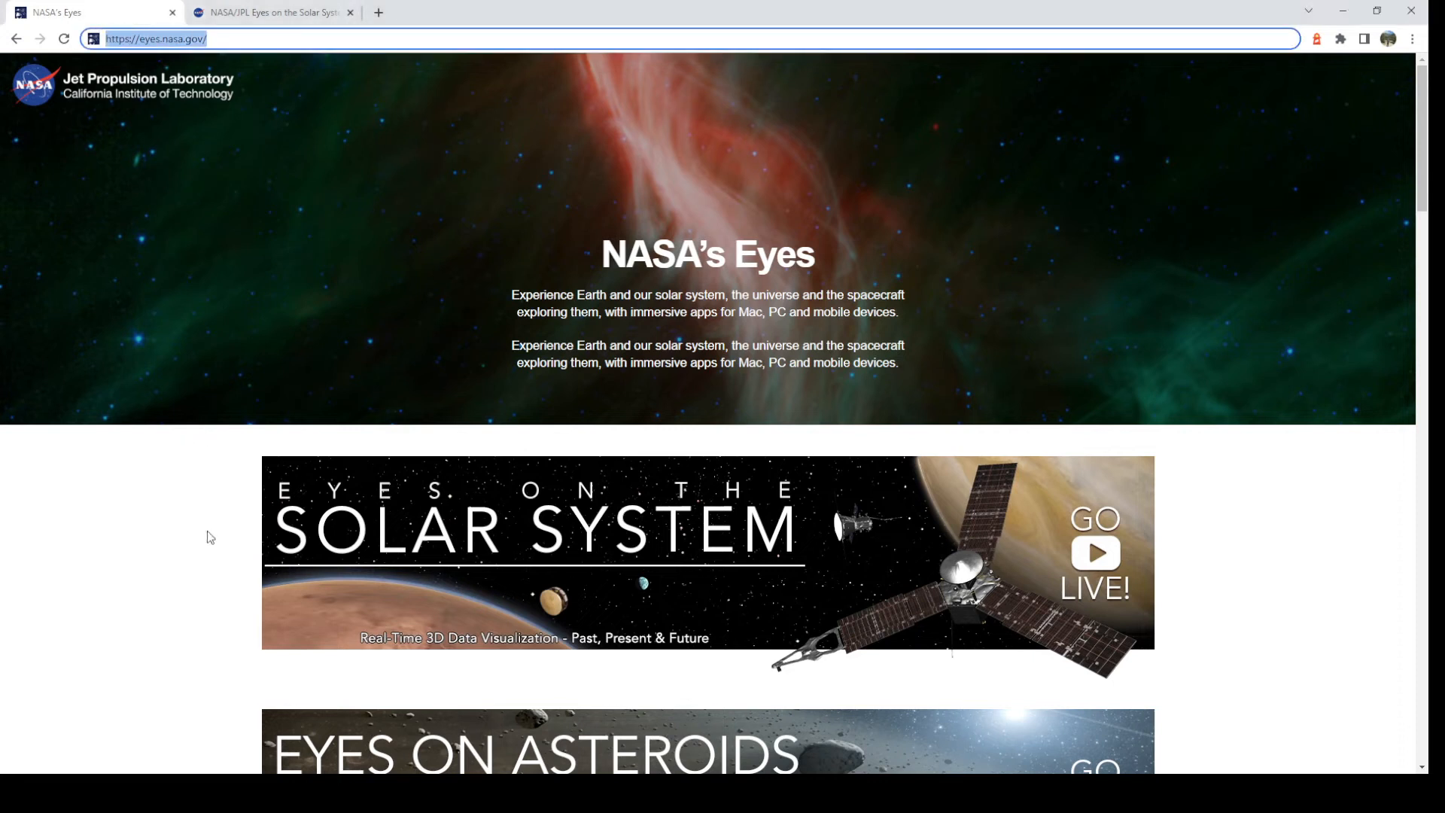
scroll(down, 3)
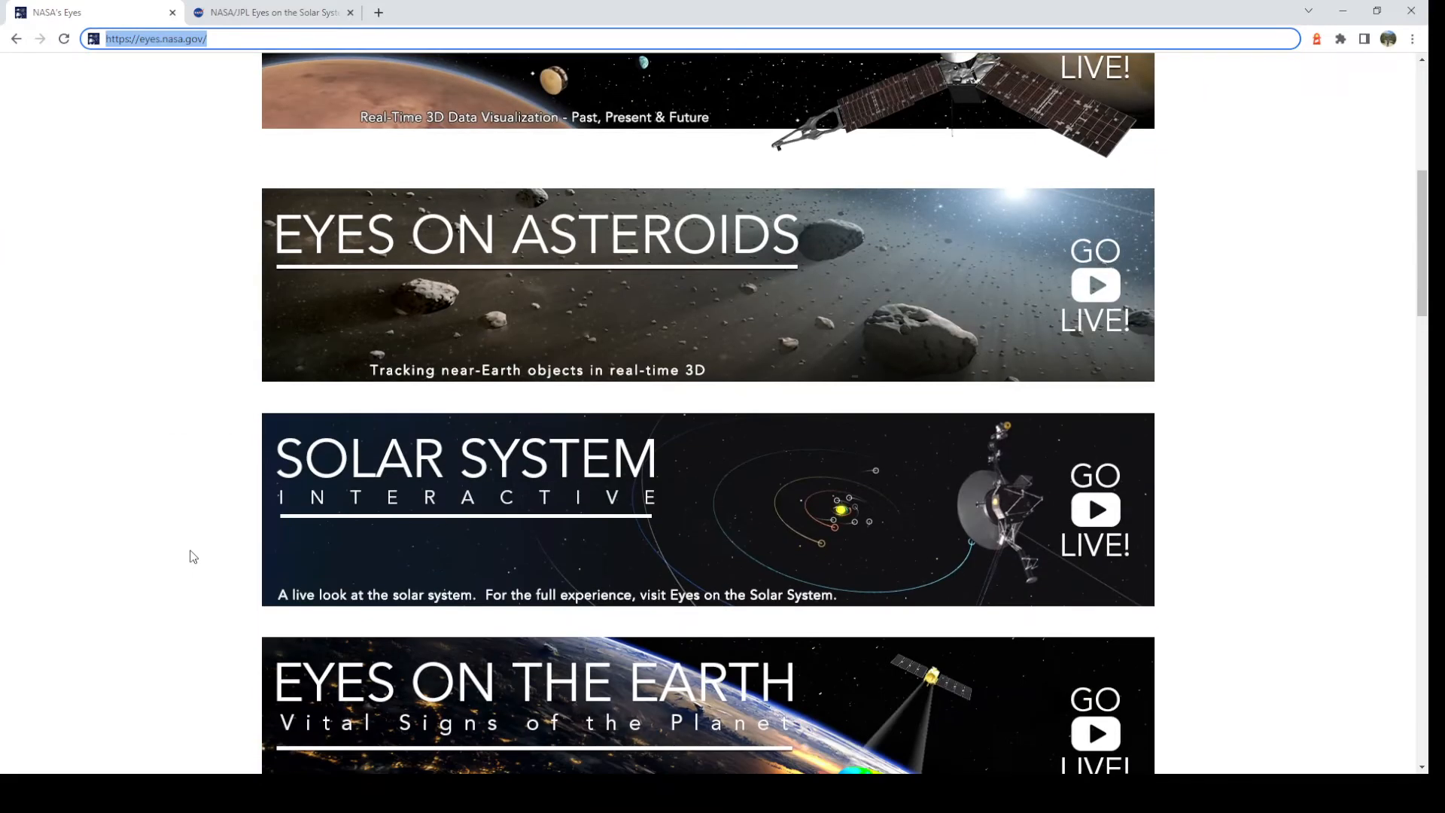
scroll(up, 3)
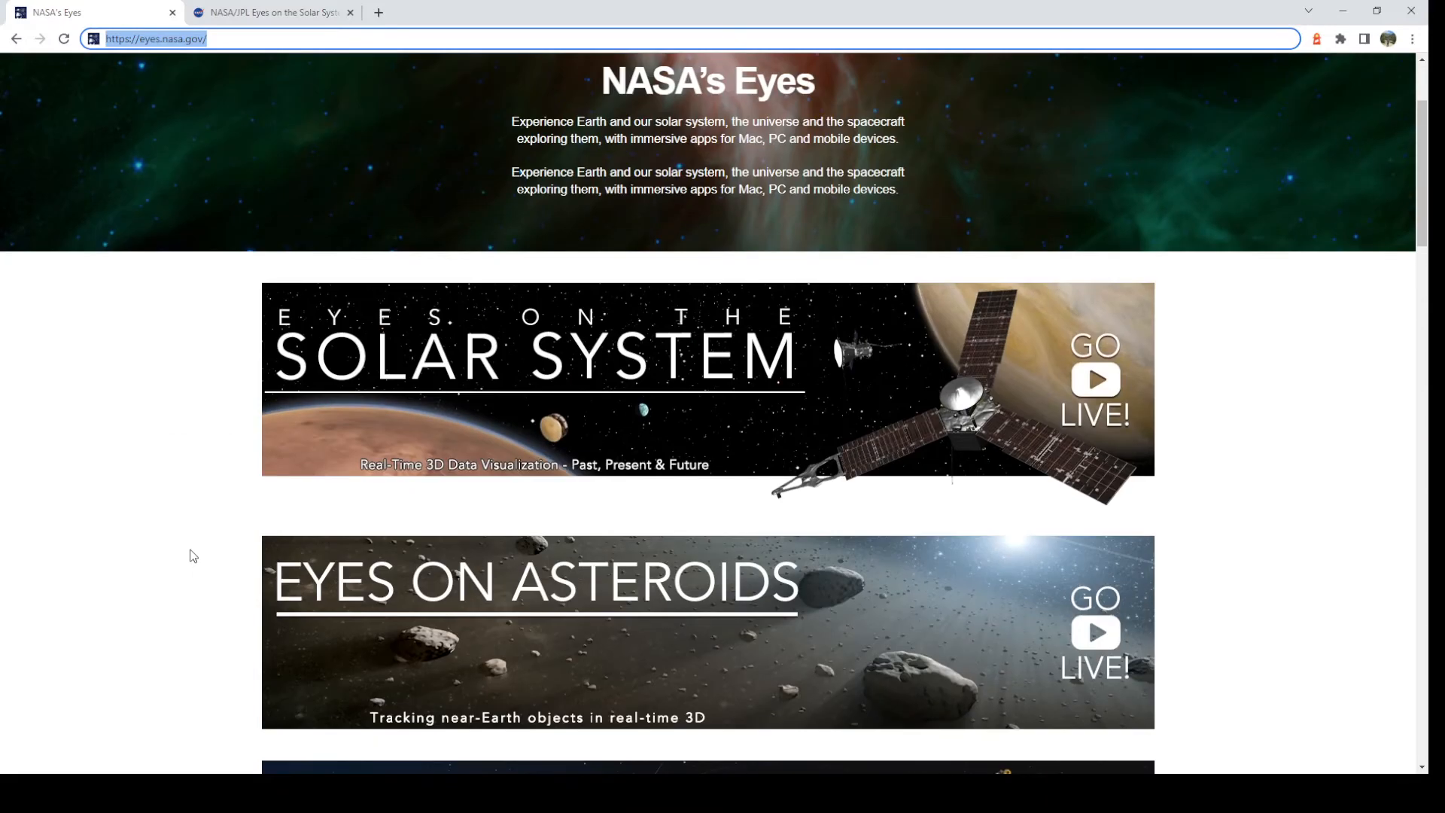
scroll(up, 3)
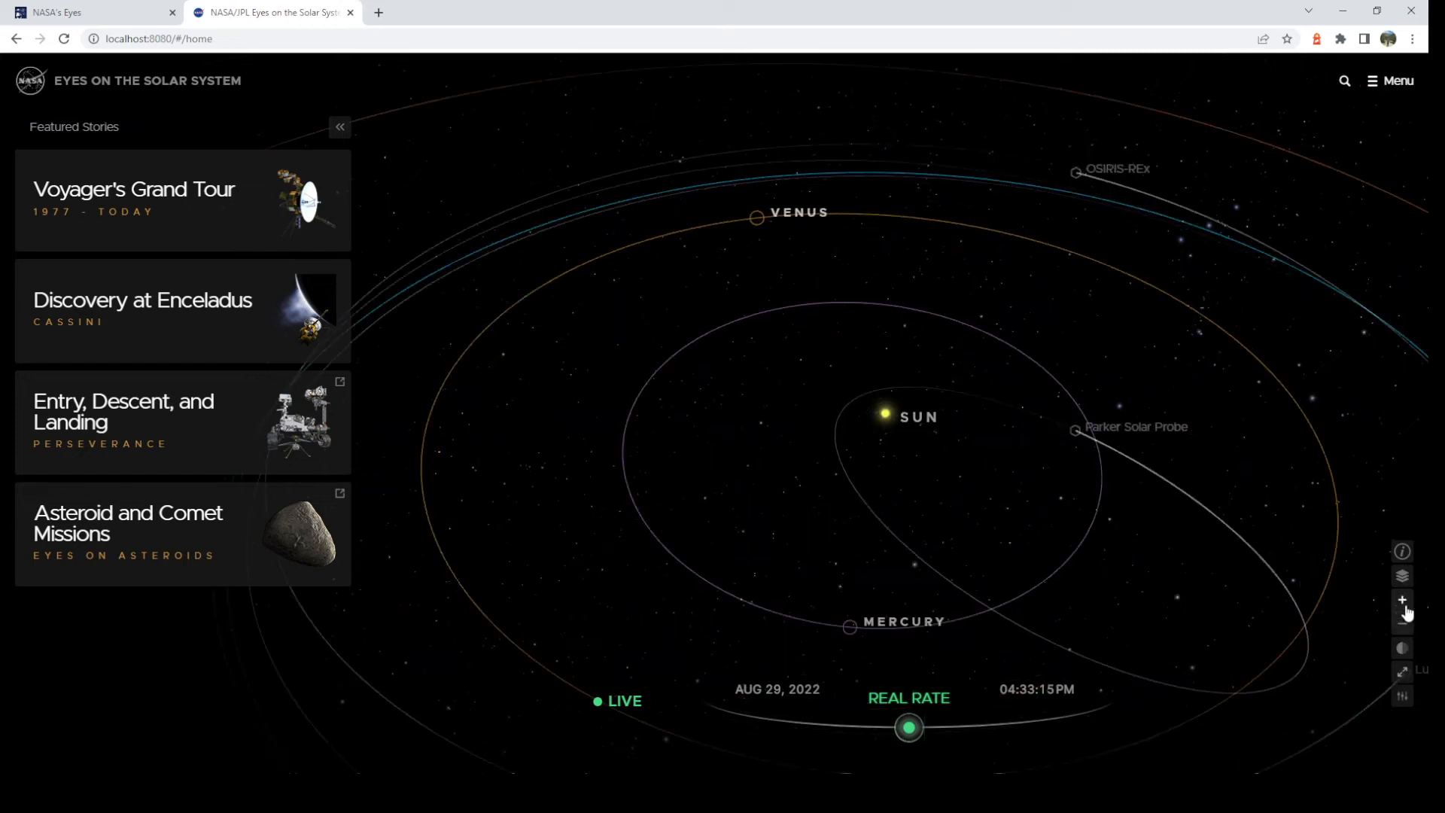
click(1401, 623)
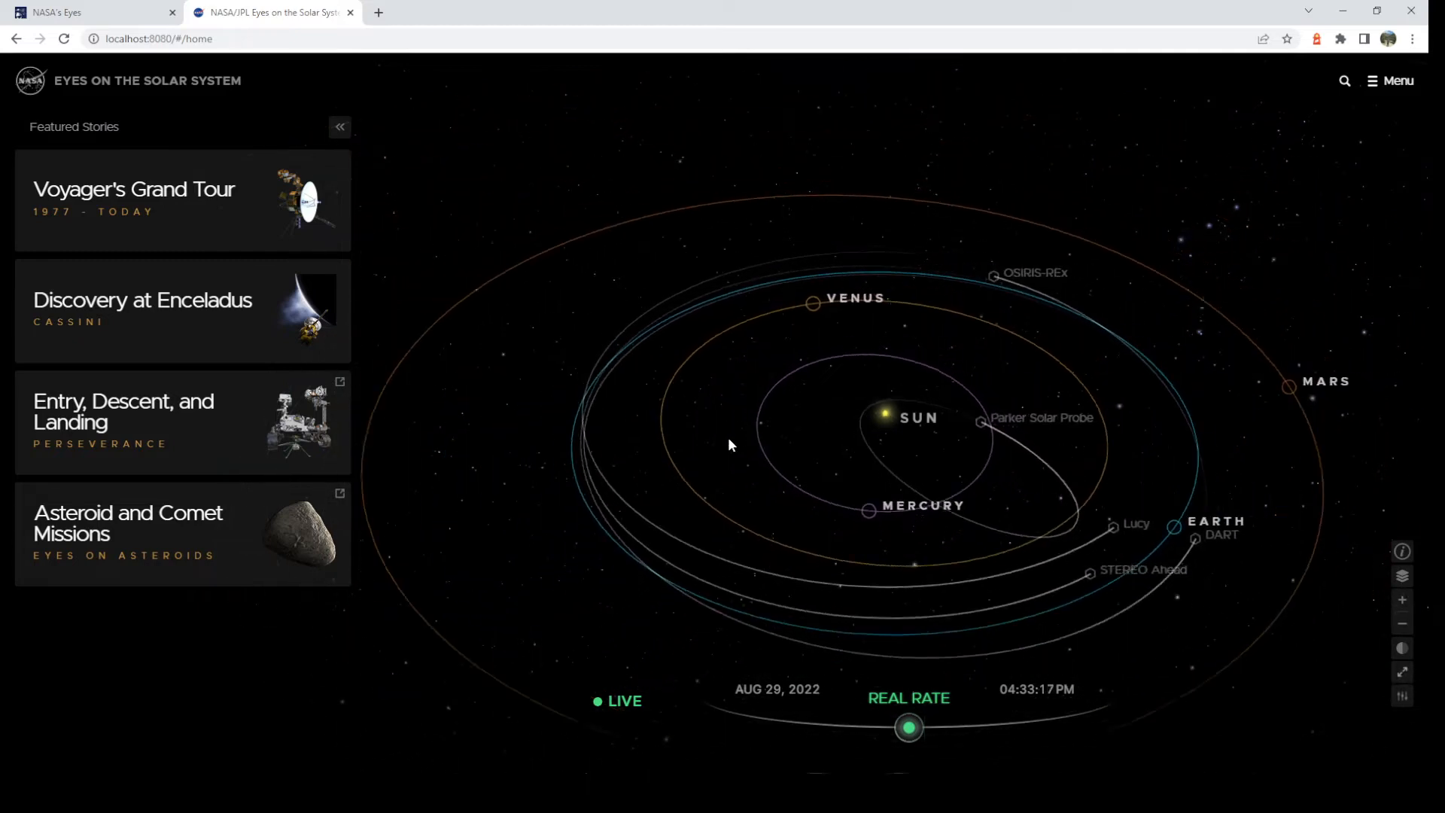
scroll(down, 3)
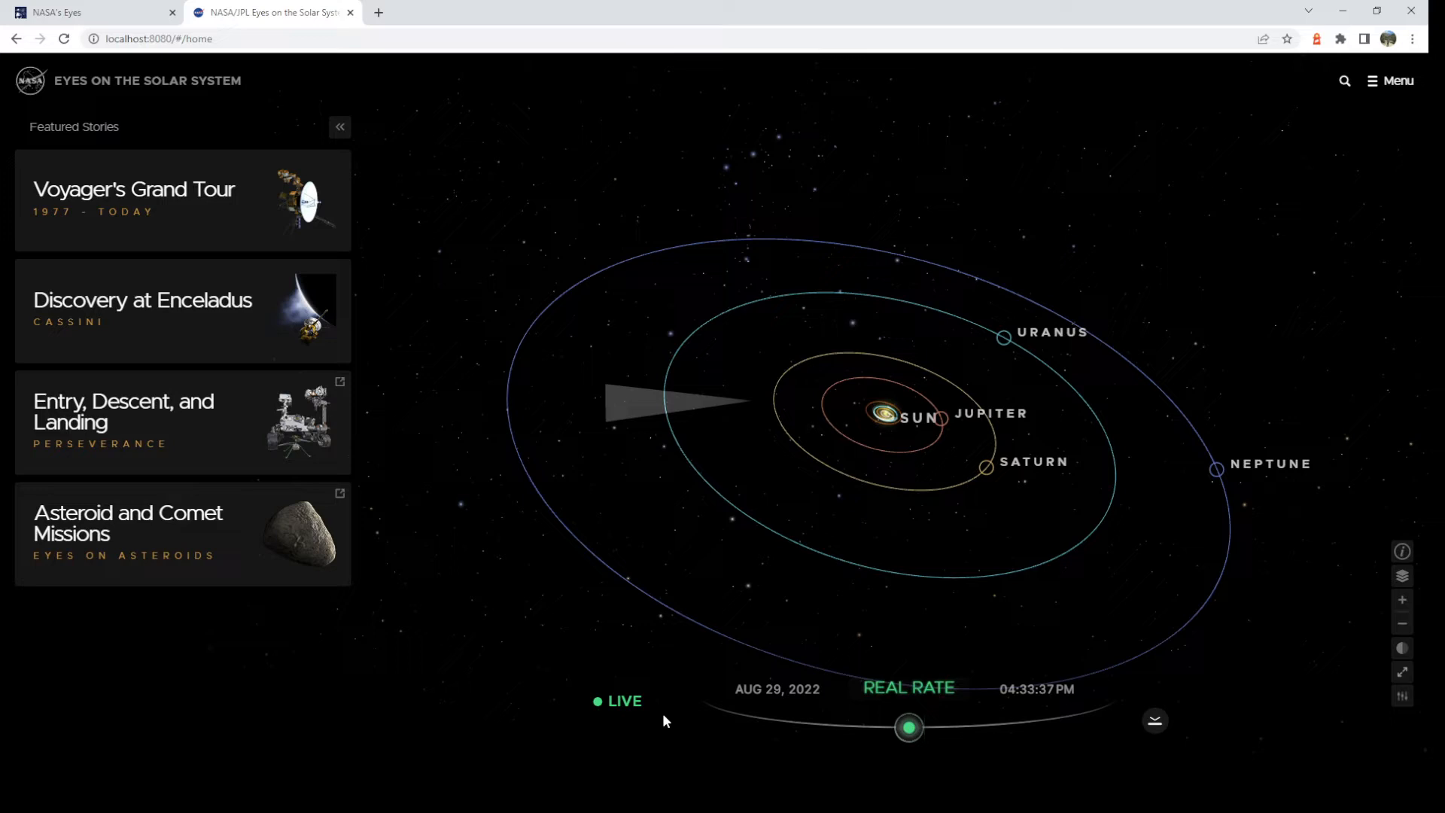
mouse_move(949, 747)
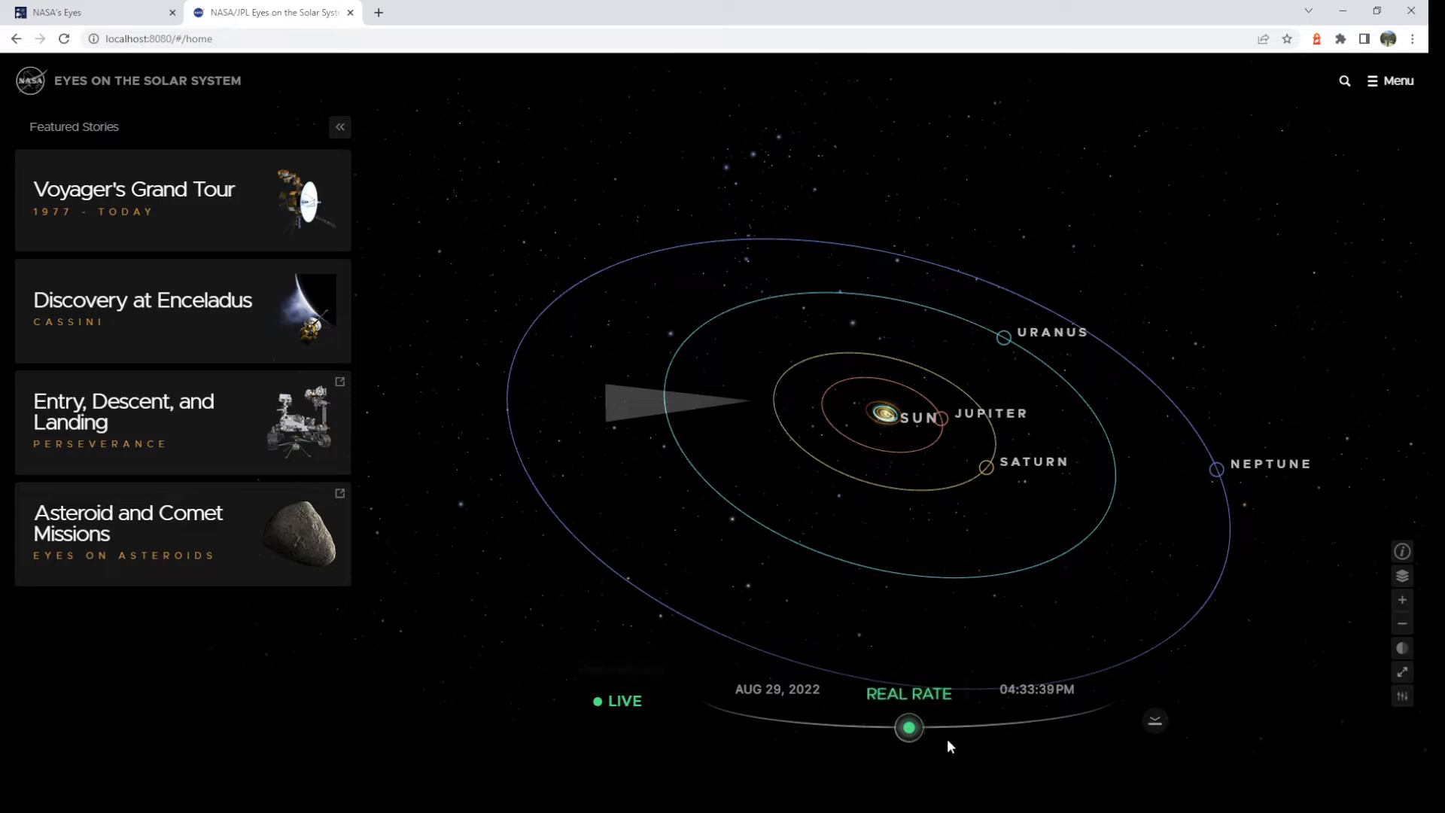
mouse_move(668, 500)
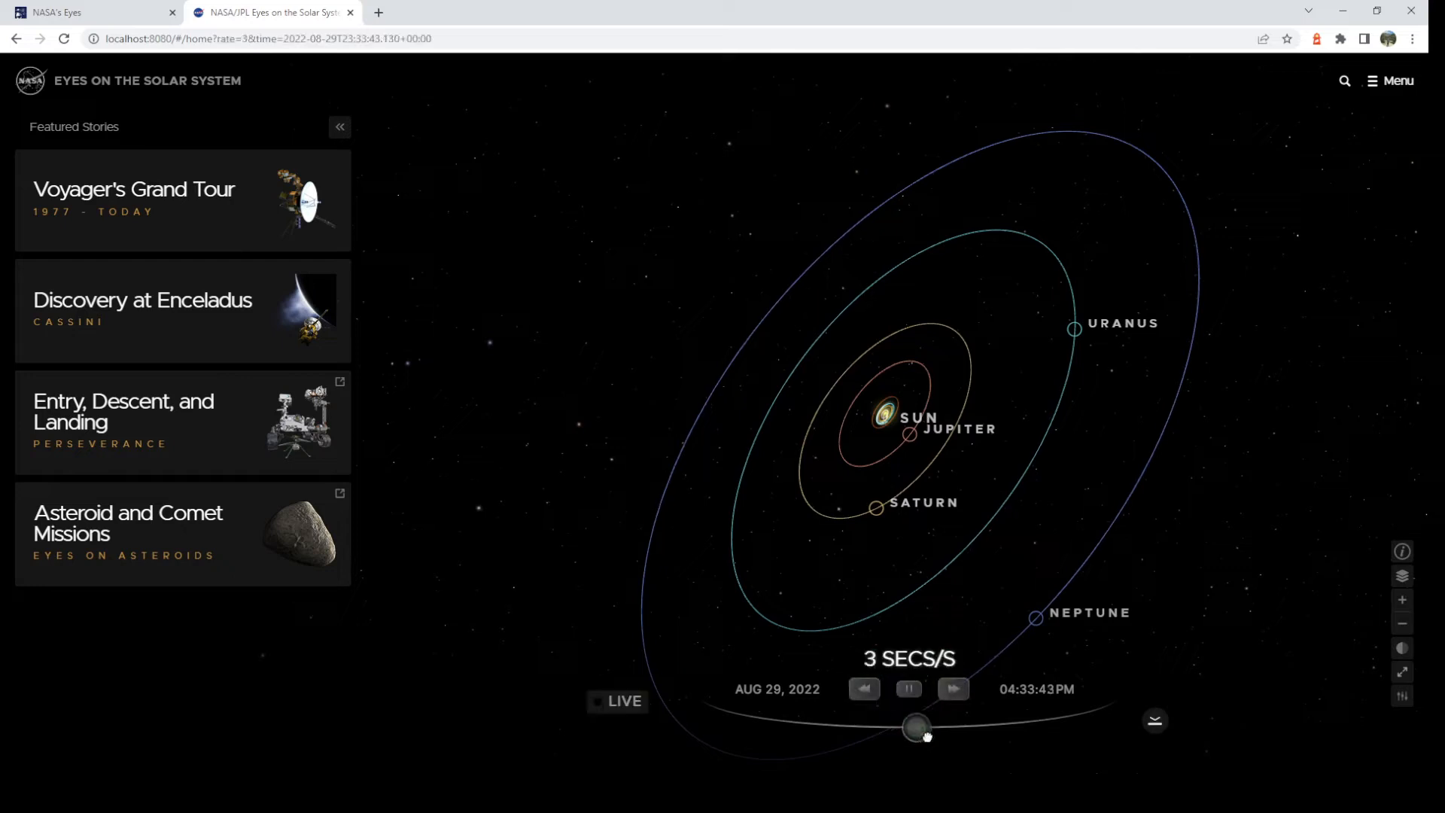
Step the time rate up through 50 s, 5 min and 30 min per second, then slow it back down.
click(953, 688)
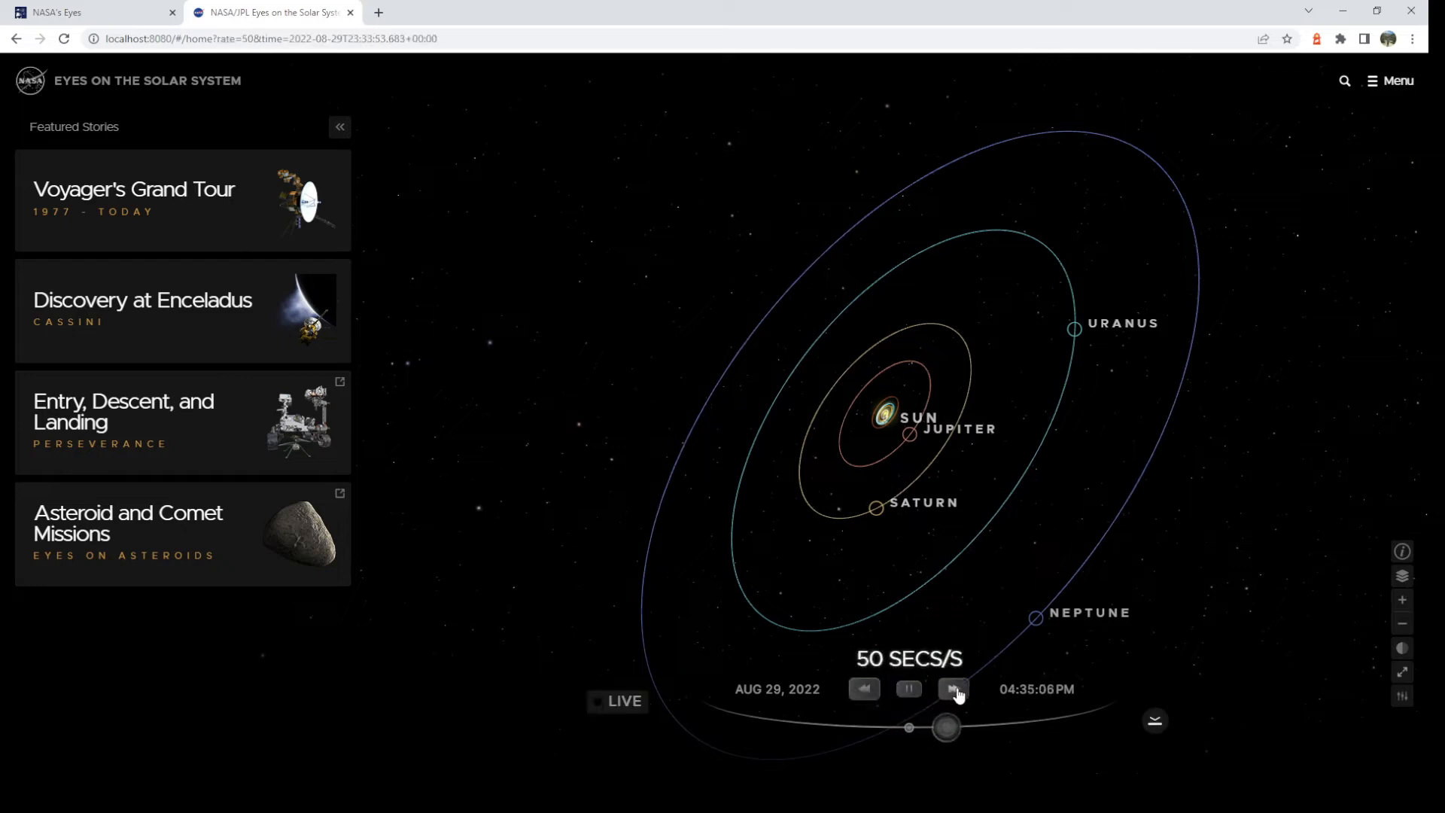
click(954, 689)
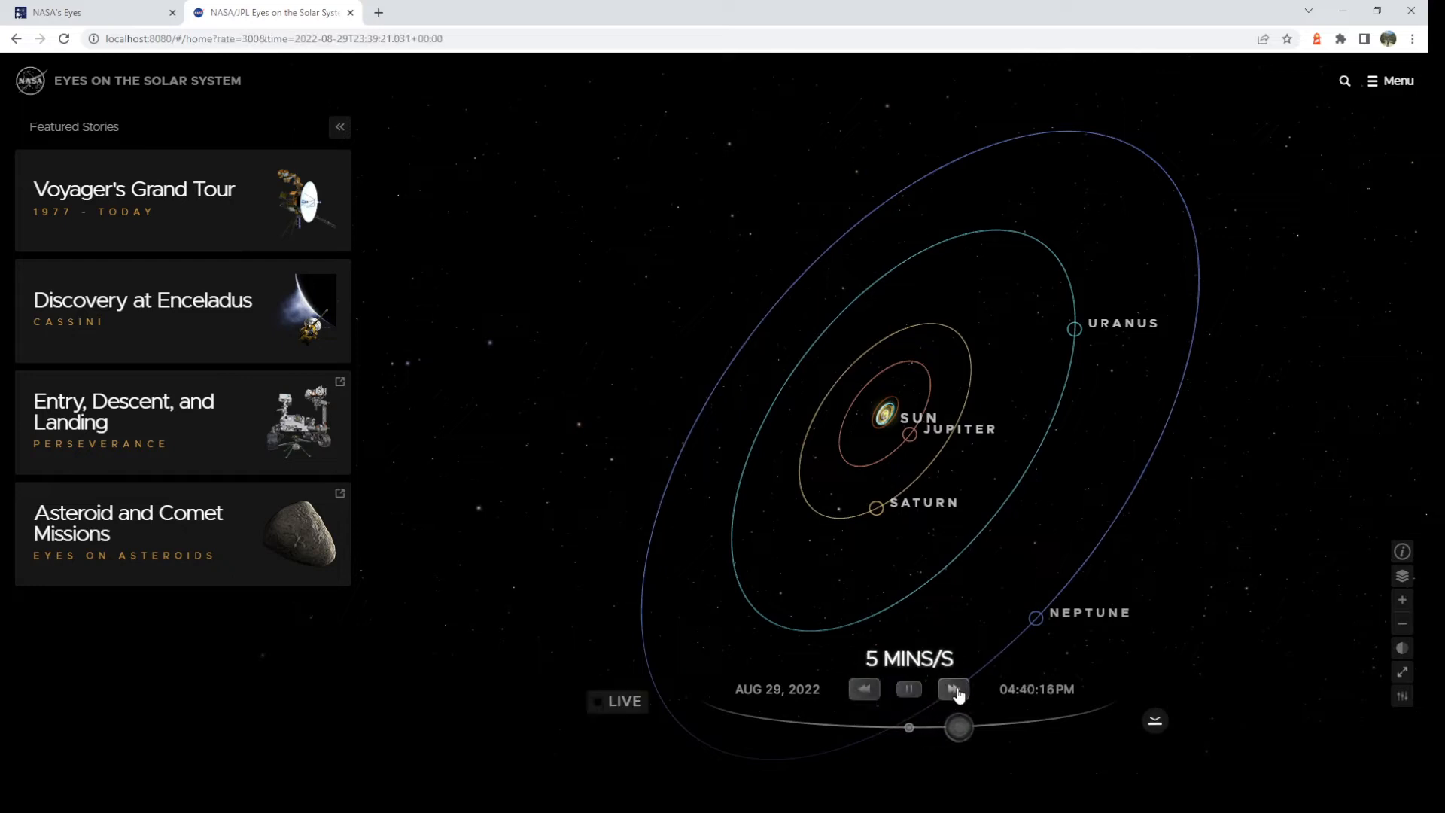
click(953, 689)
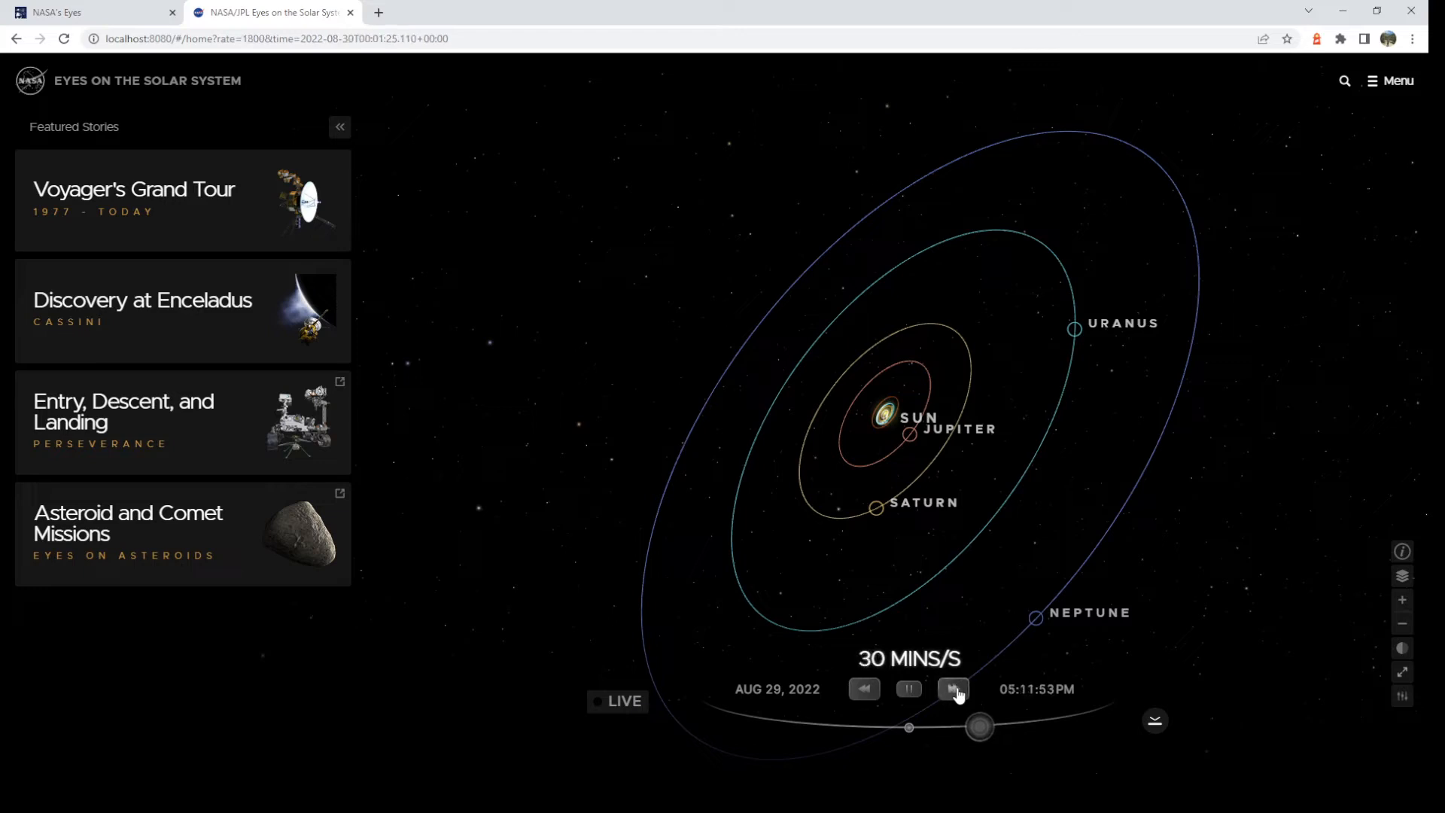
click(953, 689)
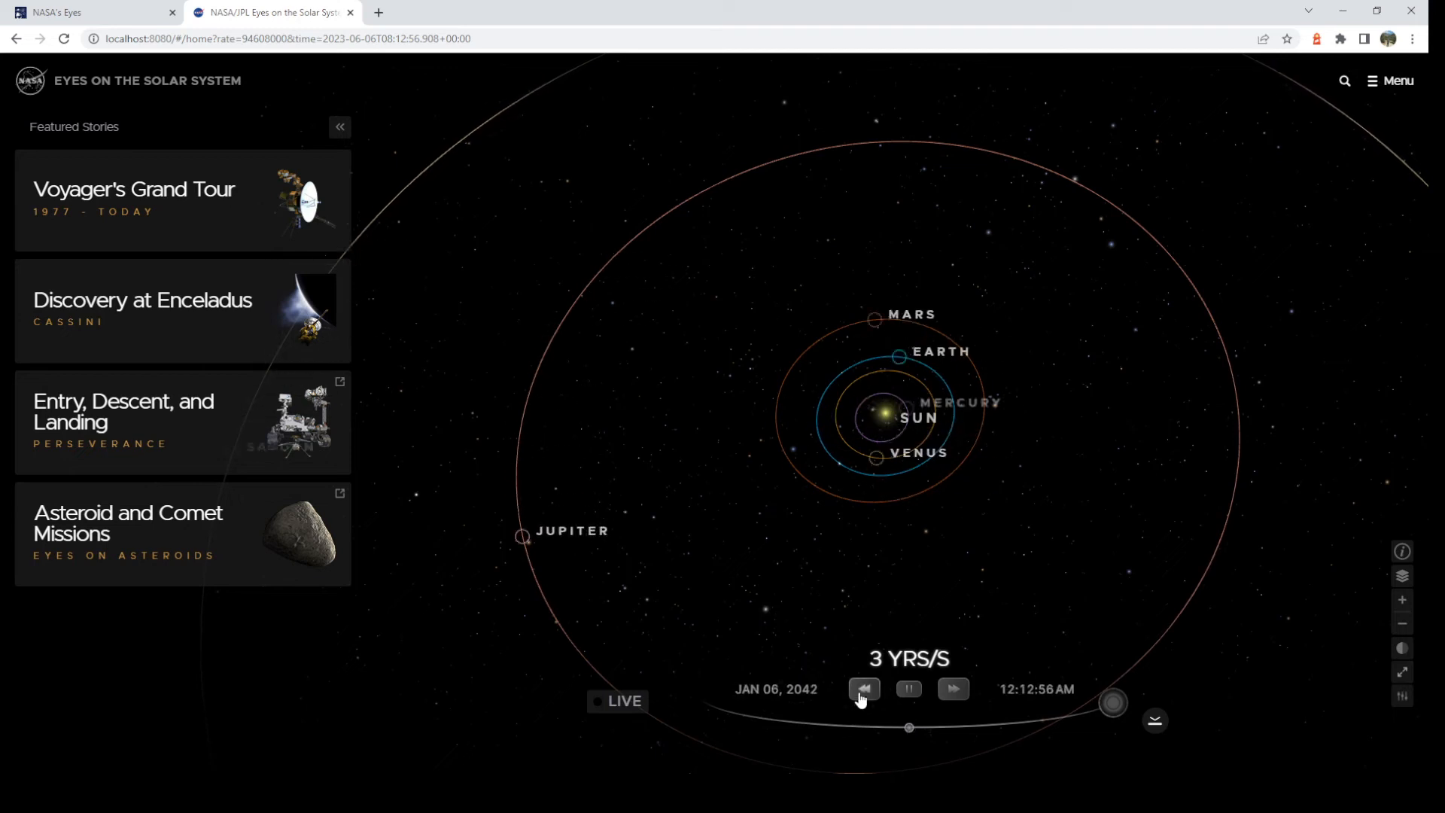
click(907, 689)
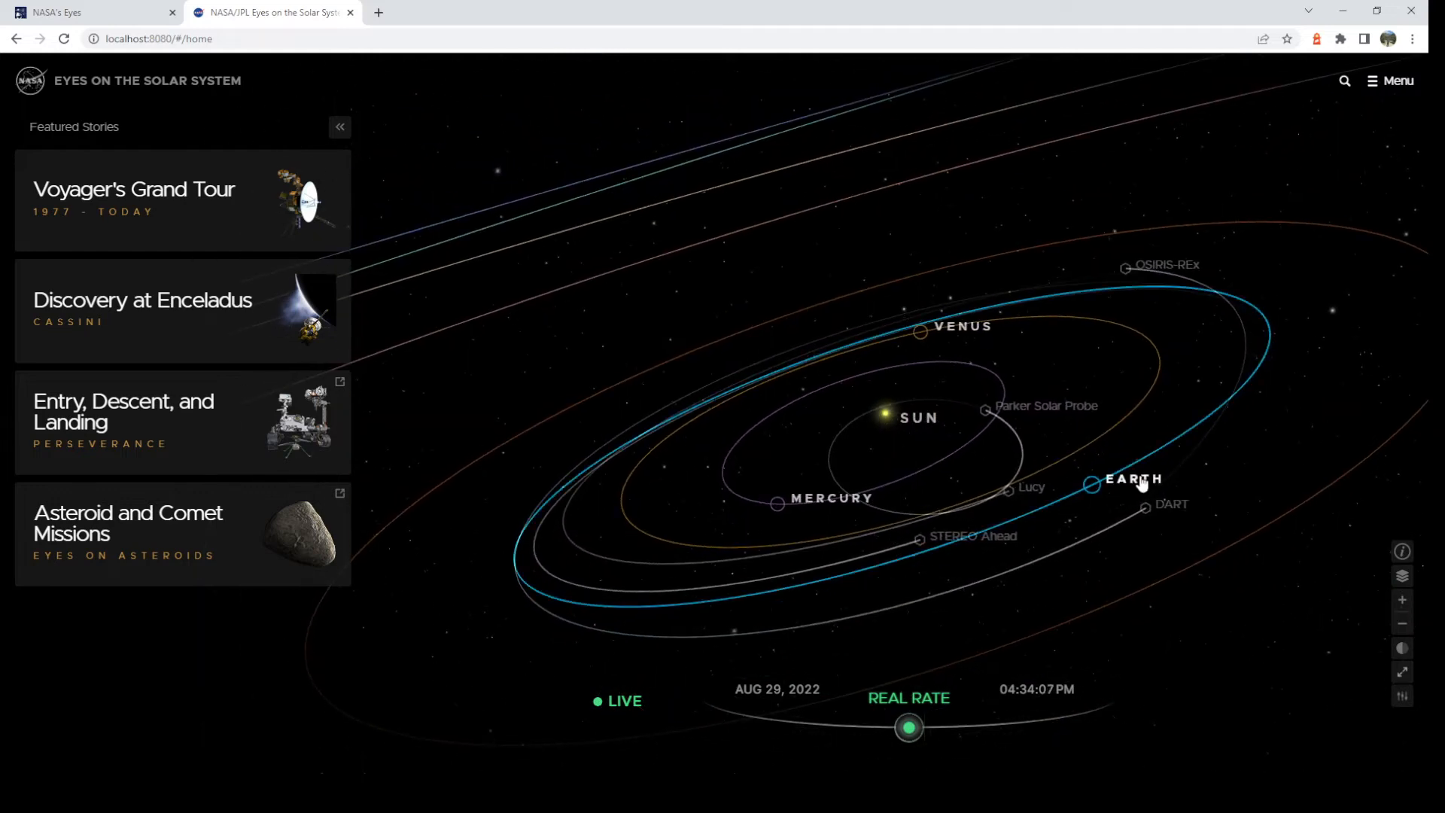
mouse_move(1331, 394)
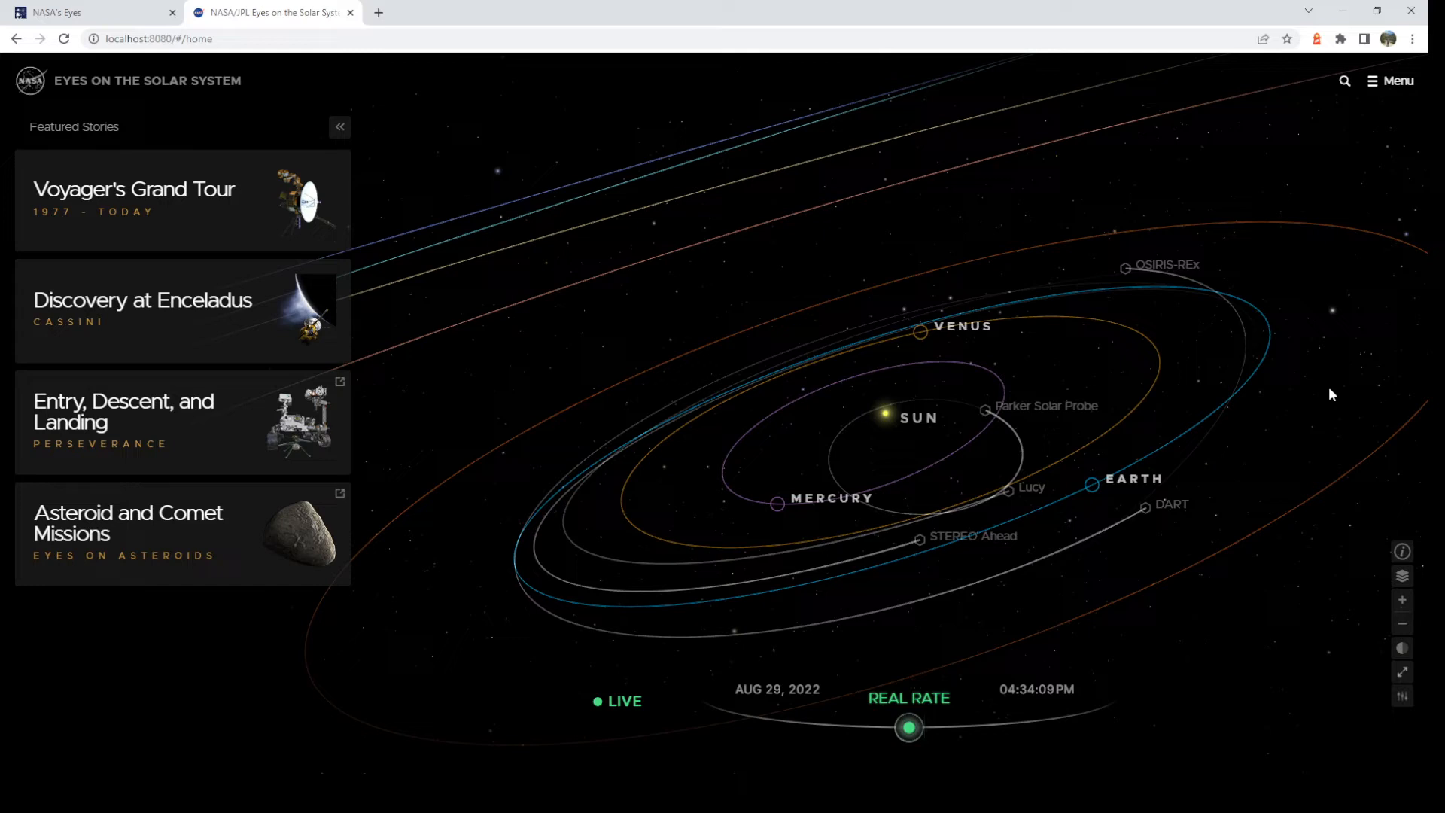
mouse_move(1218, 169)
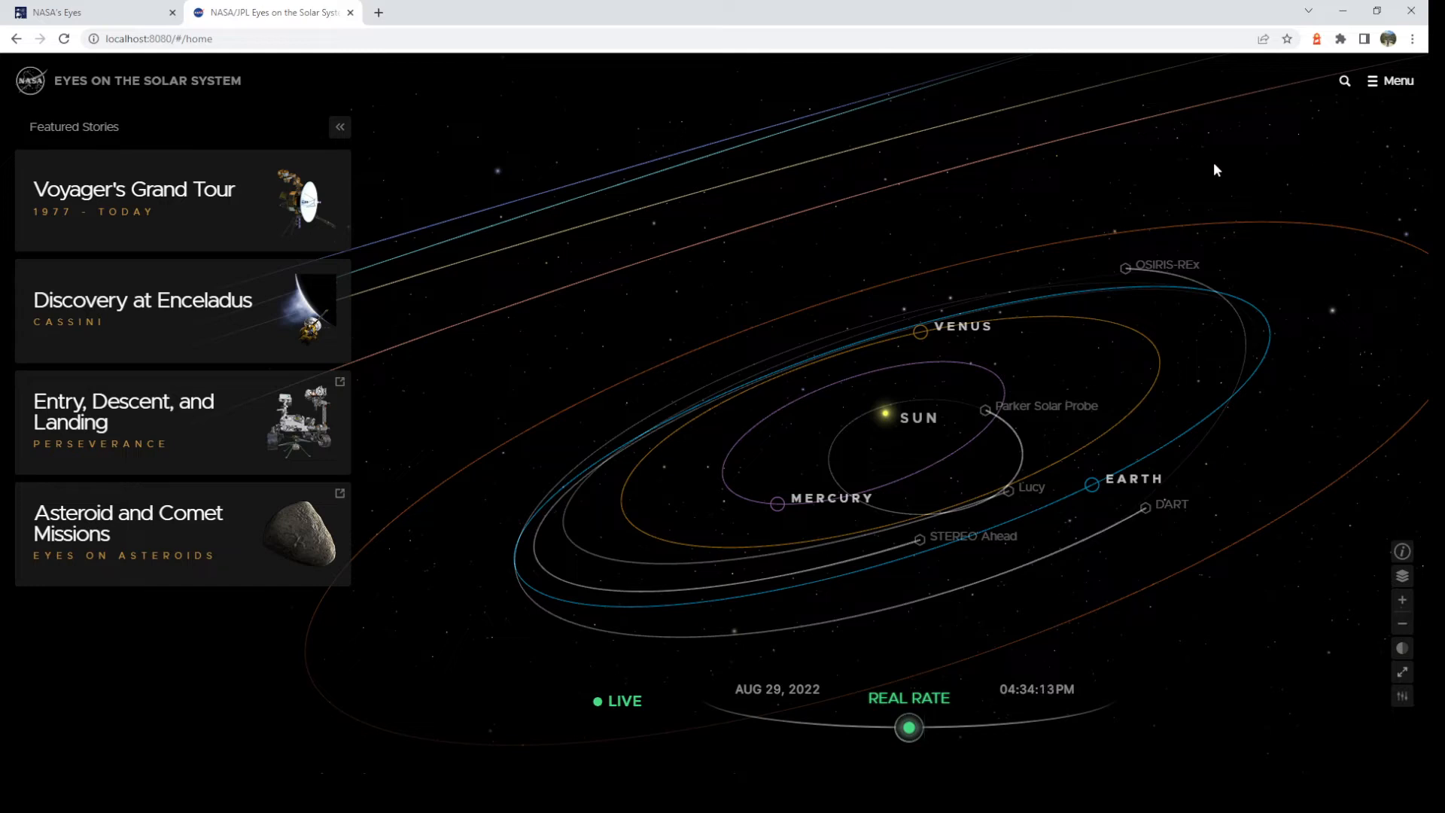
mouse_move(1286, 572)
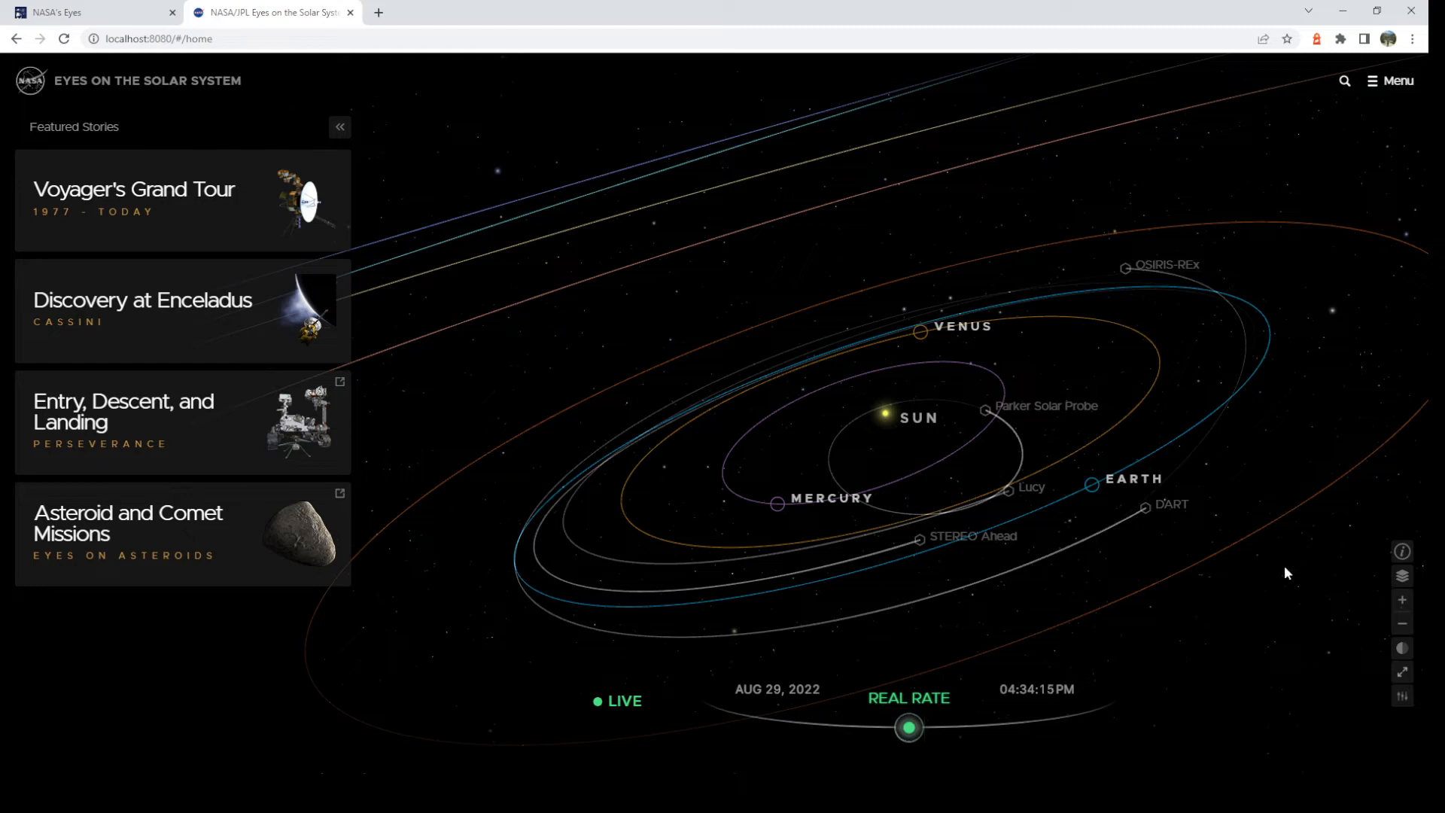
mouse_move(1401, 575)
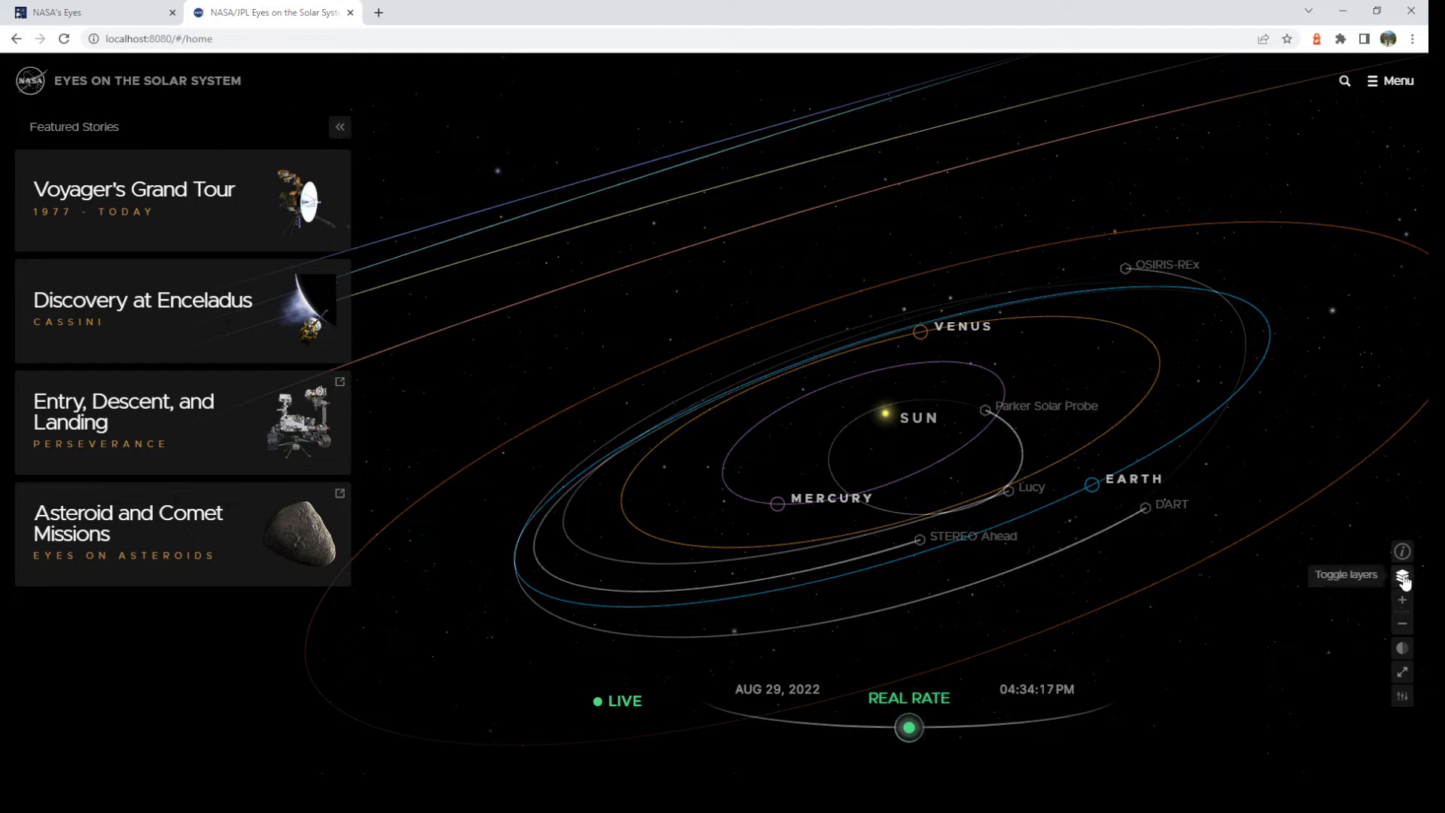
mouse_move(1401, 551)
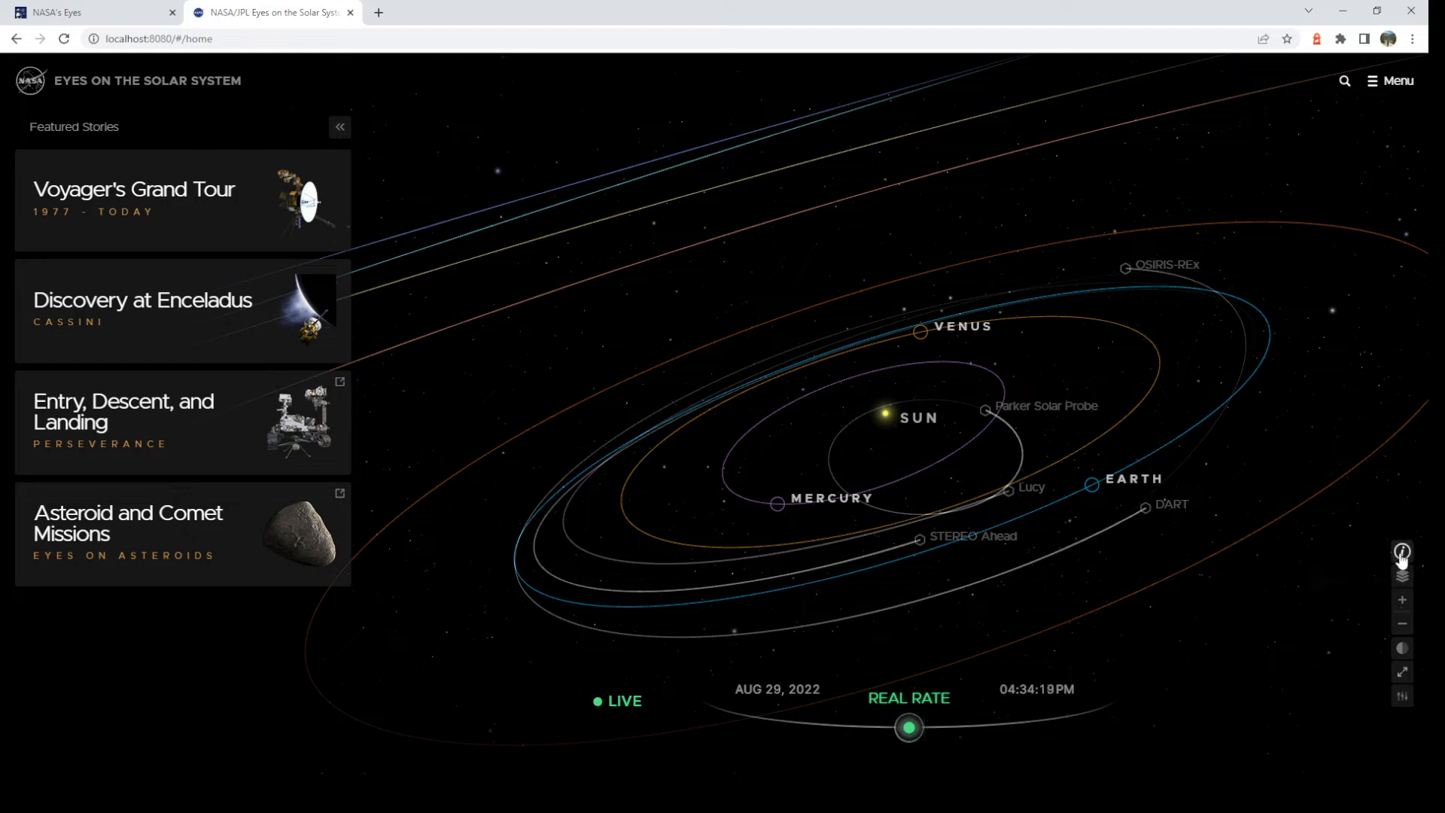
In the layers list, toggle Asteroids on and off, then toggle Comets and Constellations.
click(1401, 578)
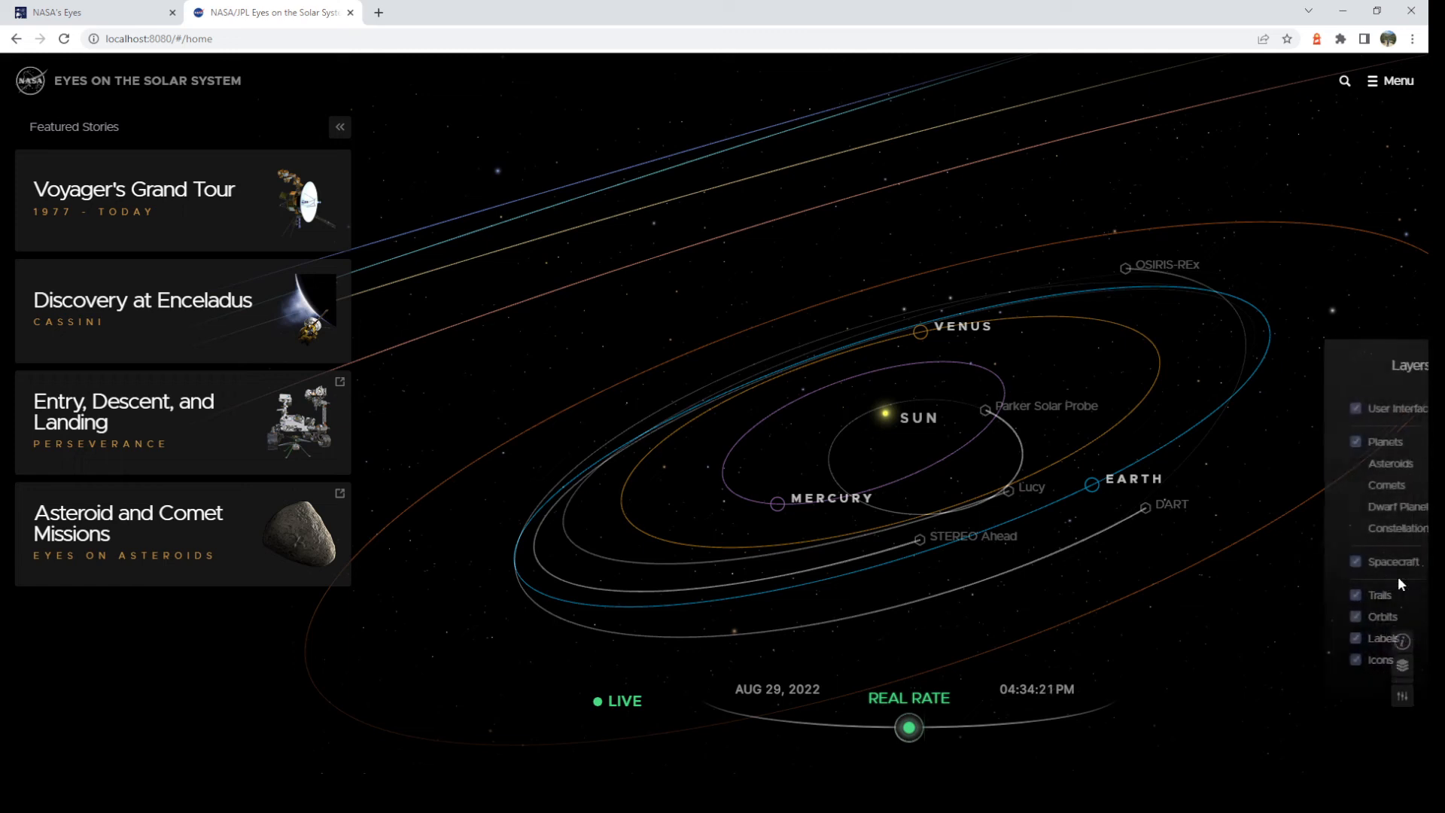
click(1309, 463)
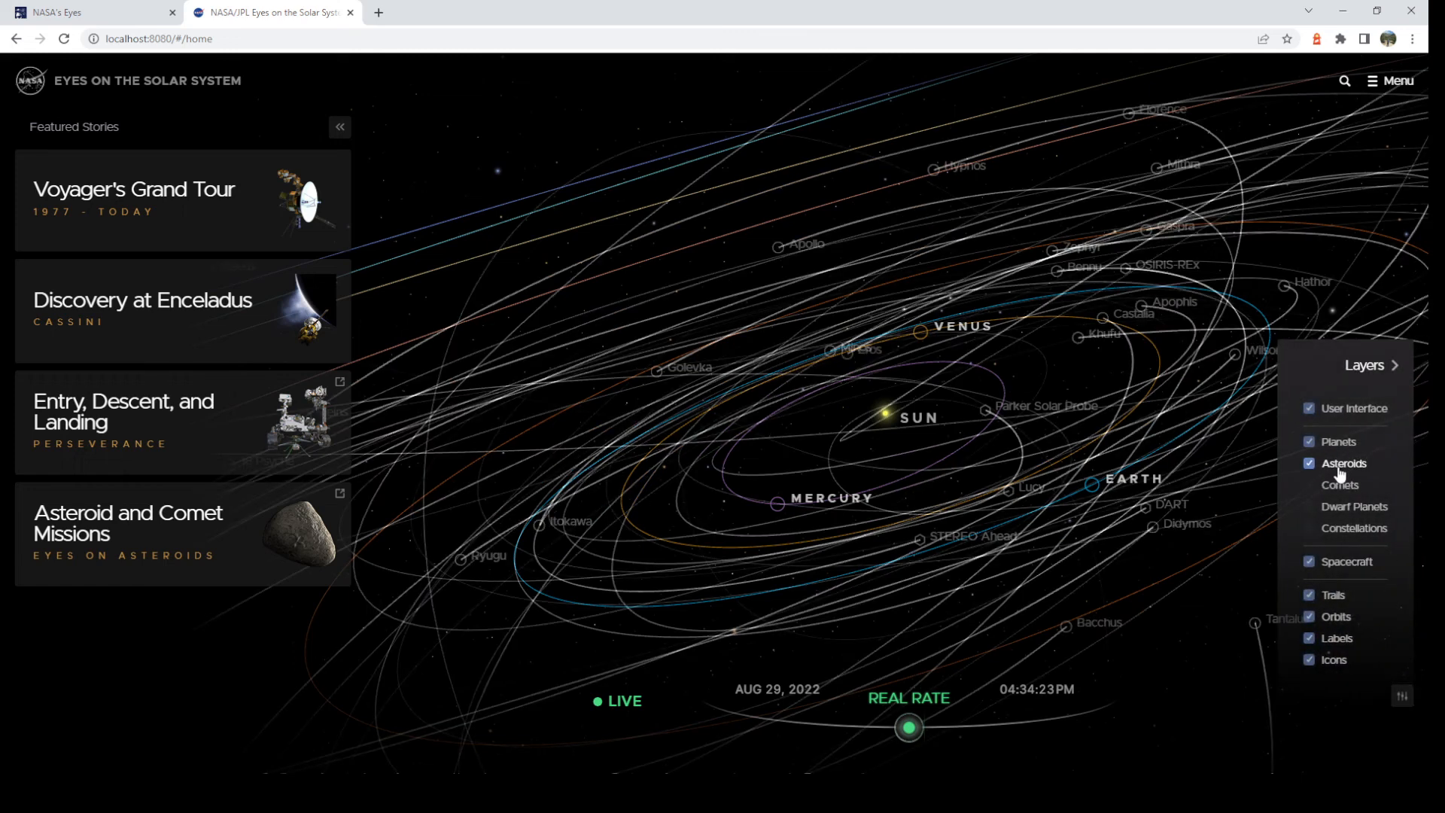
click(1308, 464)
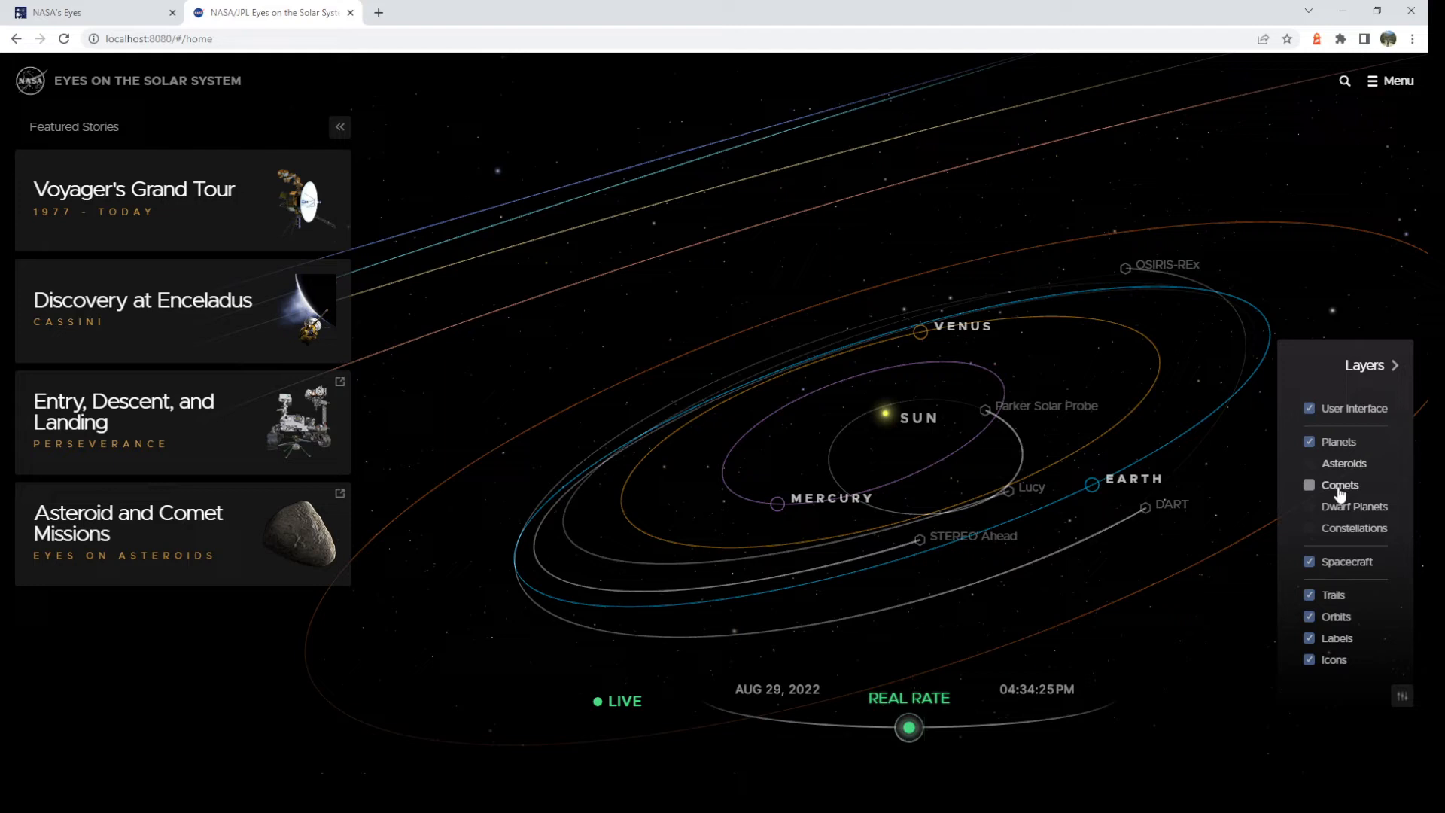
click(1309, 485)
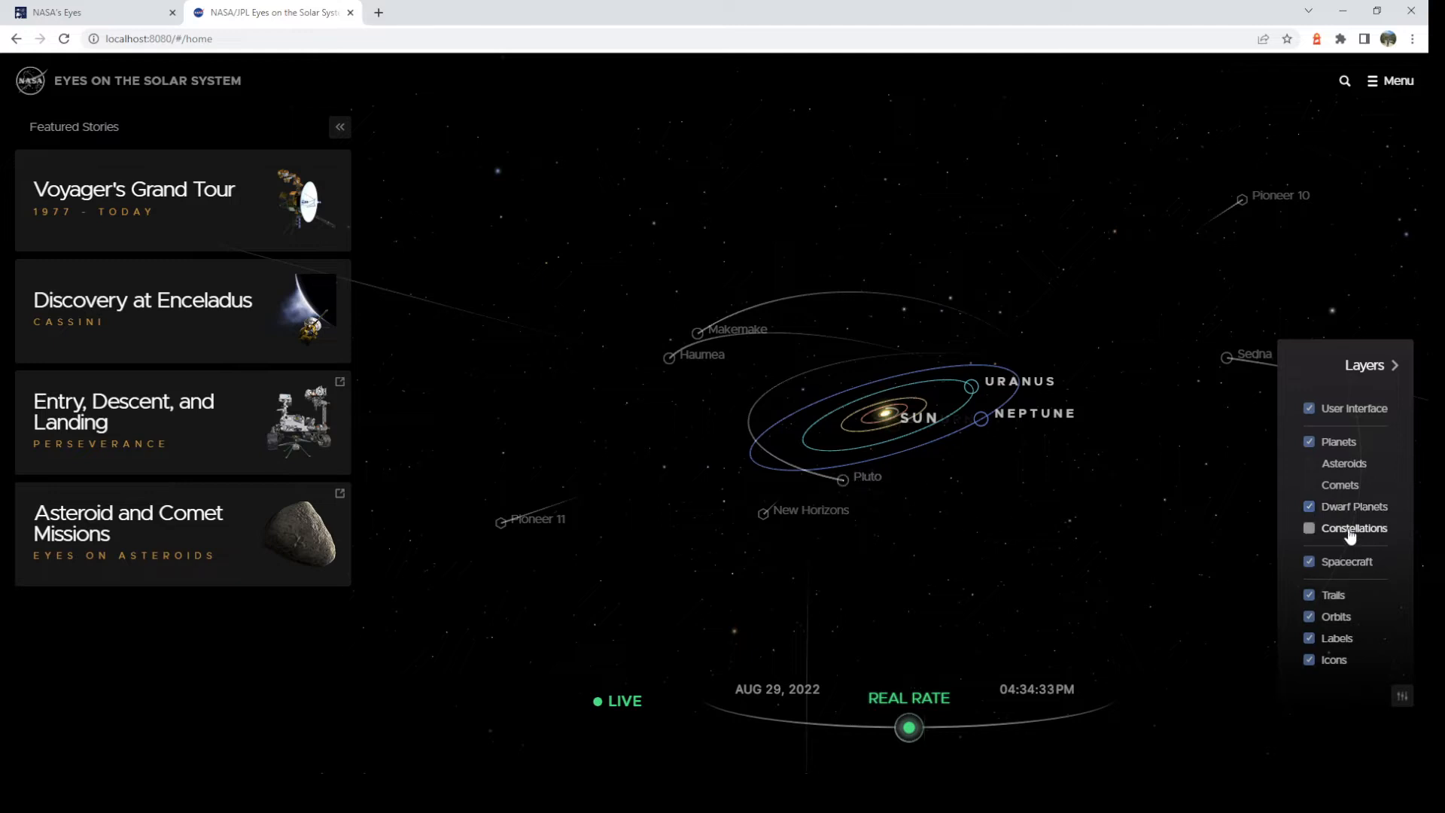
click(1308, 528)
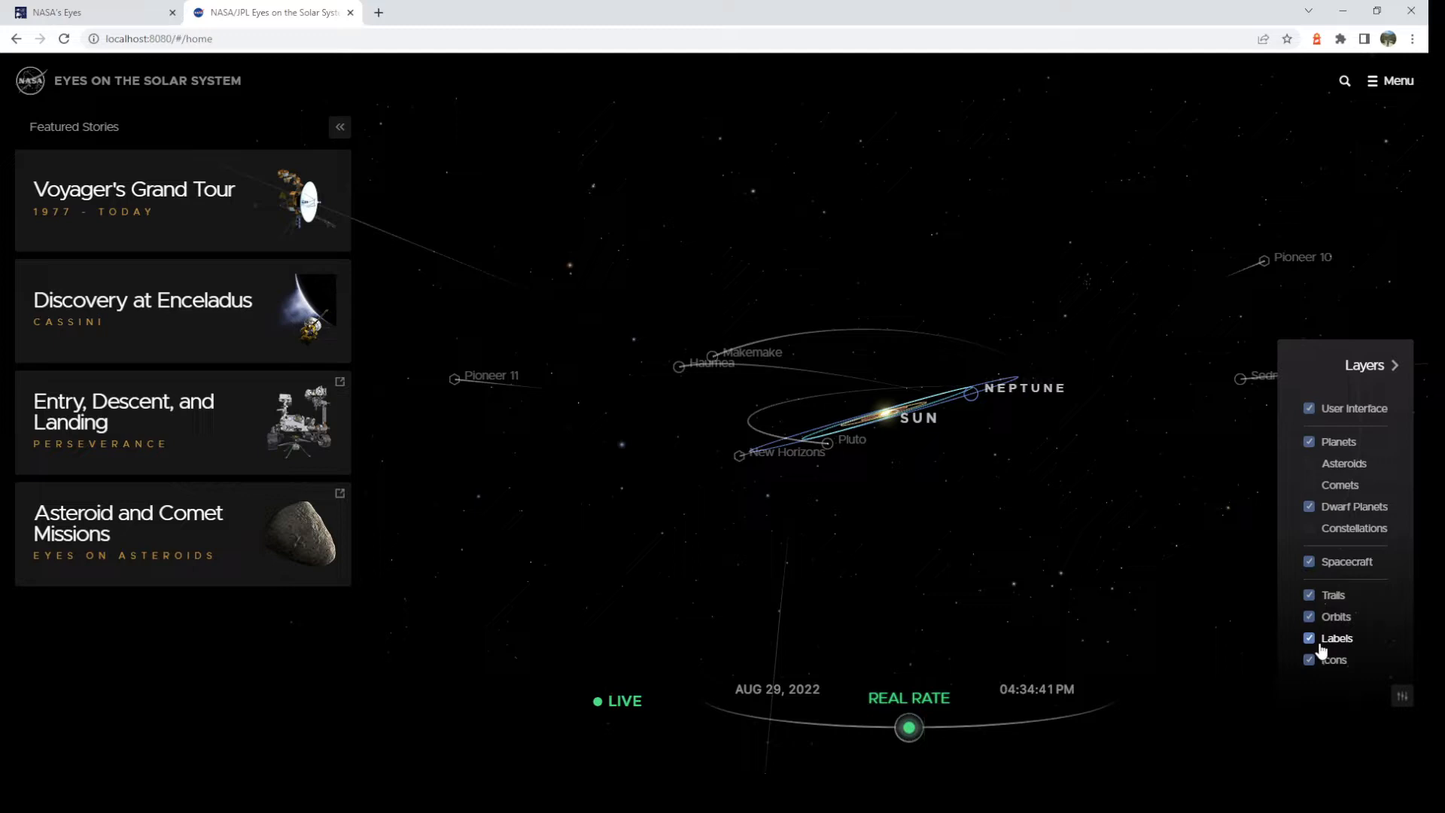
mouse_move(1344, 414)
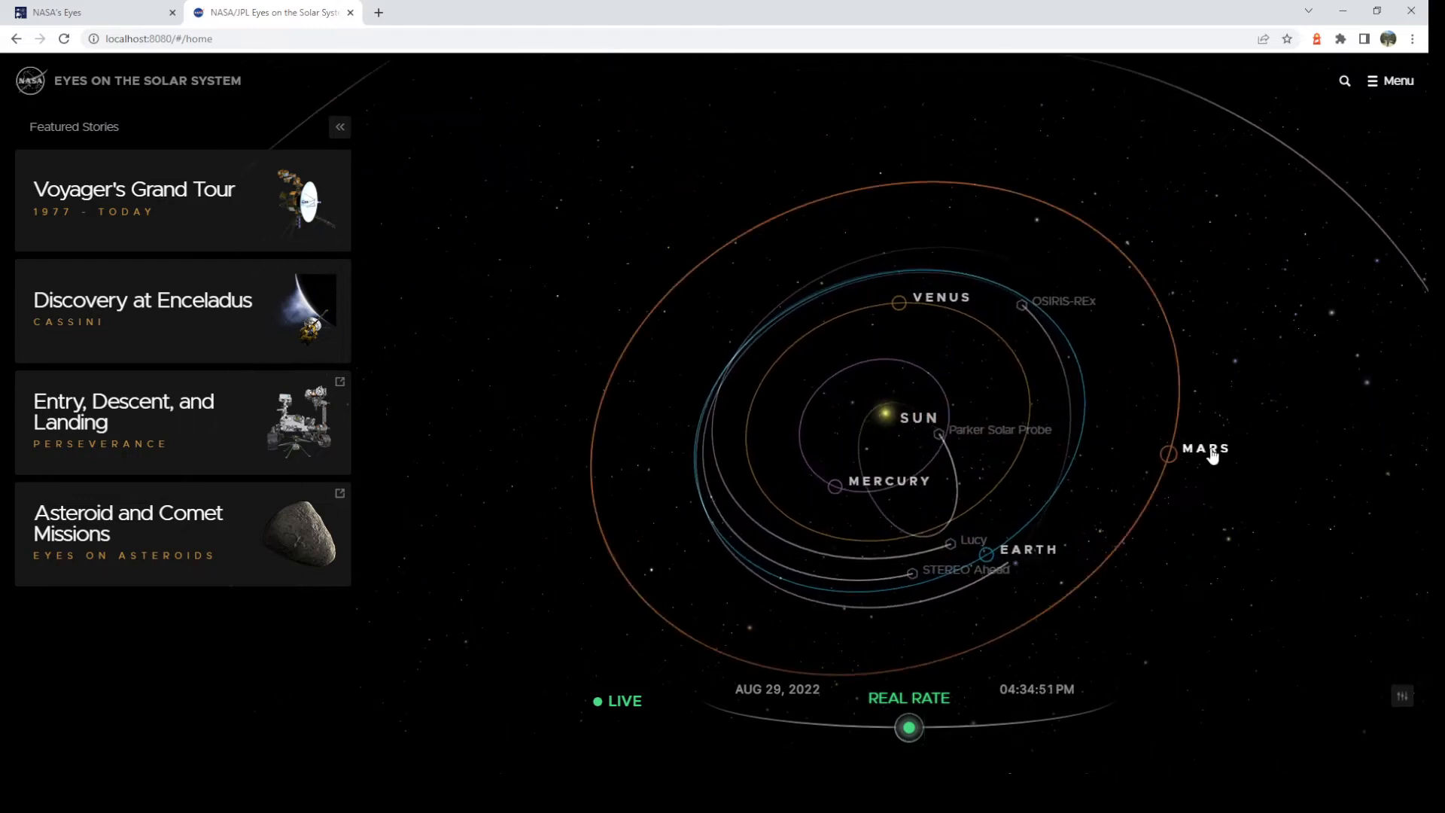
Go to Mars from the home solar system view to show its page and orbiters.
click(1204, 450)
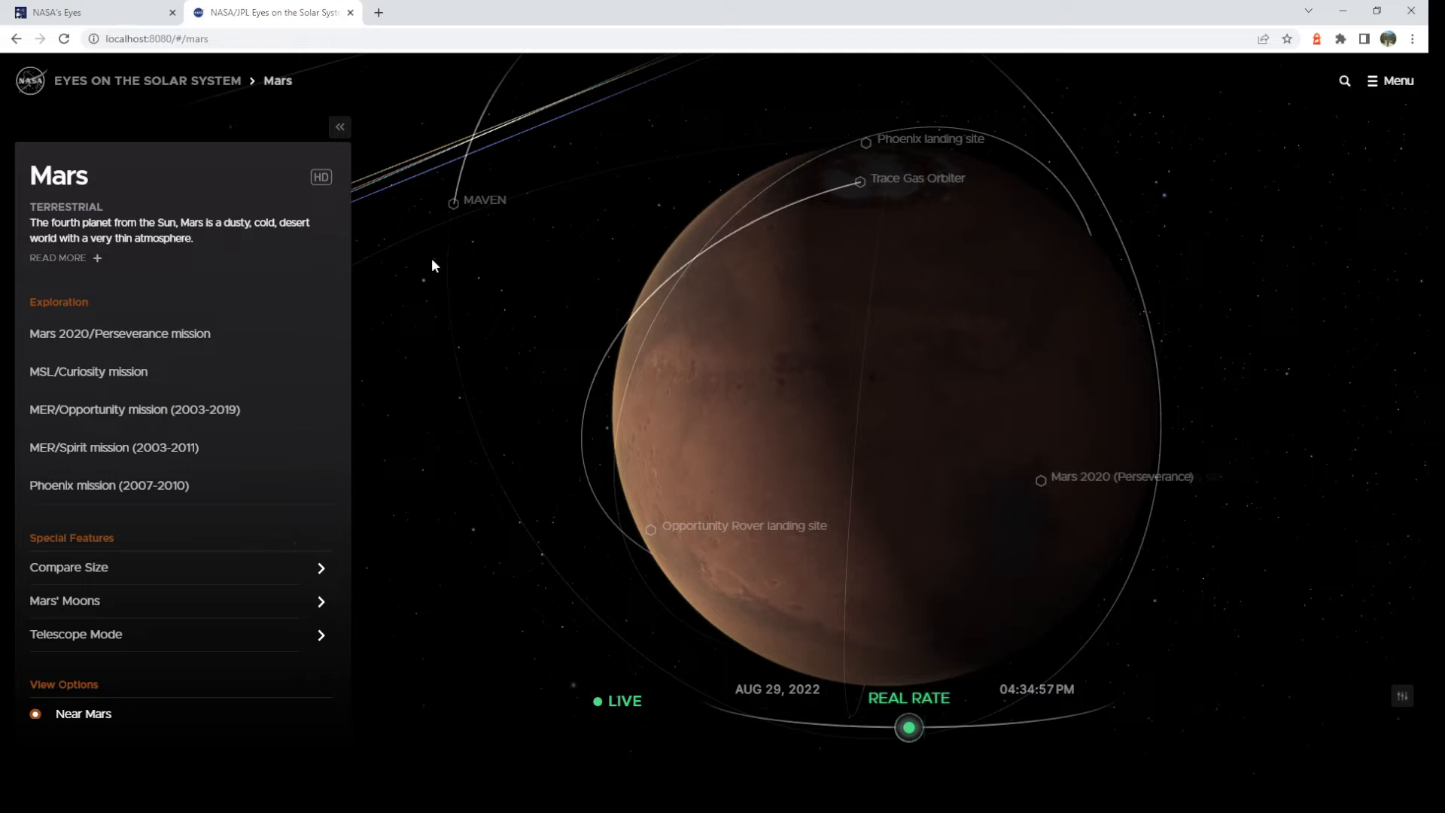
mouse_move(886, 188)
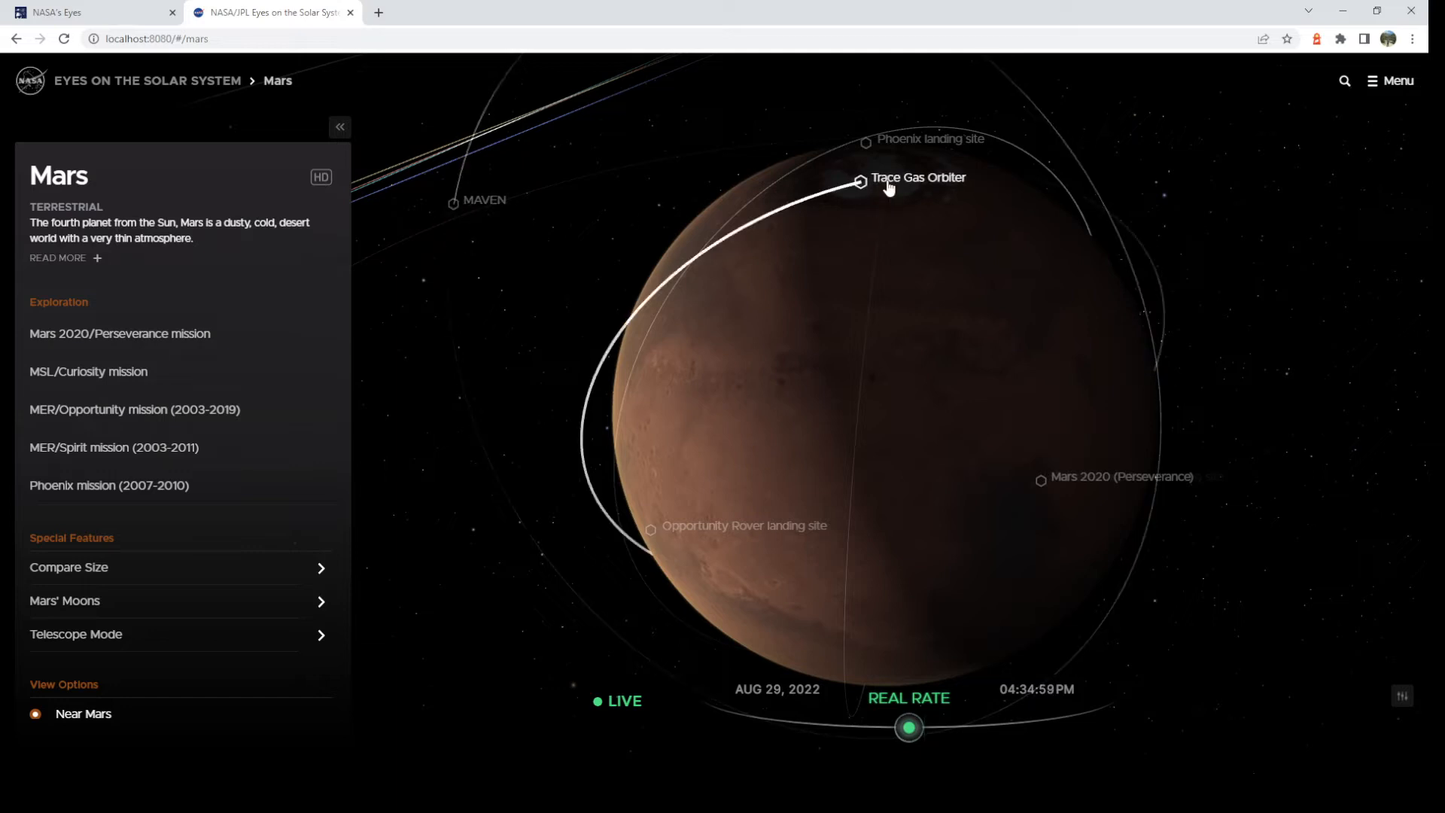
mouse_move(1104, 484)
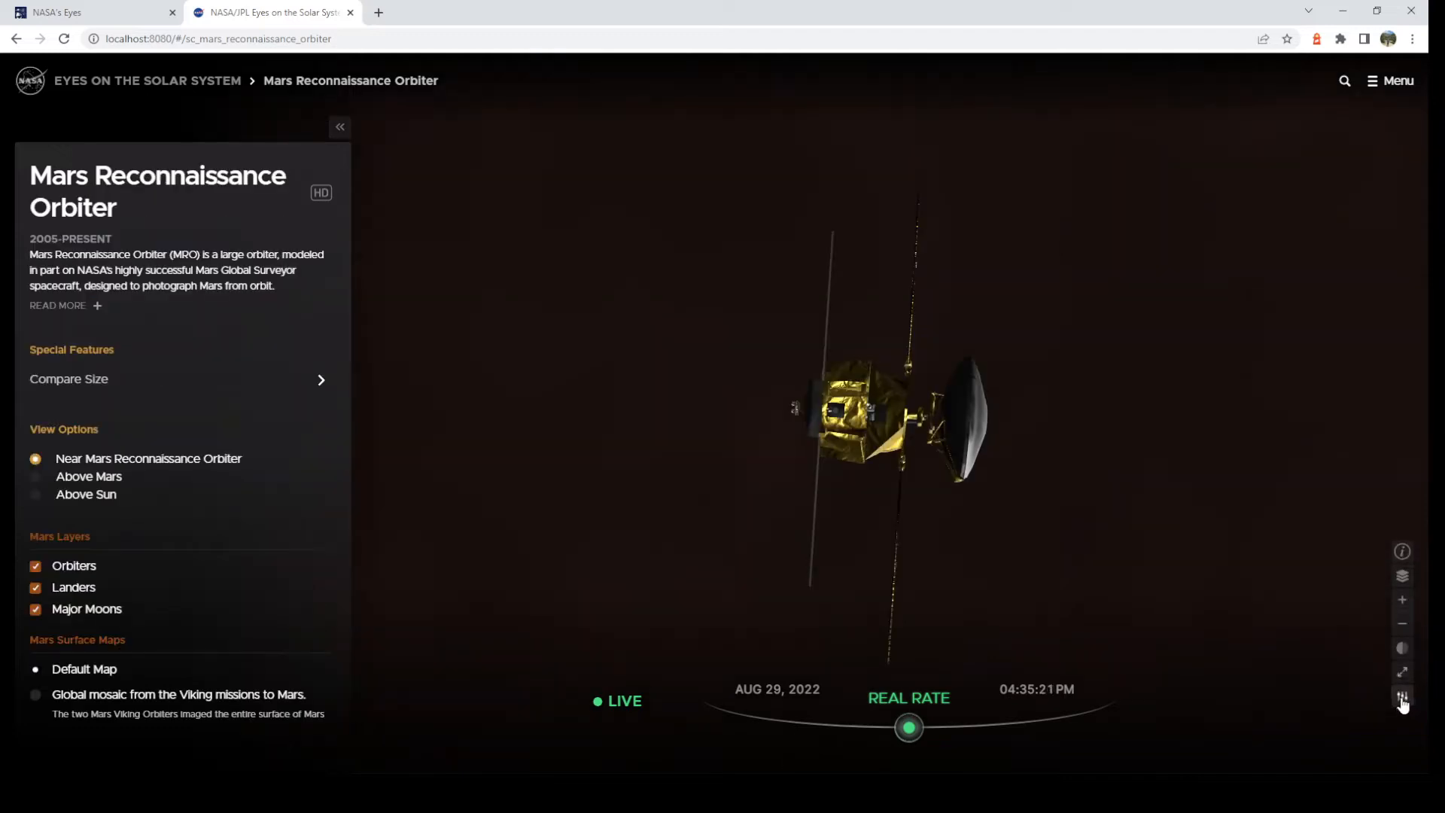
Choose a lighting mode for the Mars Reconnaissance Orbiter model from the lighting menu.
click(1402, 697)
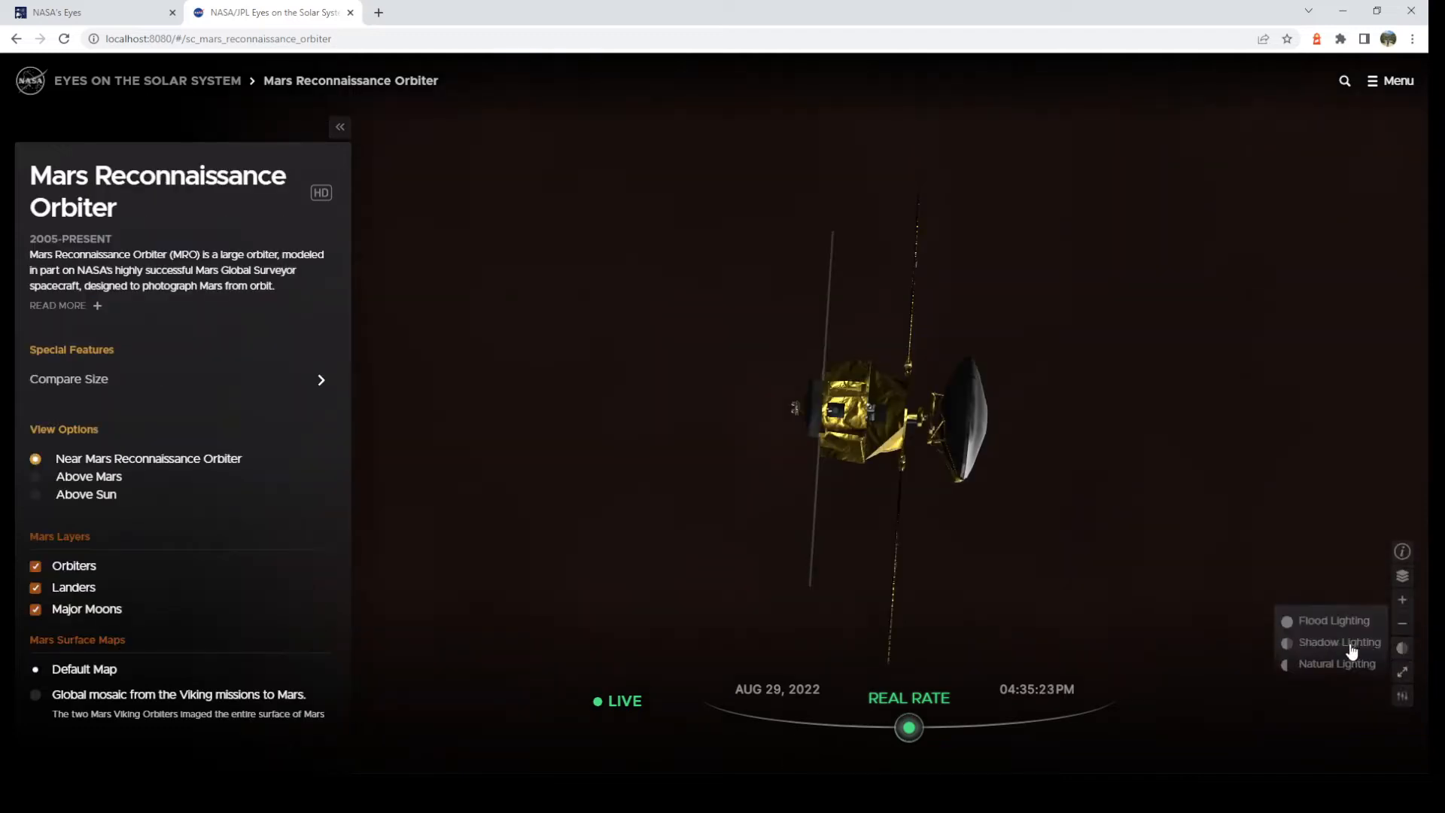
click(1342, 663)
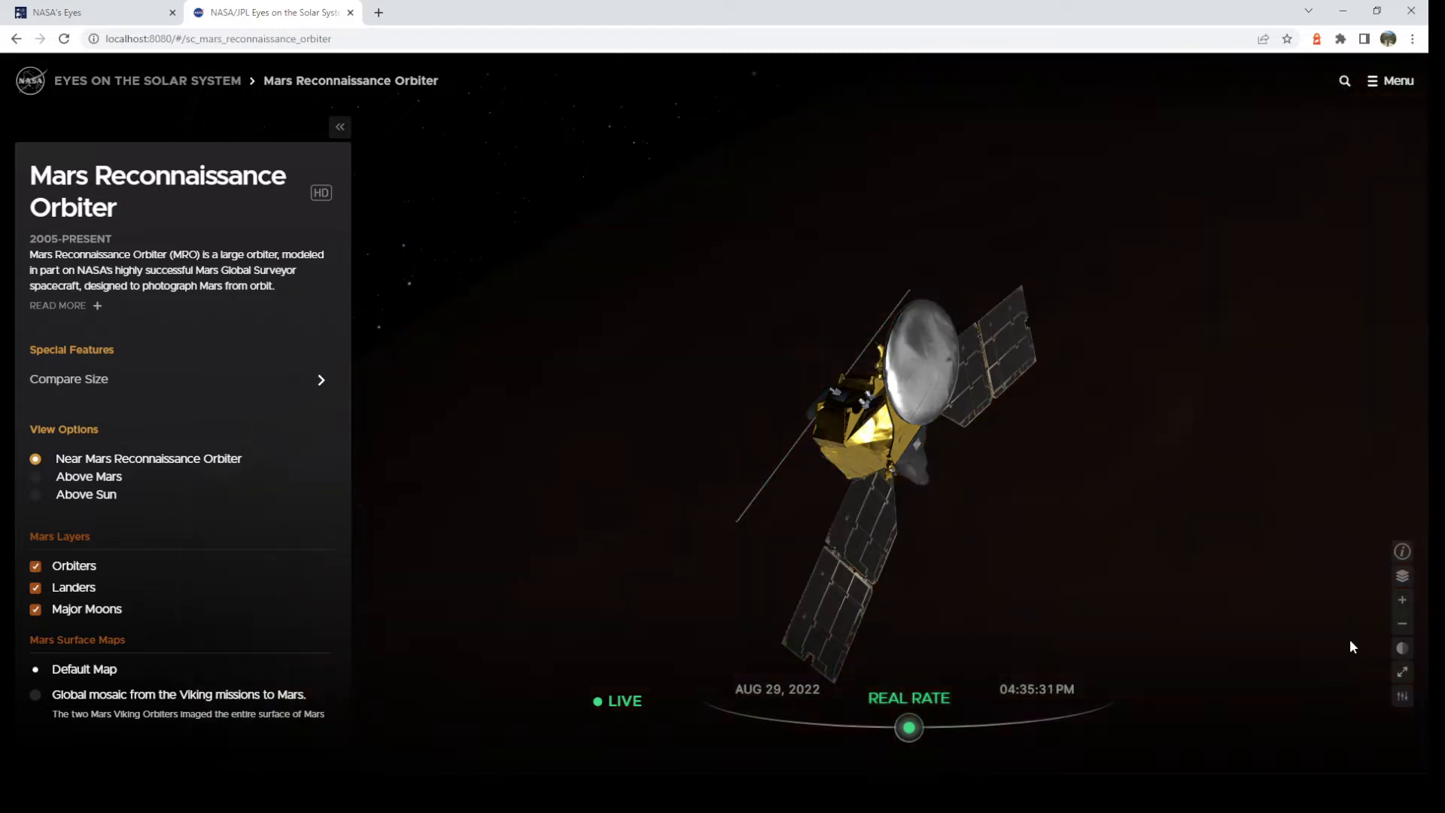
mouse_move(1402, 648)
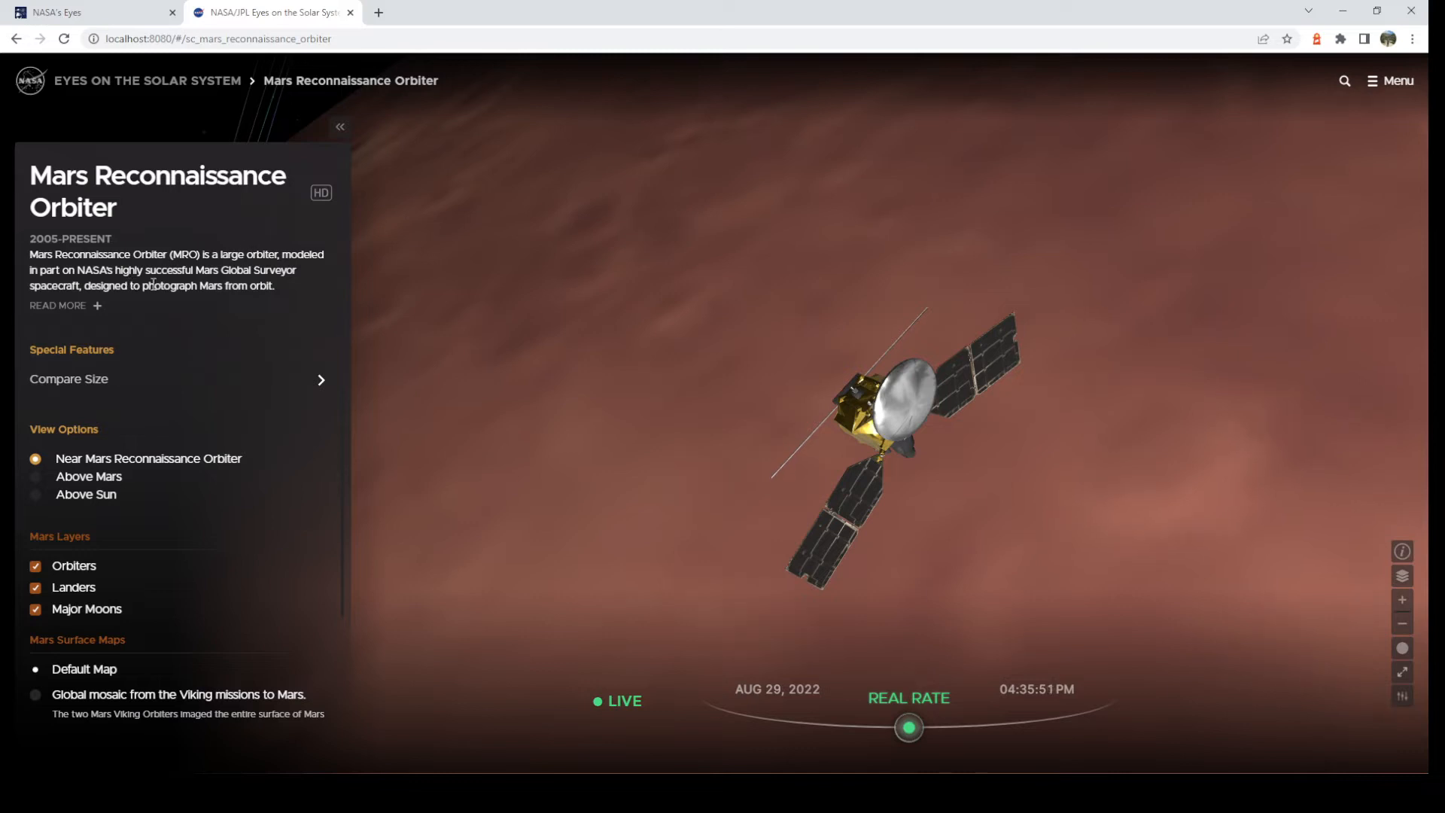
mouse_move(320, 193)
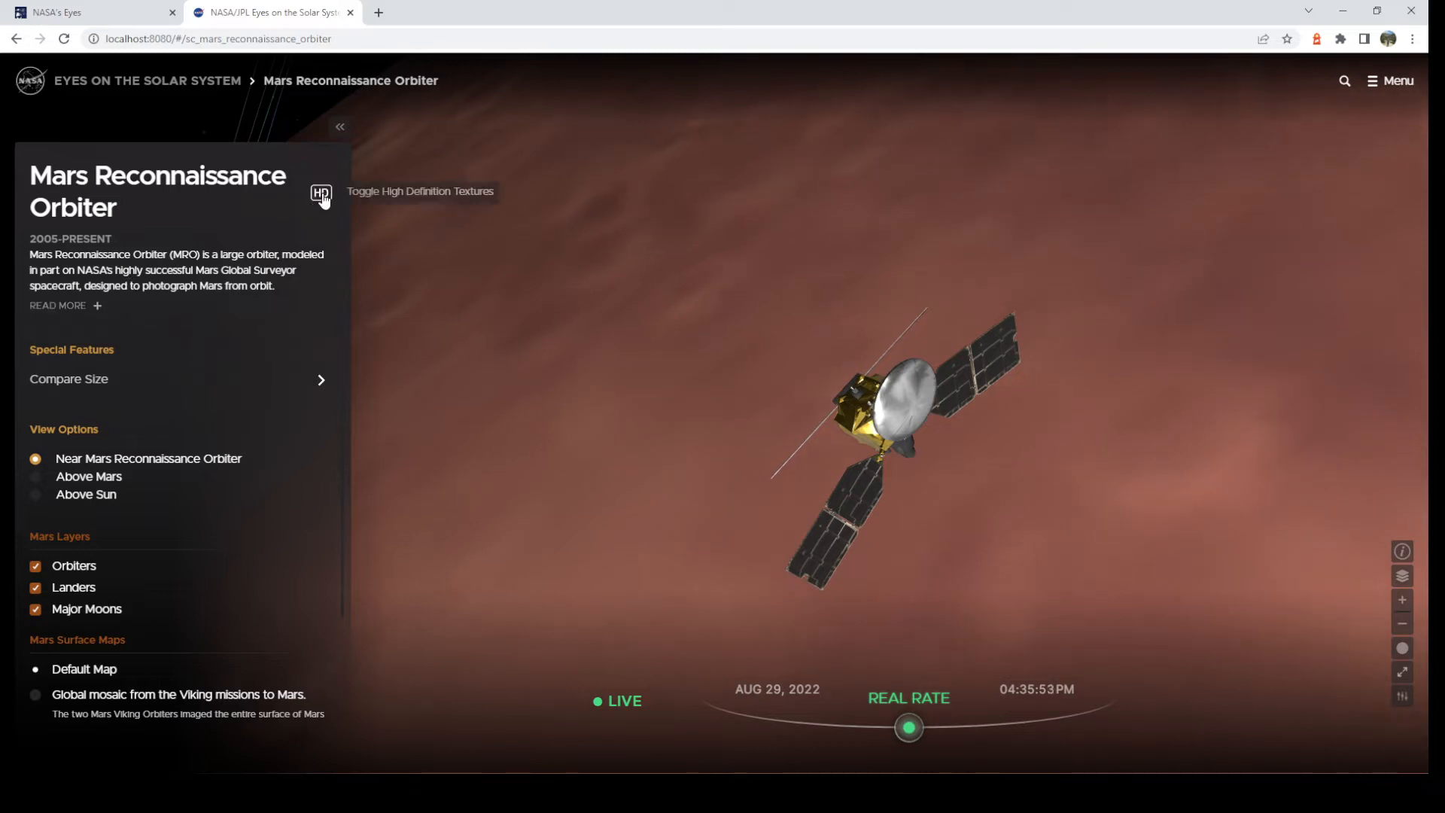
mouse_move(317, 387)
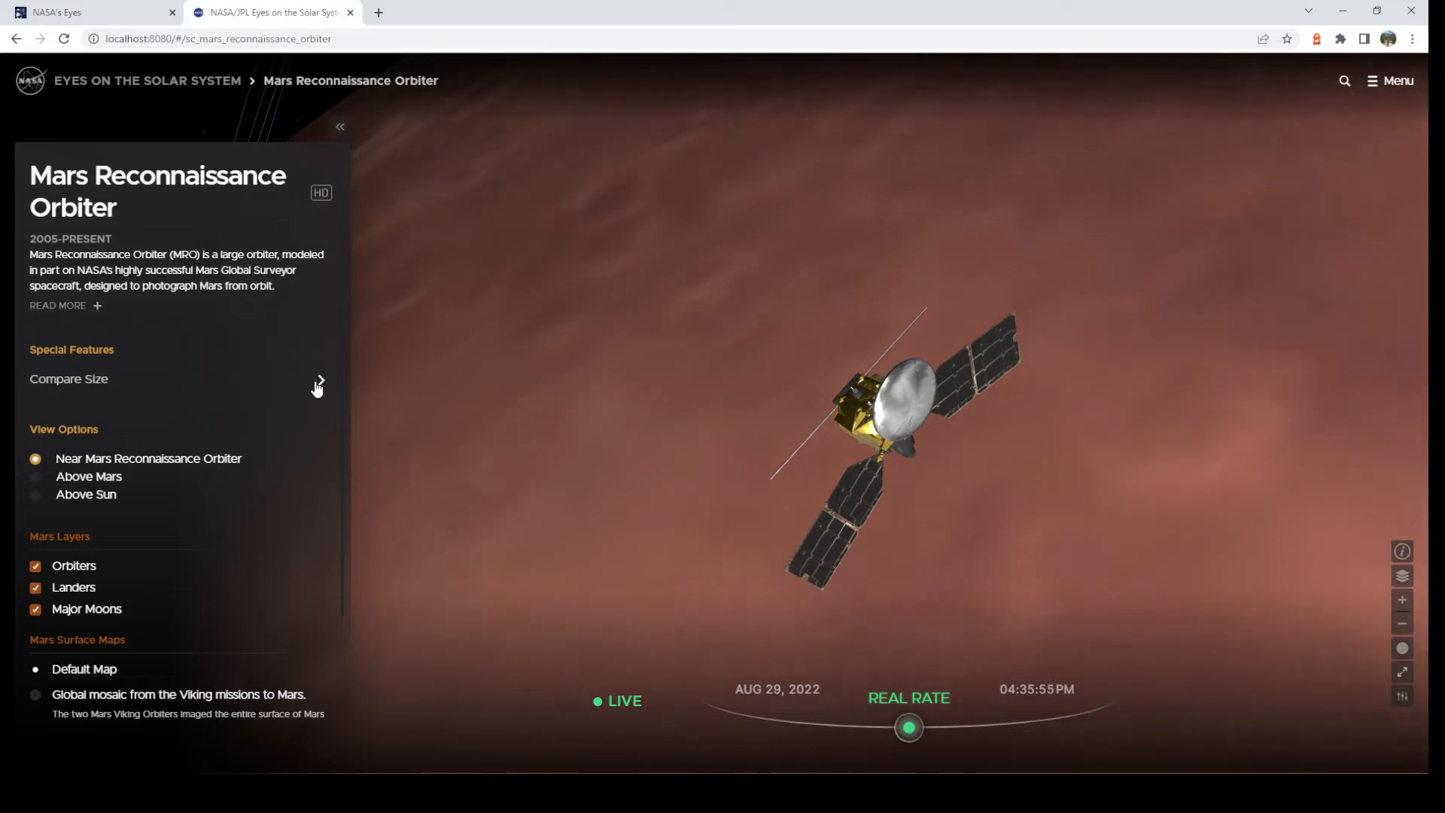
click(317, 382)
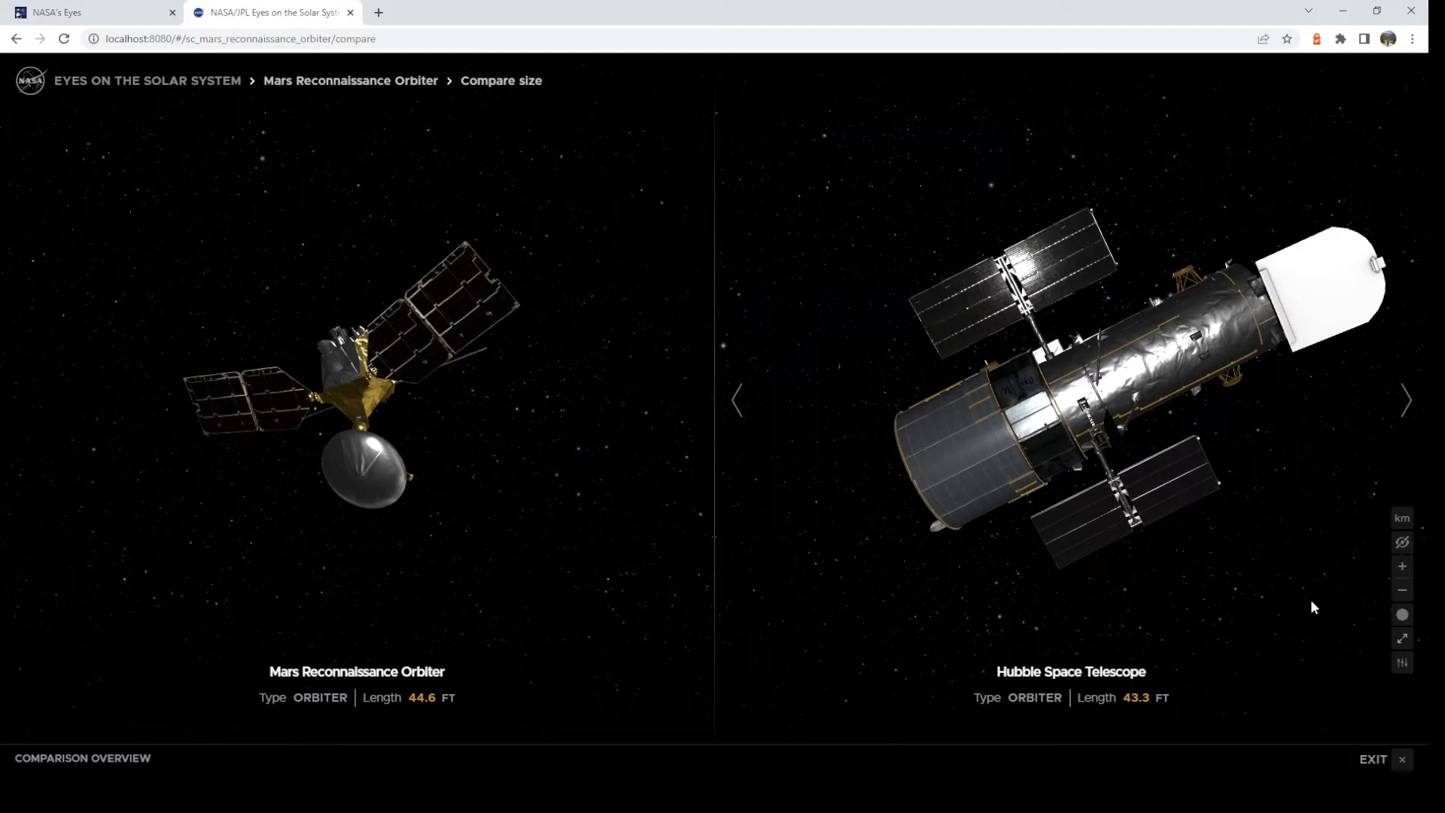
click(1405, 401)
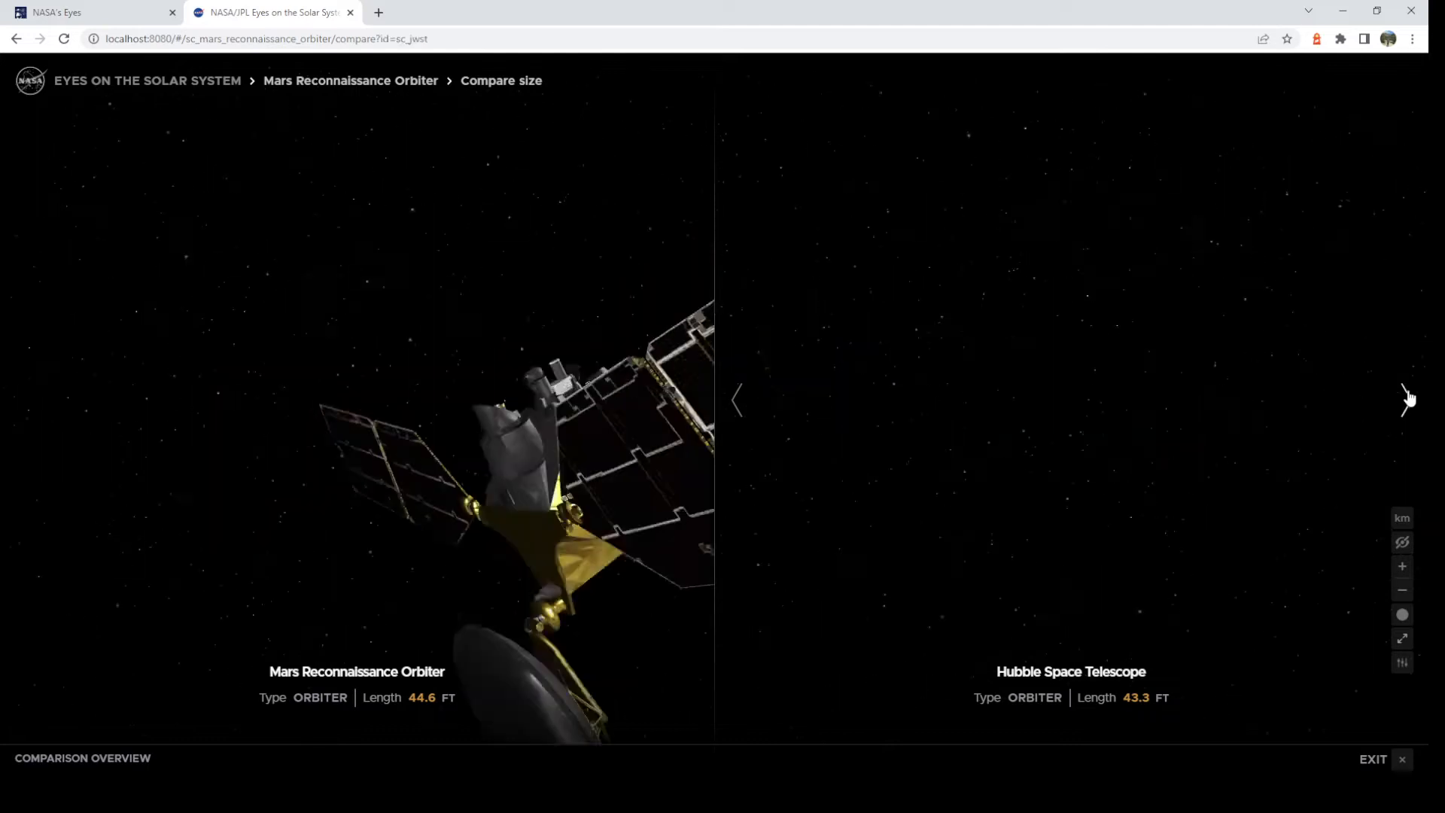
click(1404, 399)
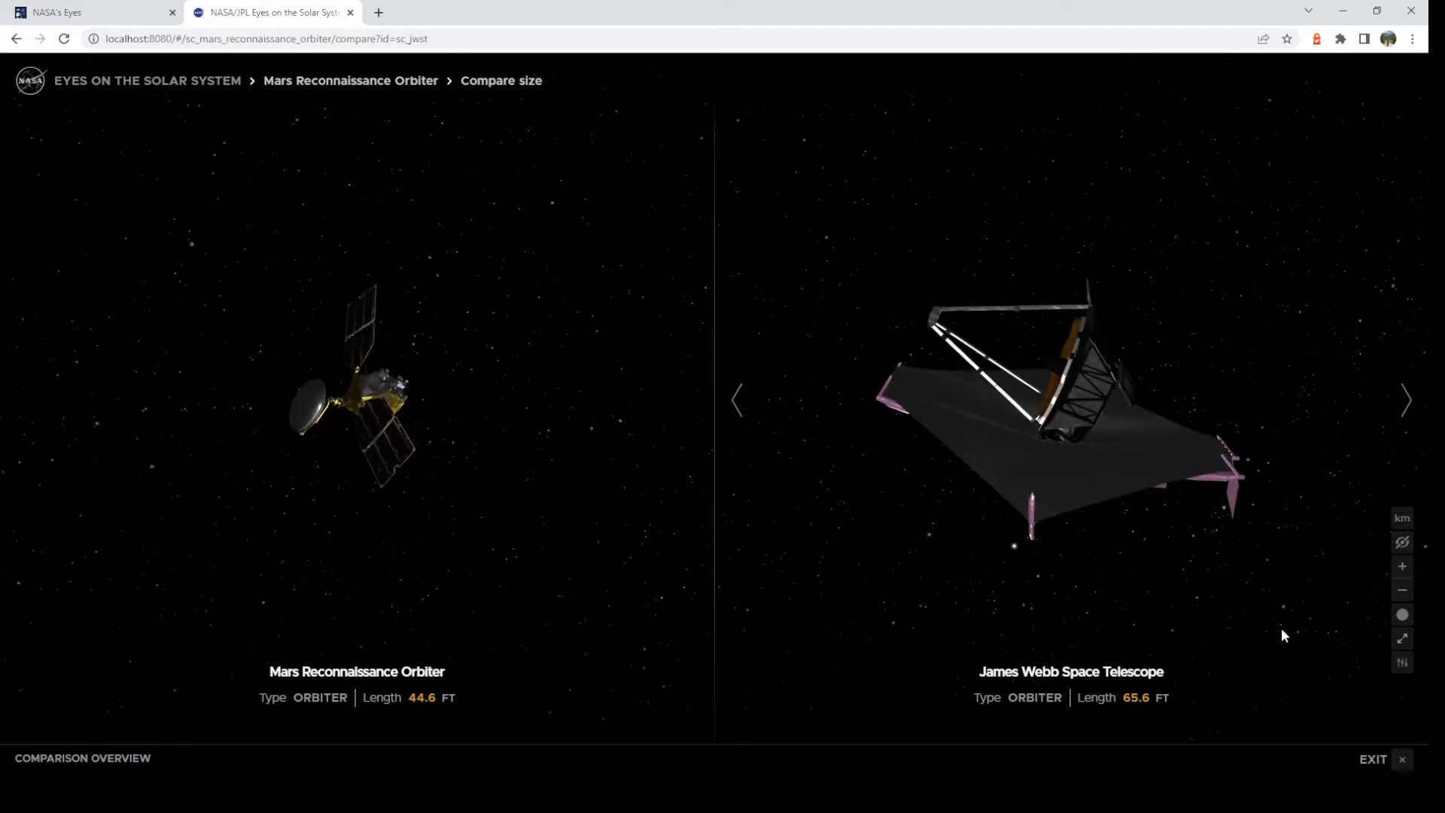
click(1372, 759)
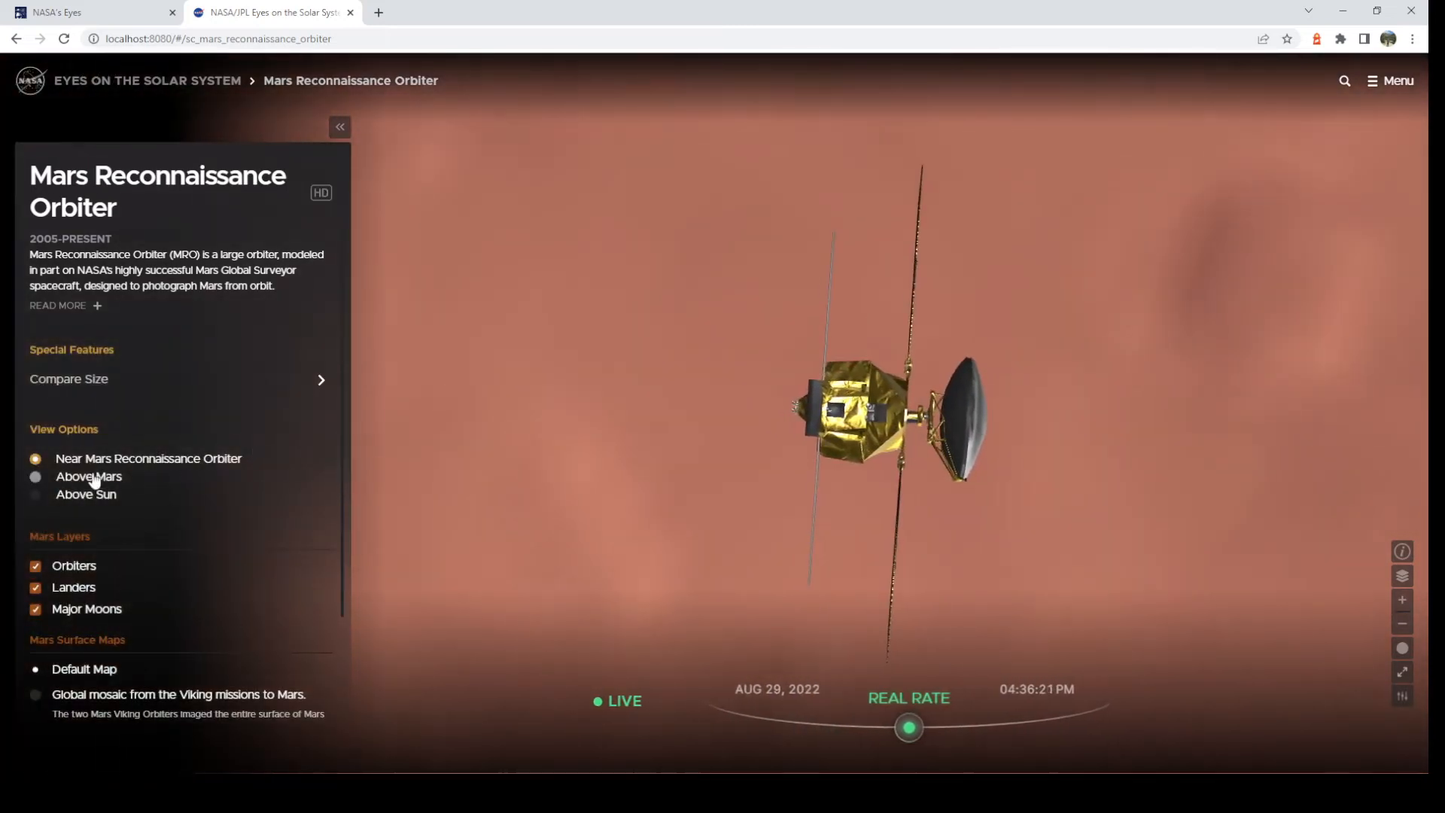
click(35, 477)
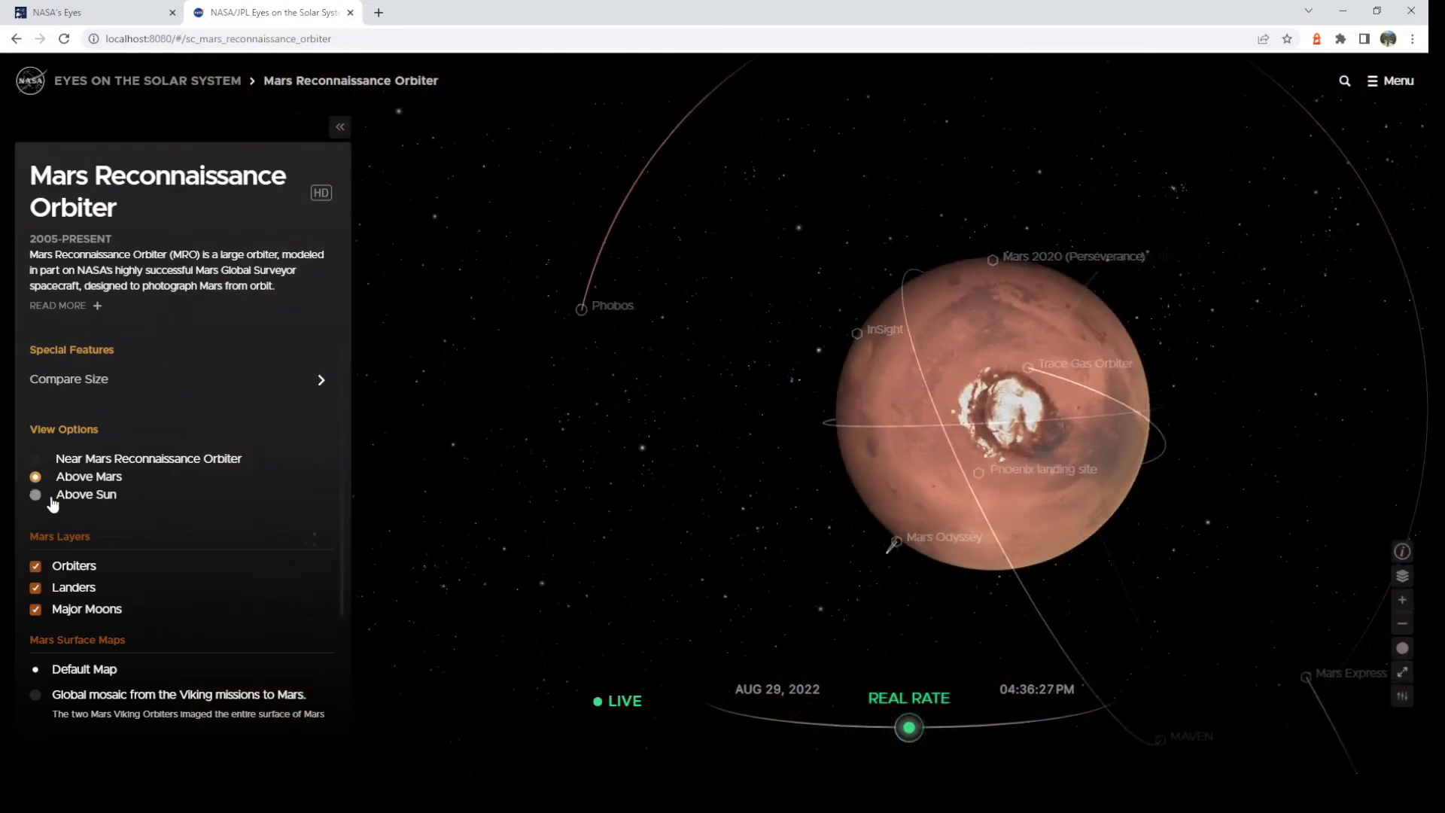
mouse_move(90, 470)
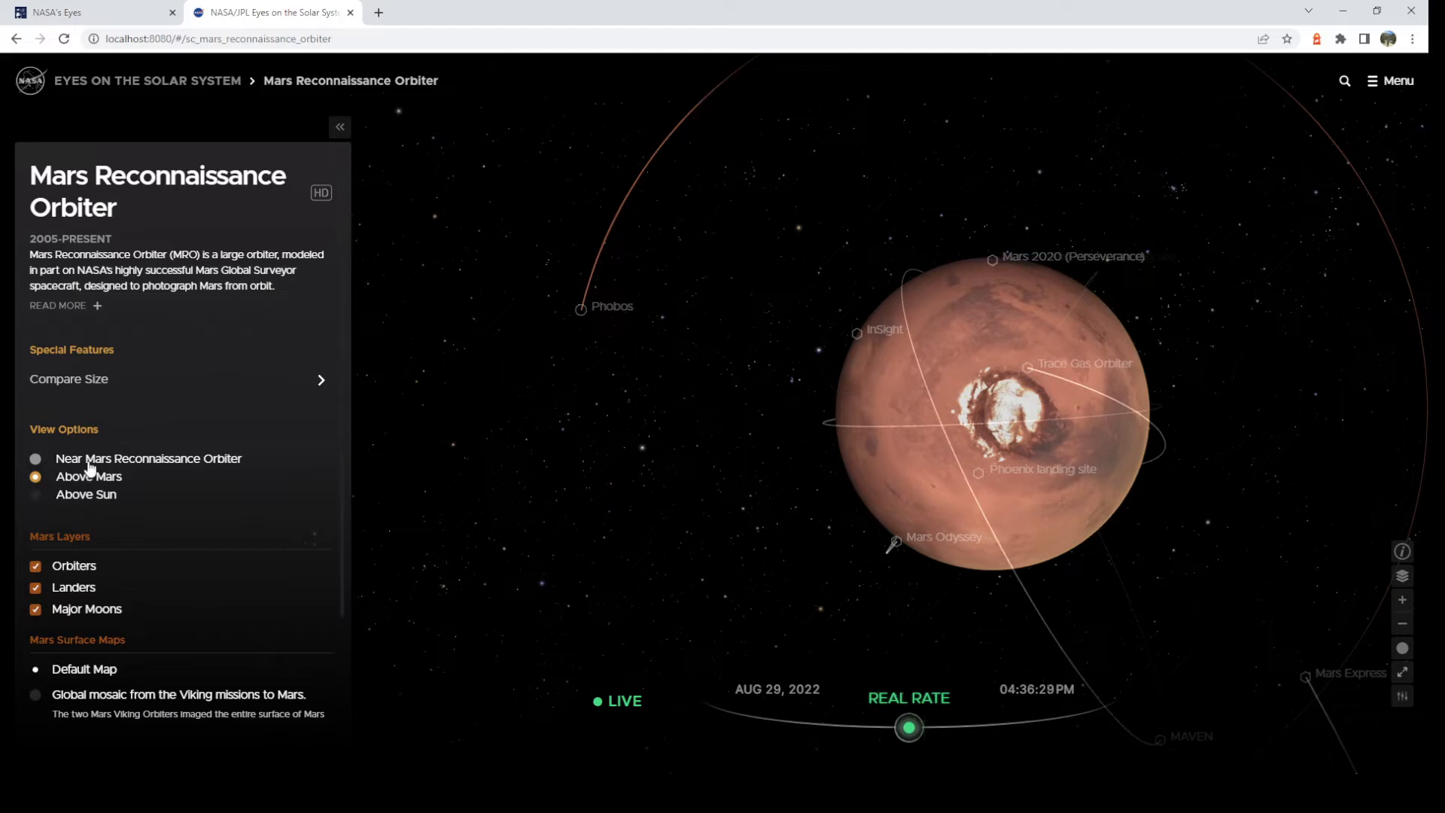
click(35, 458)
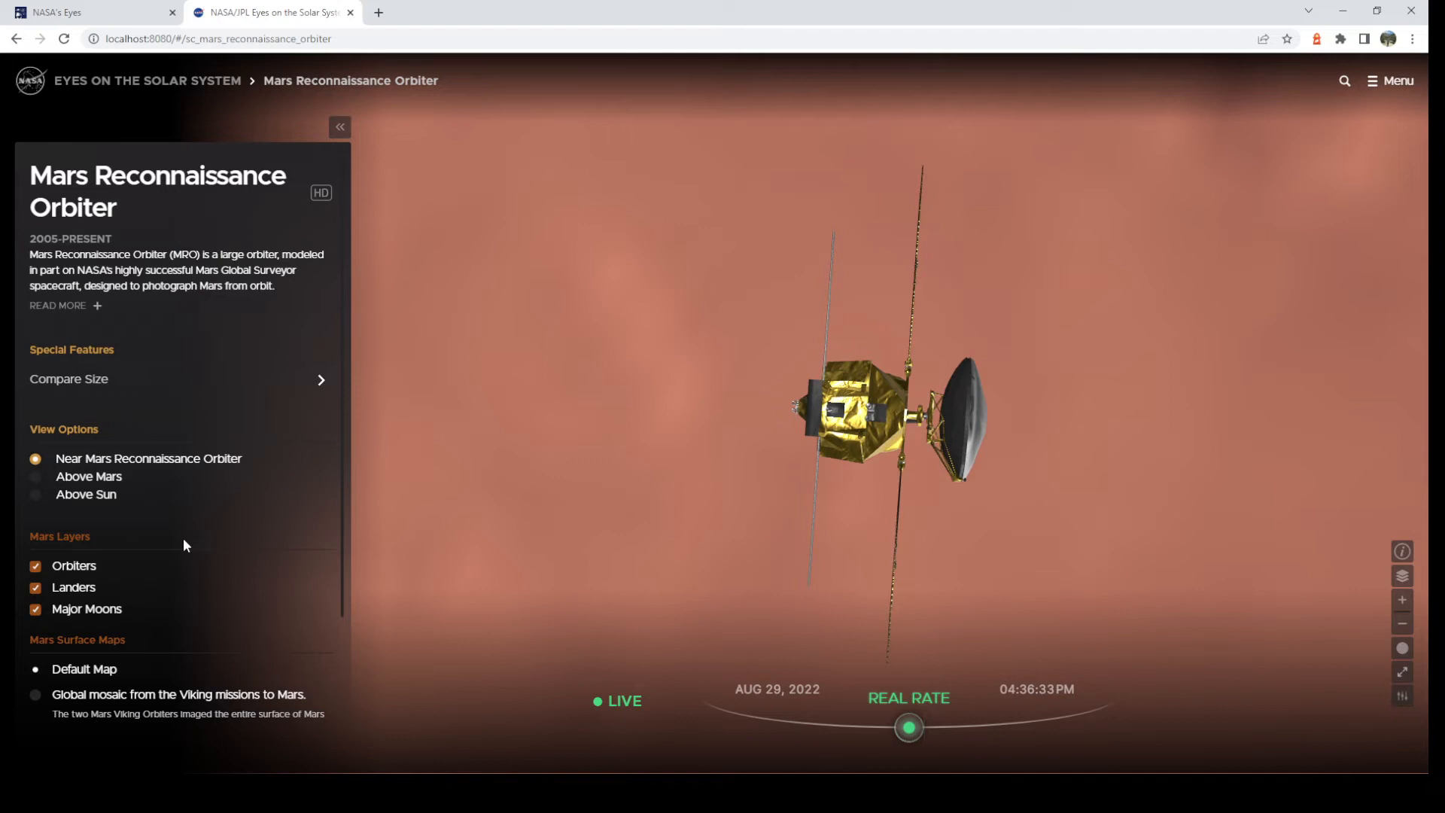
Switch Mars's surface map to the global mosaic from the Viking missions.
scroll(down, 3)
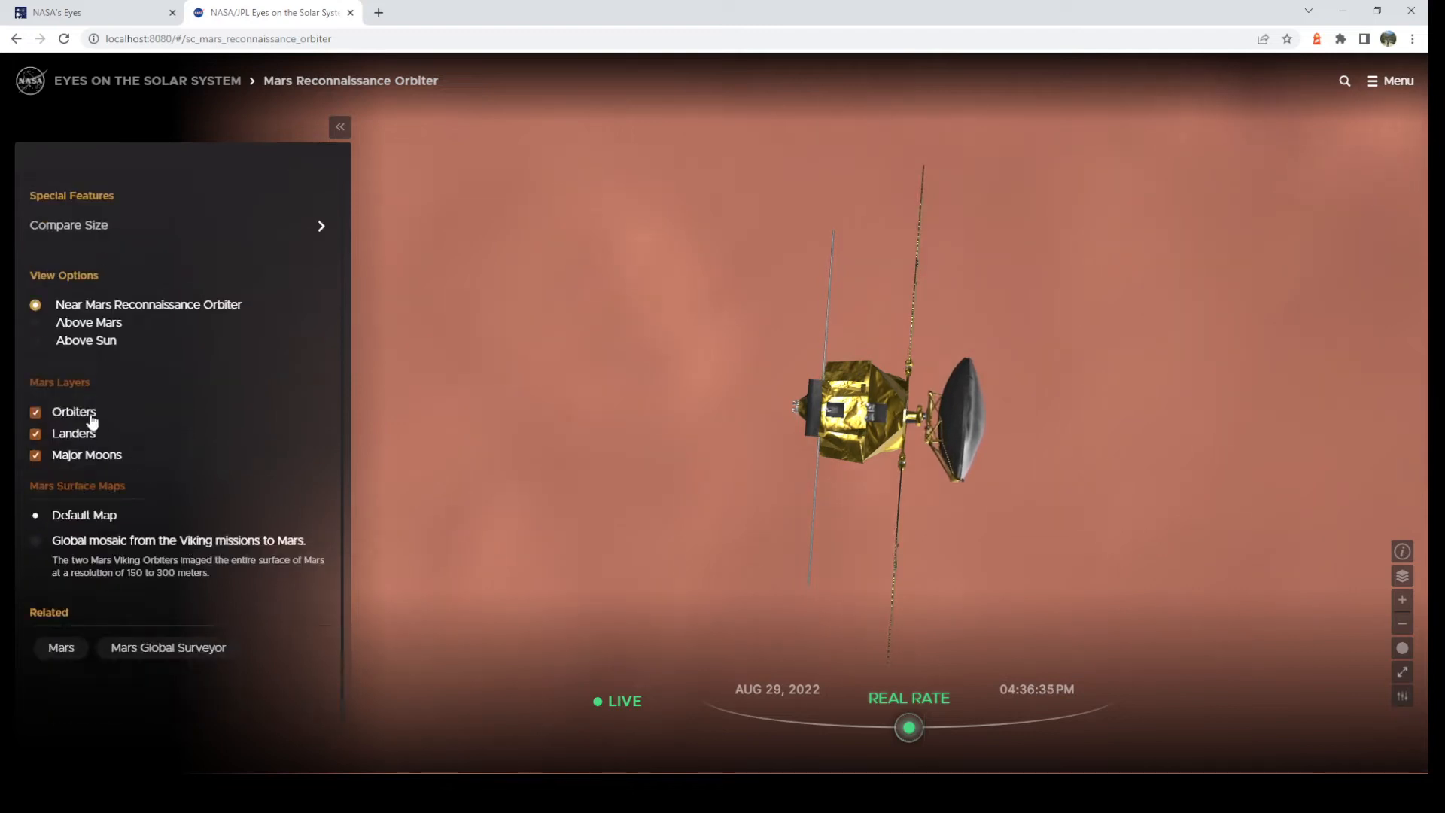
mouse_move(127, 438)
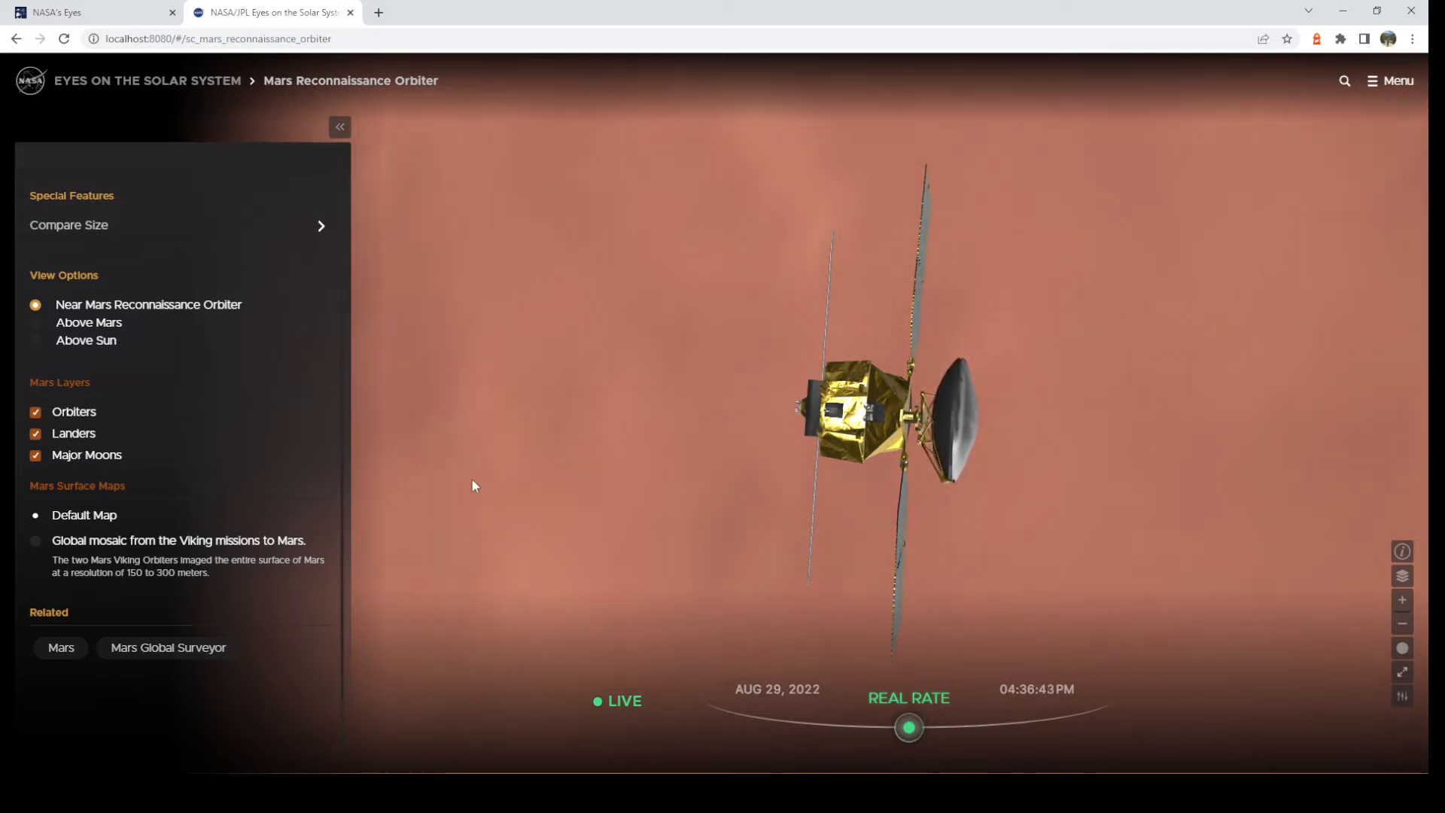
mouse_move(83, 558)
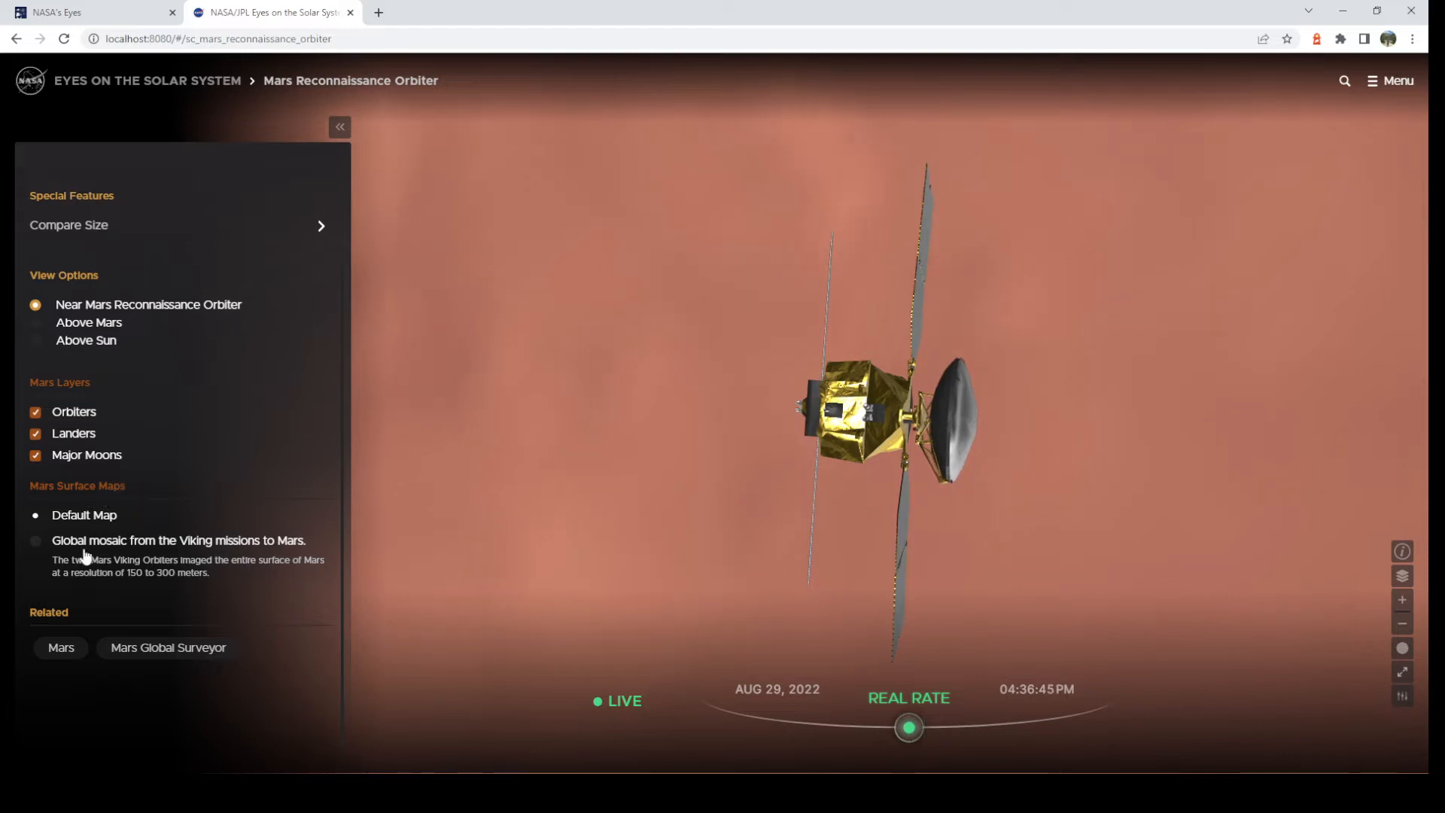
mouse_move(619, 477)
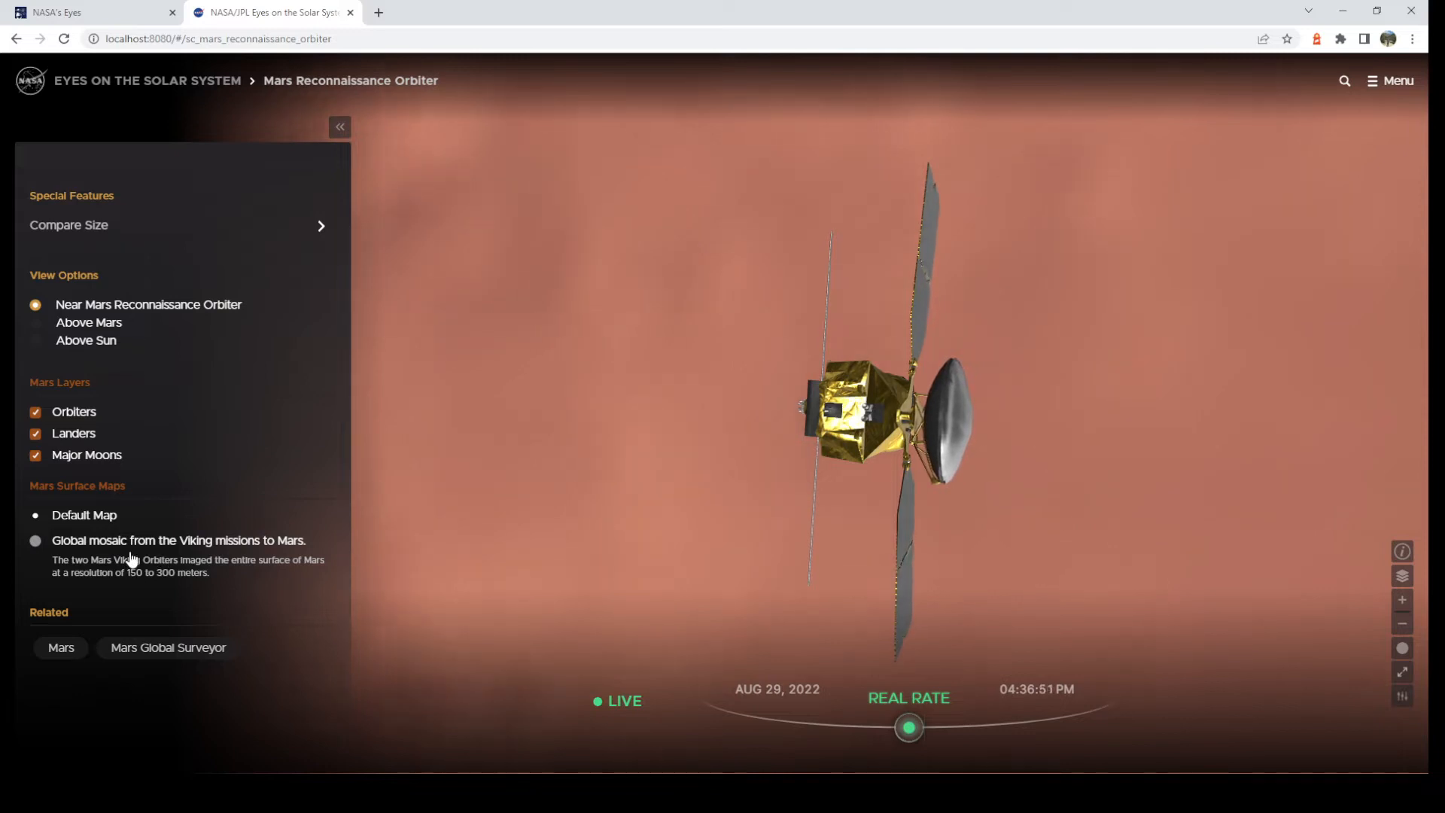
click(35, 540)
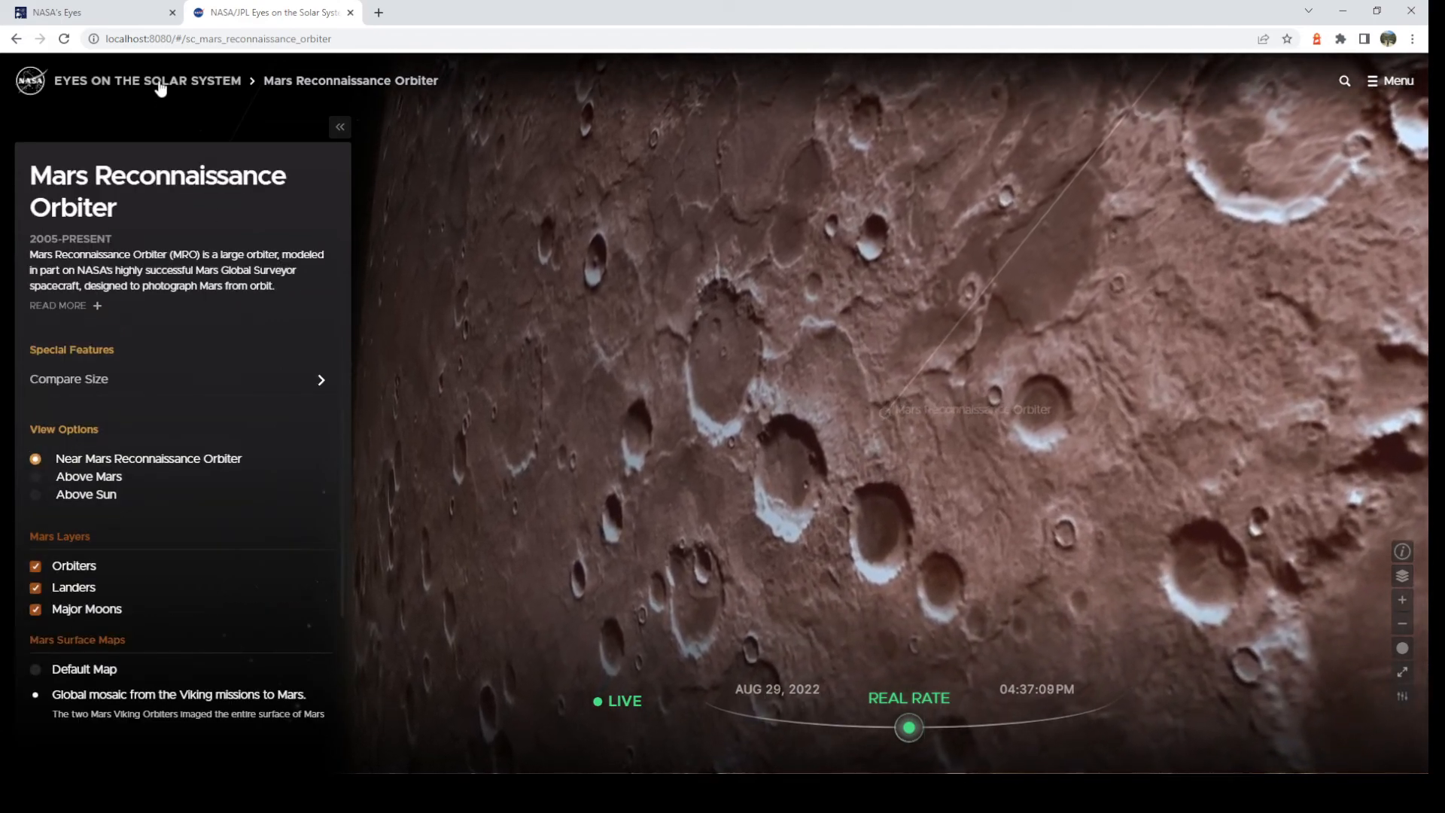
Return home, search for 'pluto' and go to the dwarf planet Pluto's page.
click(147, 81)
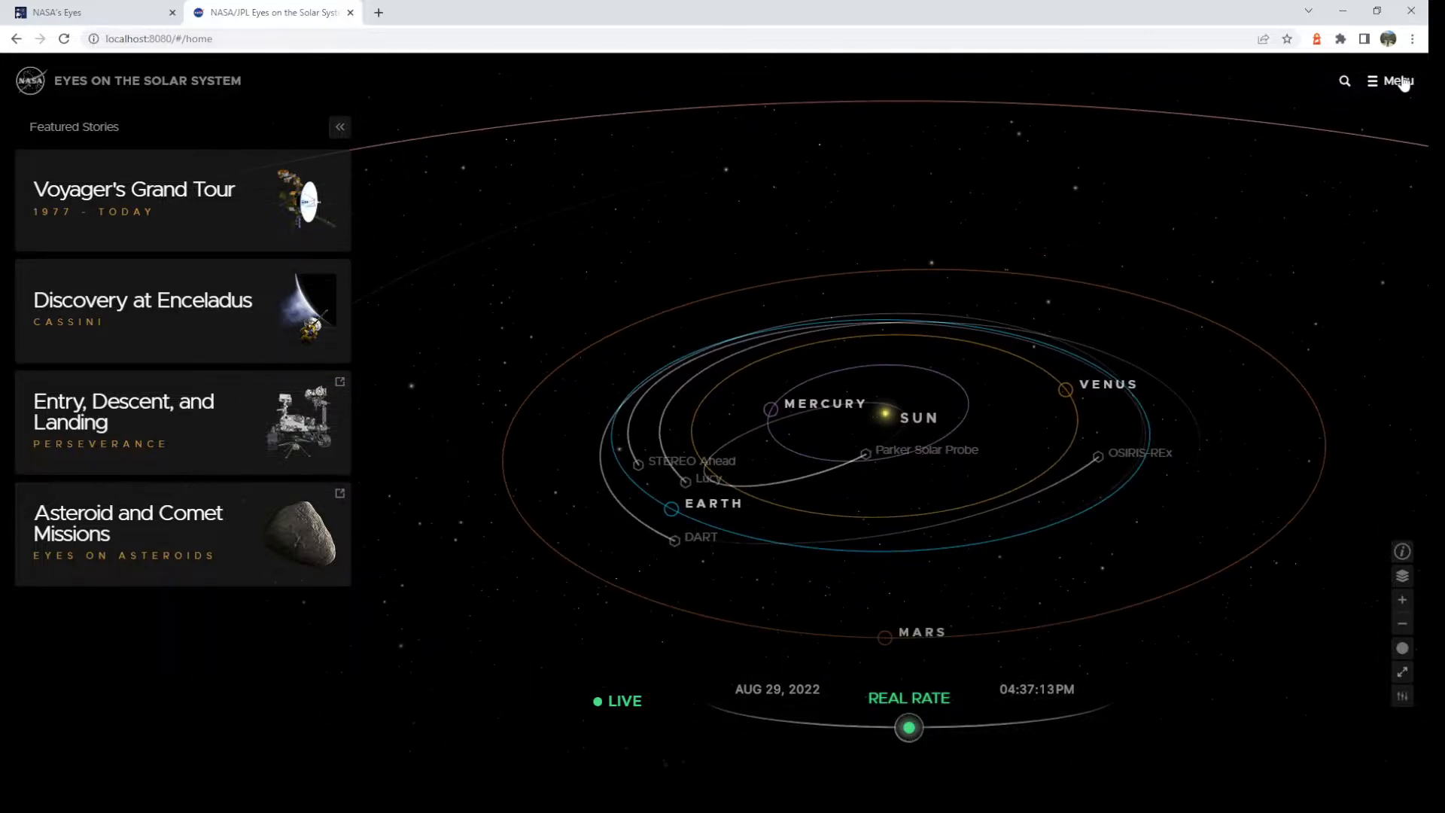
click(1344, 80)
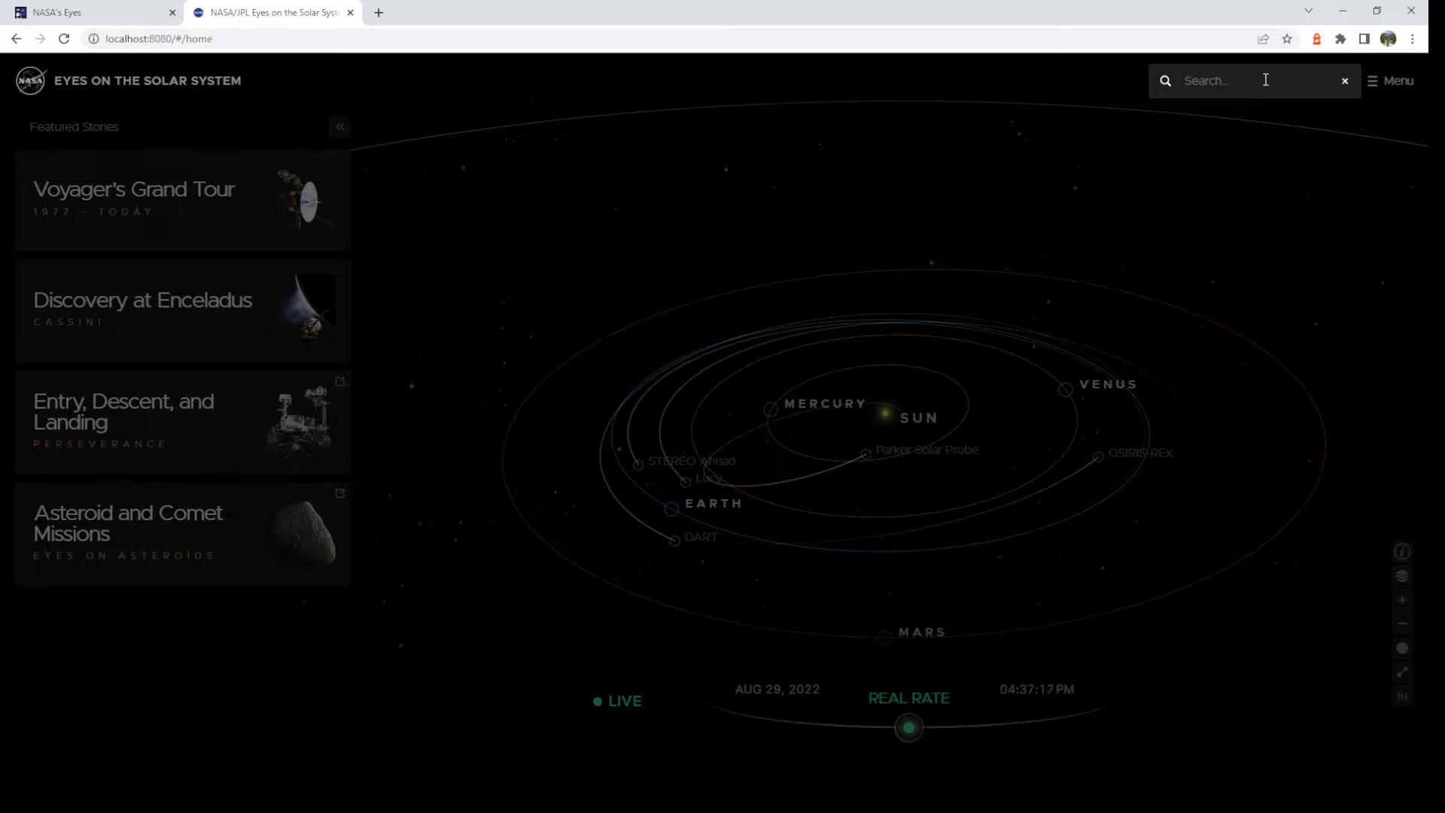
text(pluto)
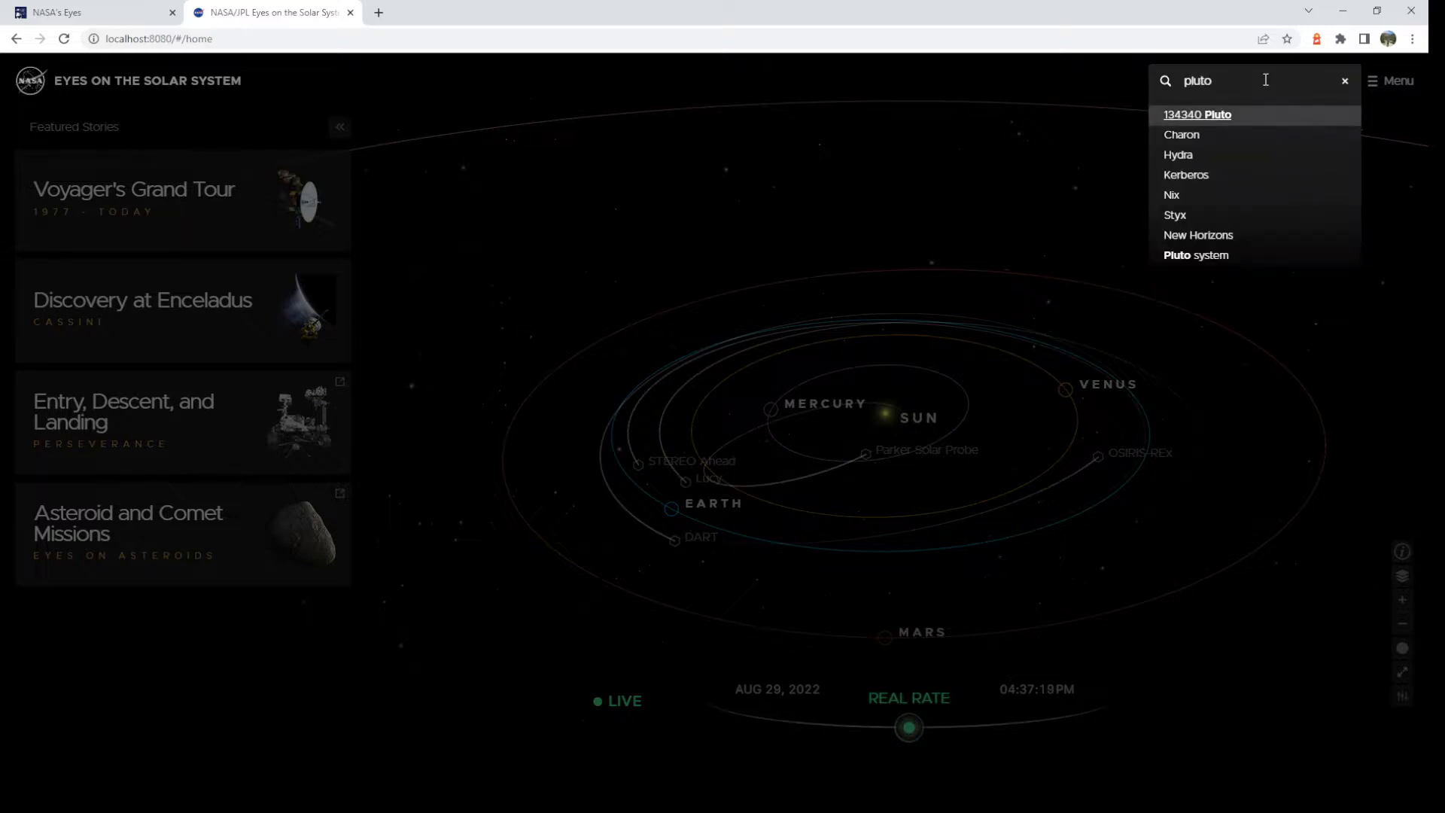
click(1195, 114)
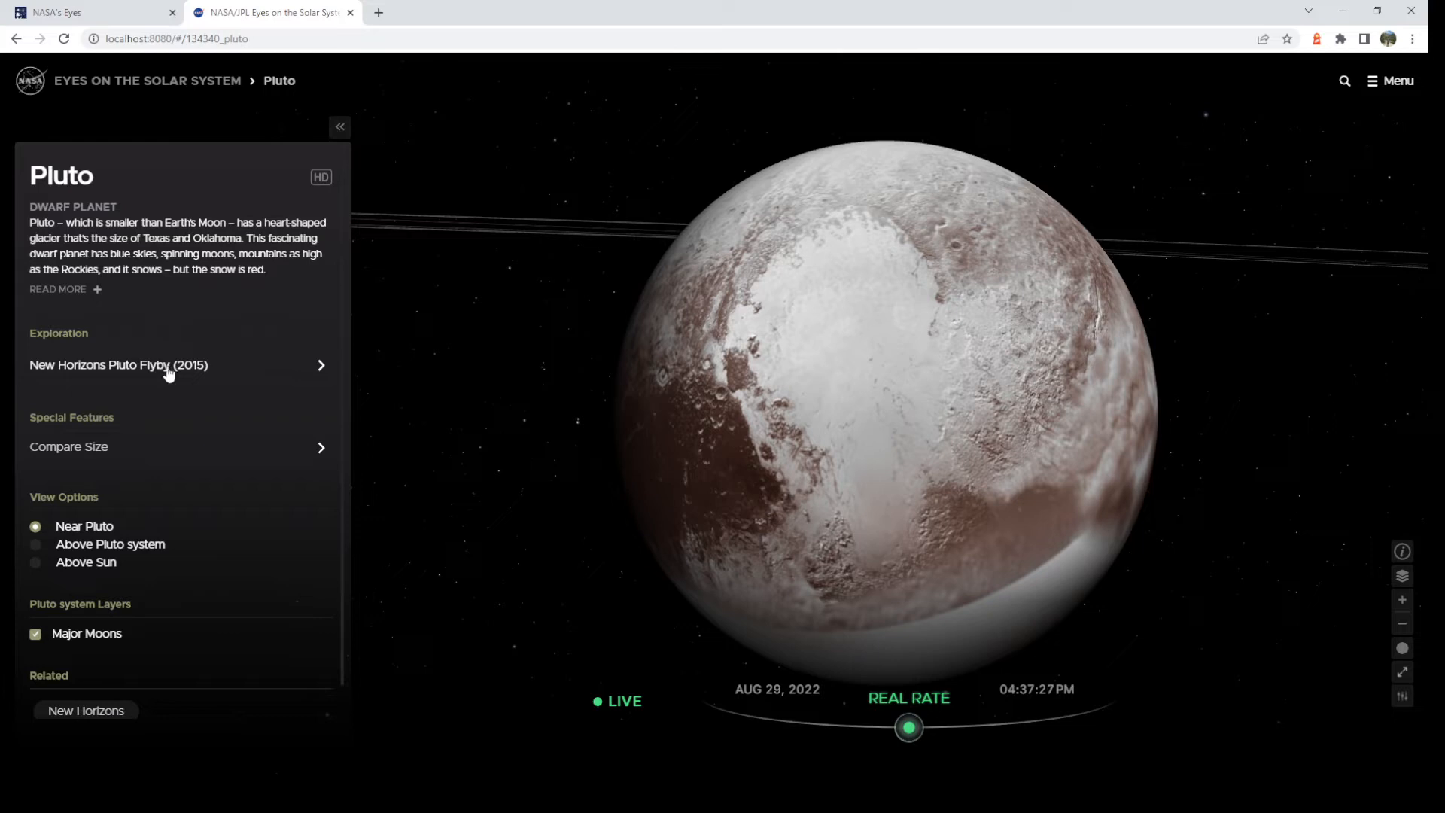
mouse_move(83, 335)
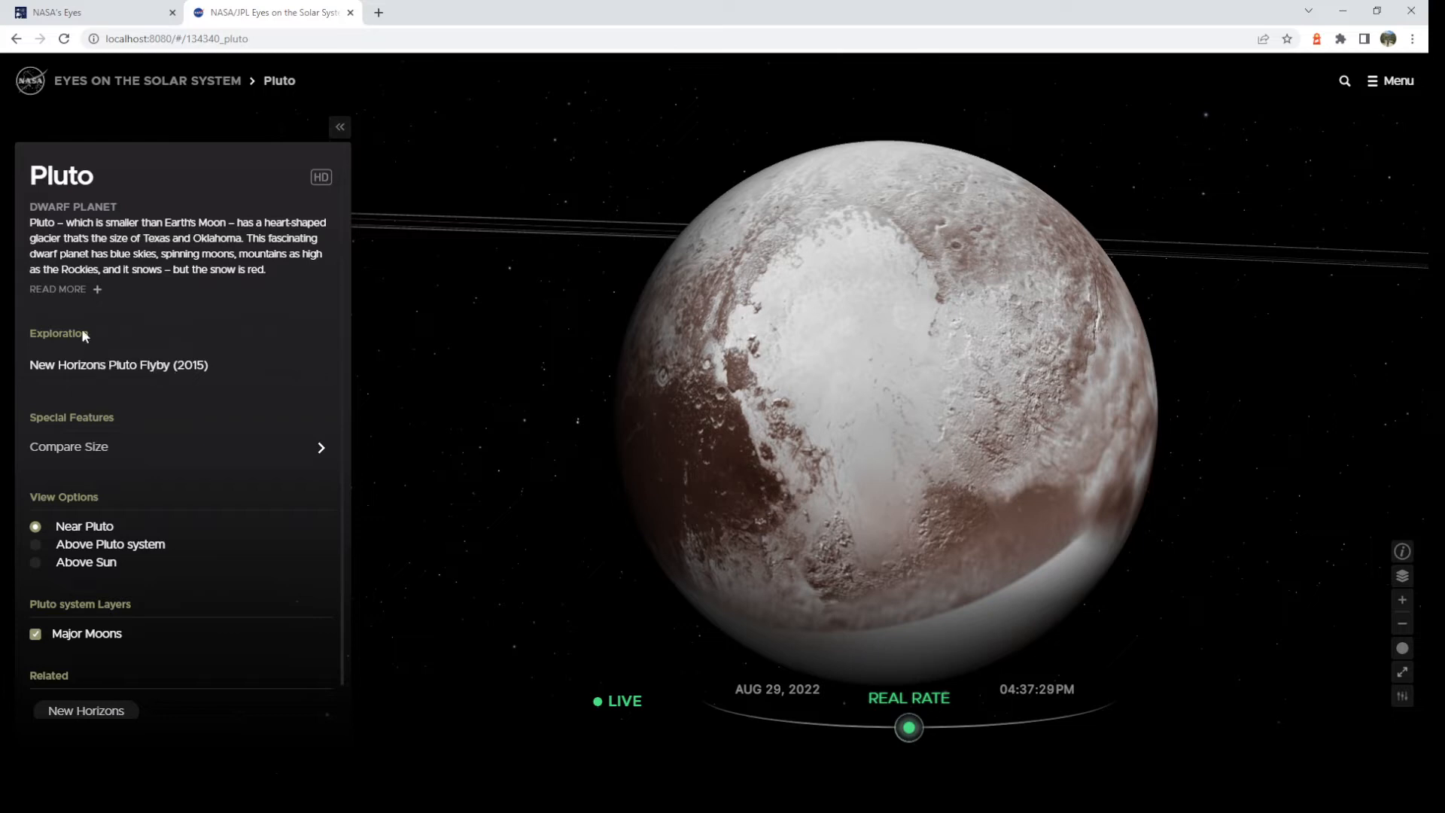
mouse_move(128, 365)
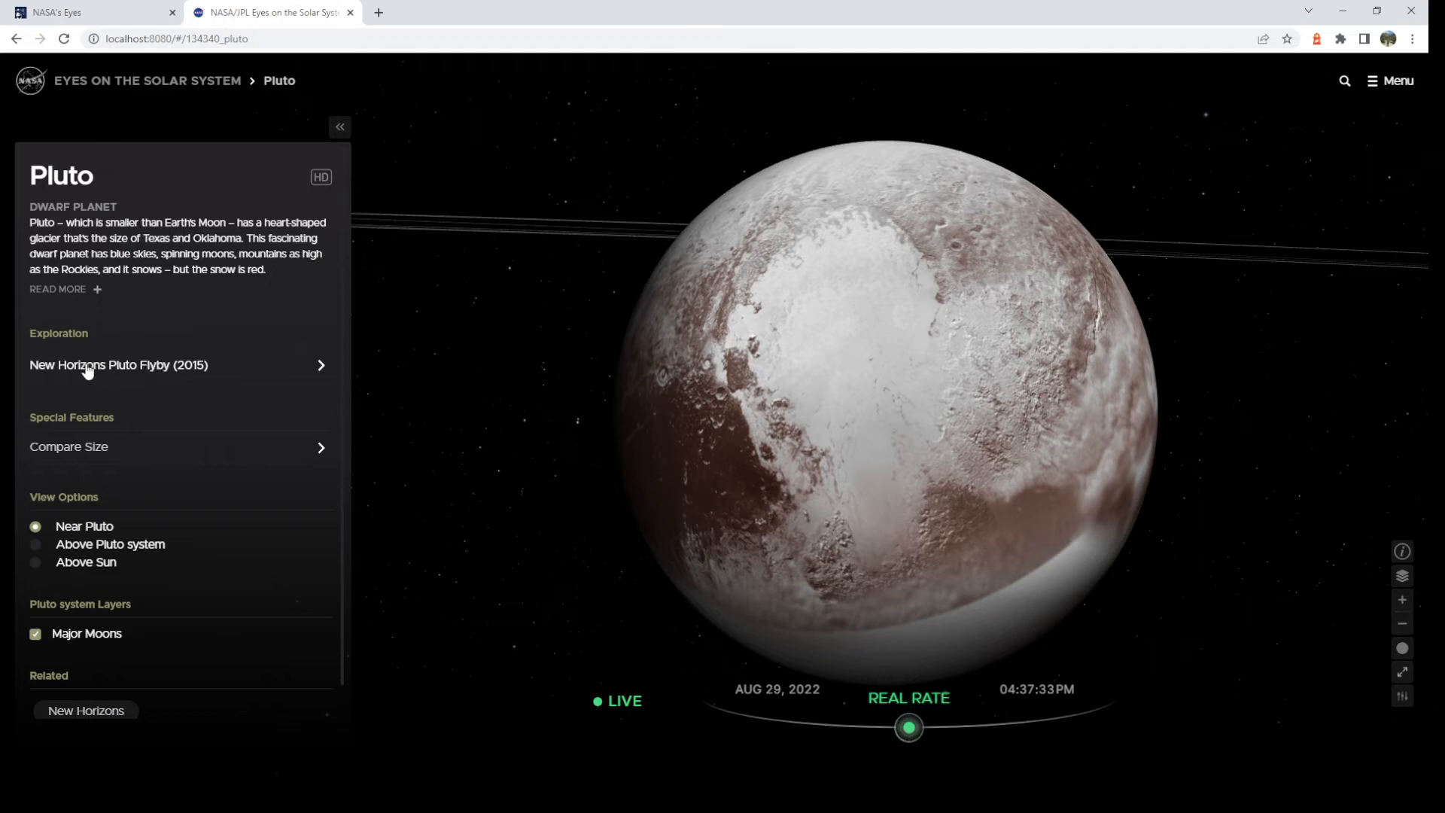
View the New Horizons Pluto Flyby (2015) event, return to the events list, then go home.
click(118, 365)
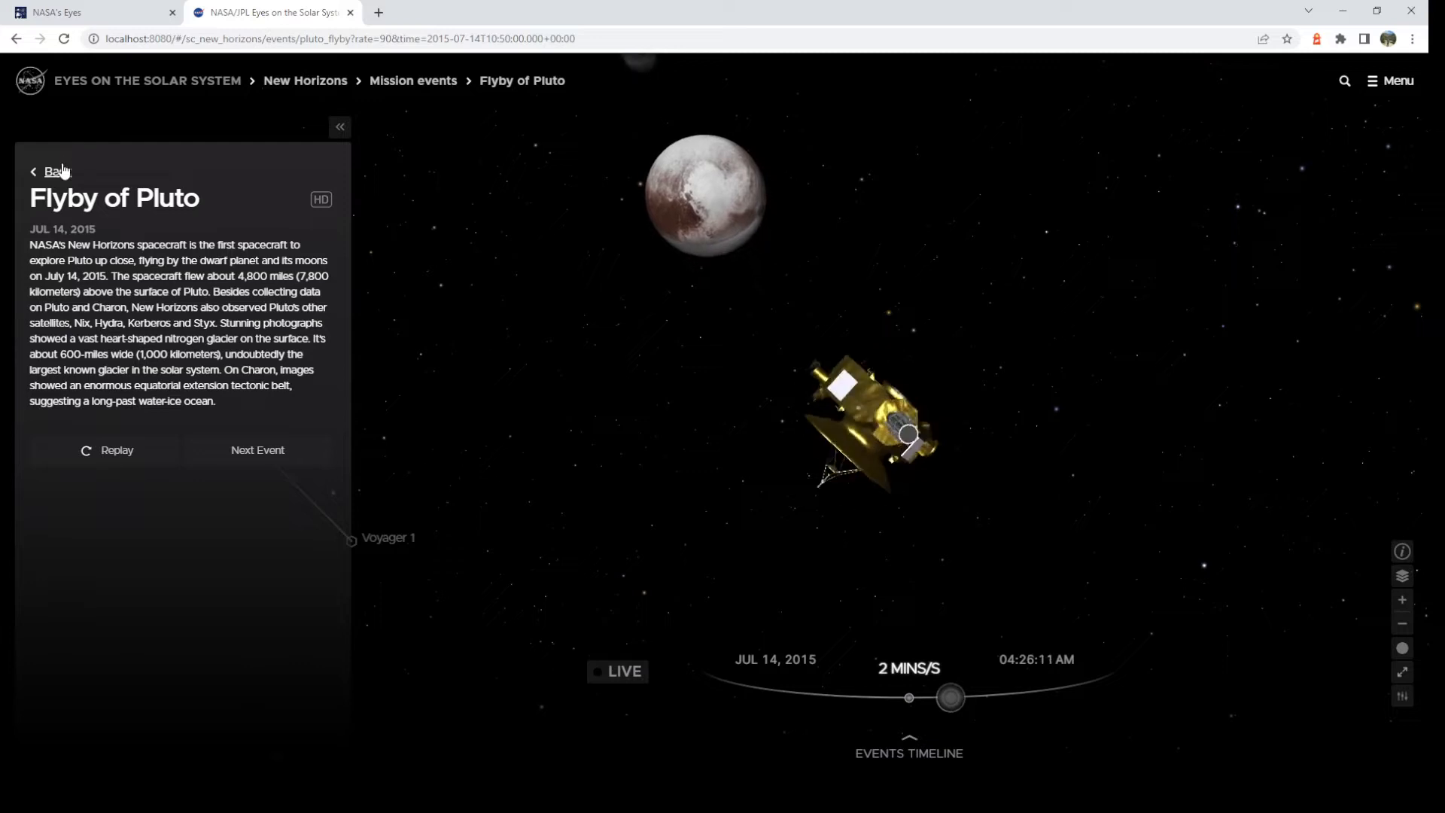
click(52, 171)
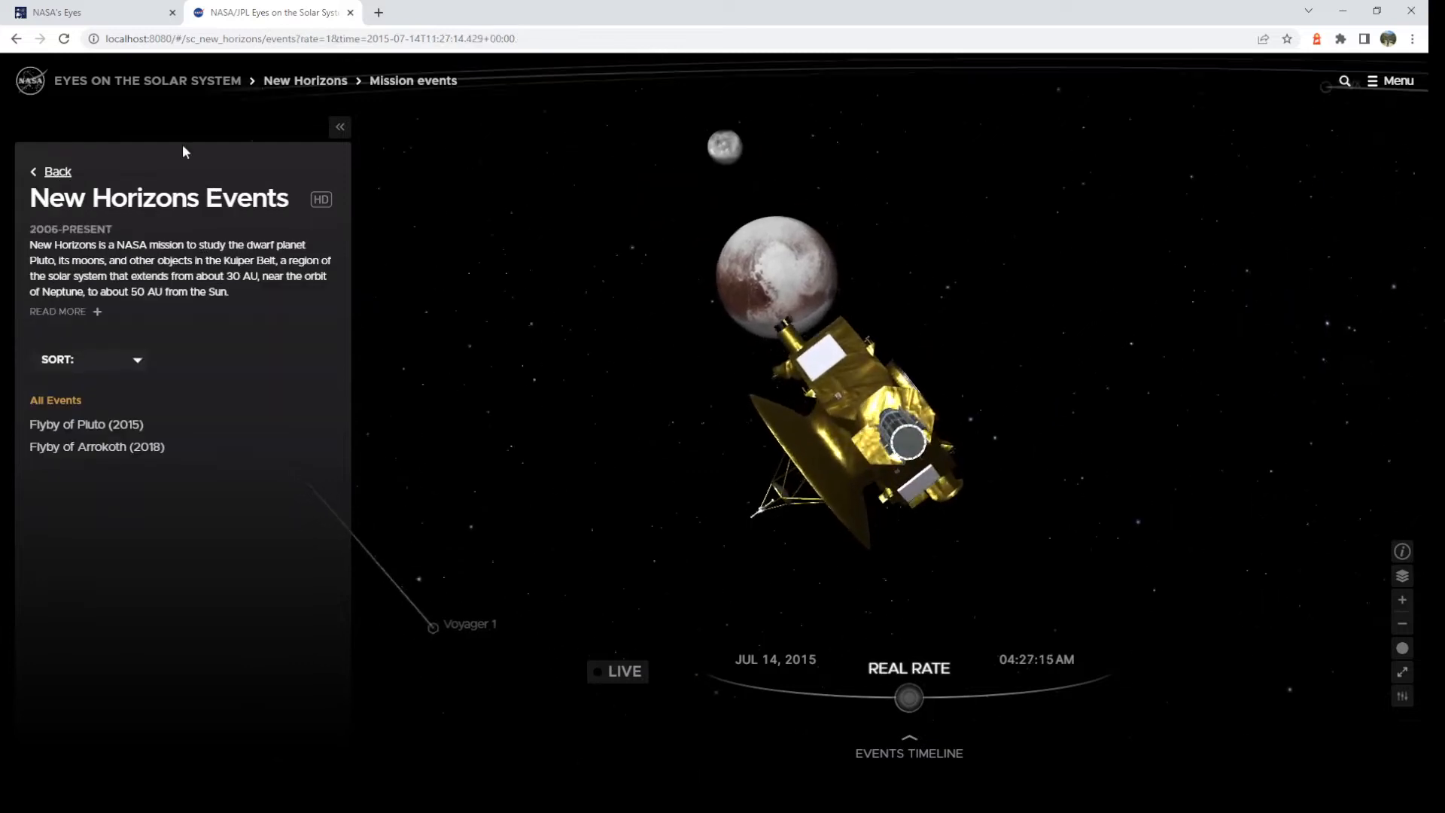
click(146, 80)
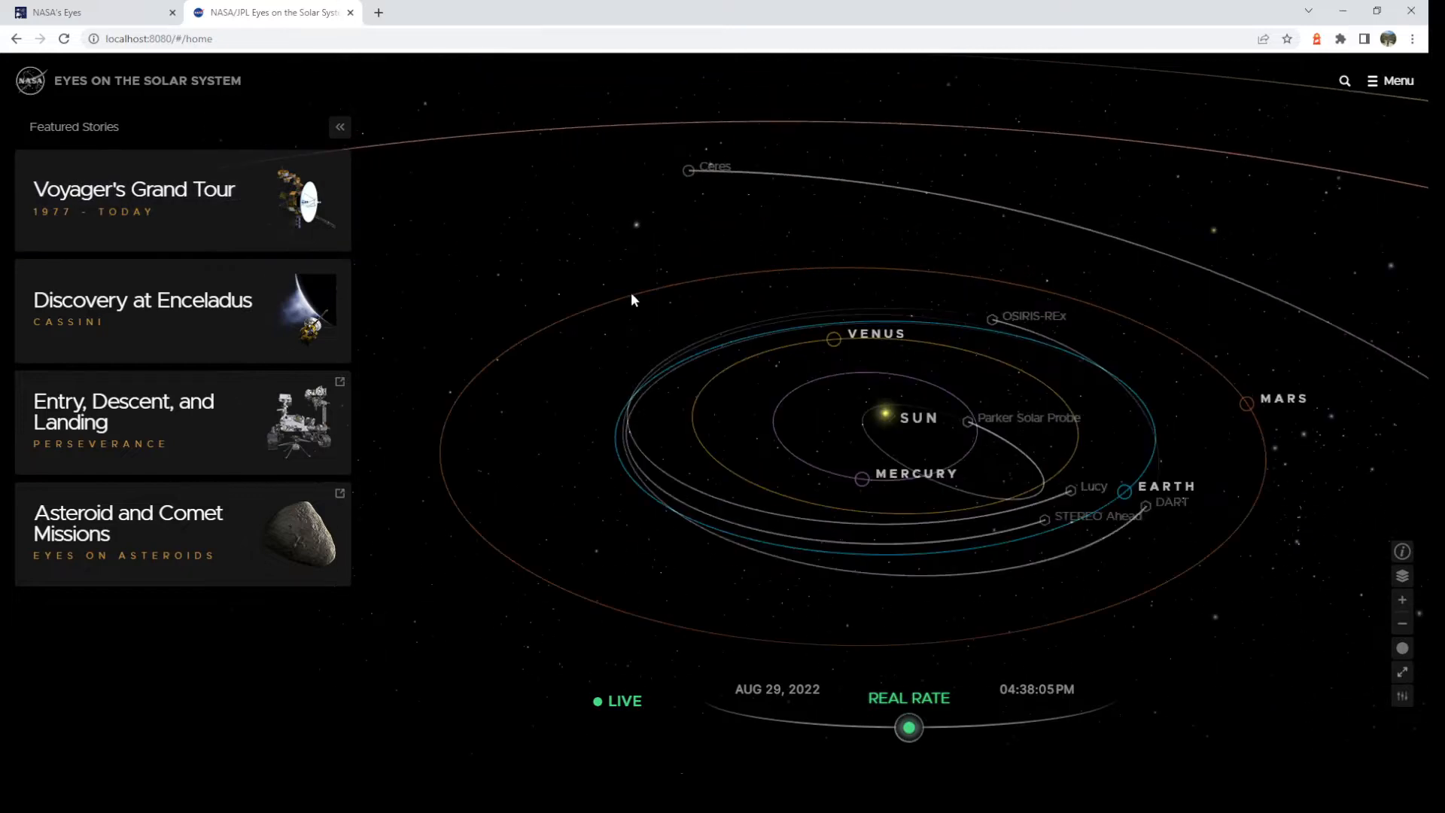
mouse_move(221, 233)
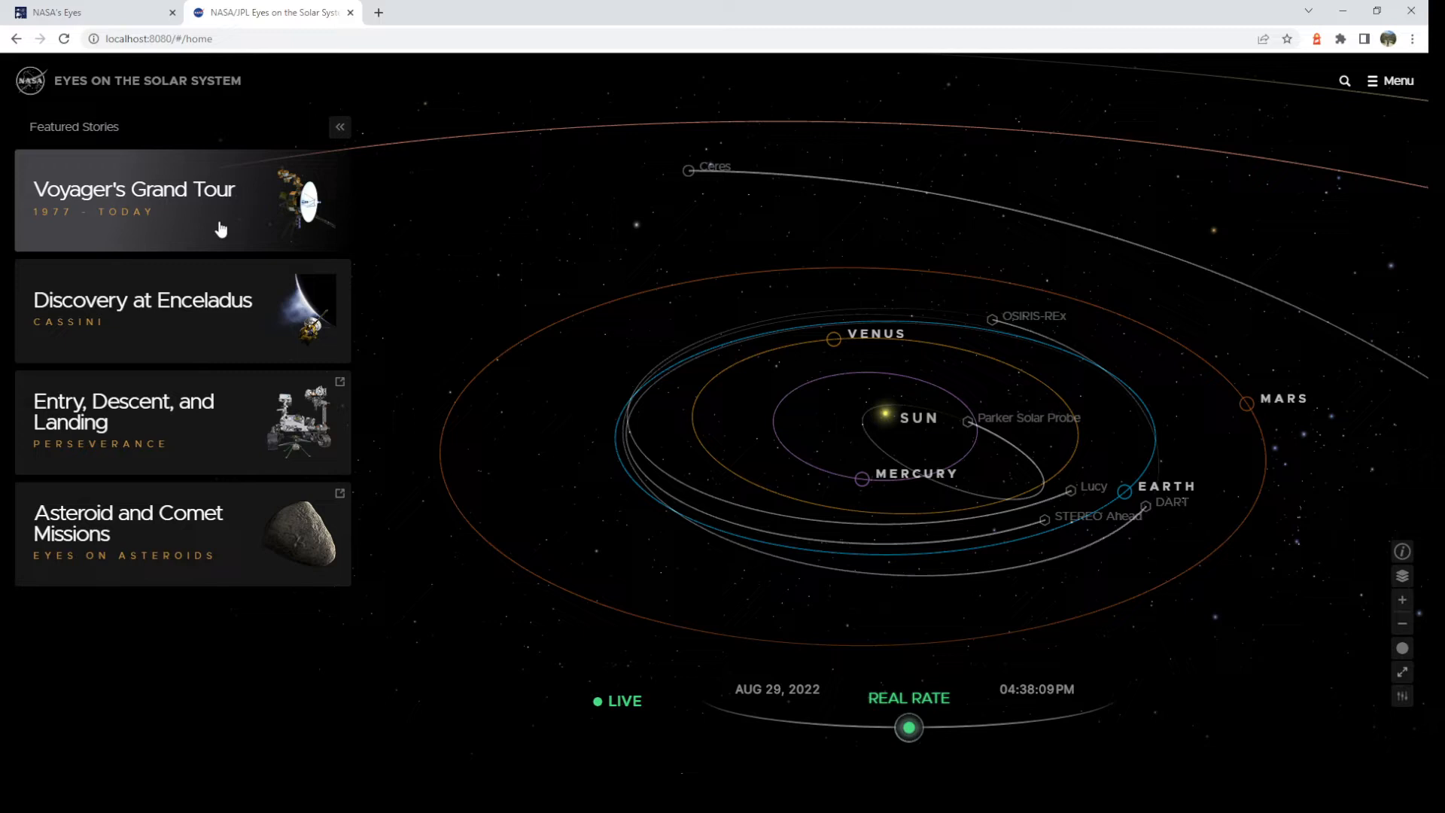
mouse_move(210, 229)
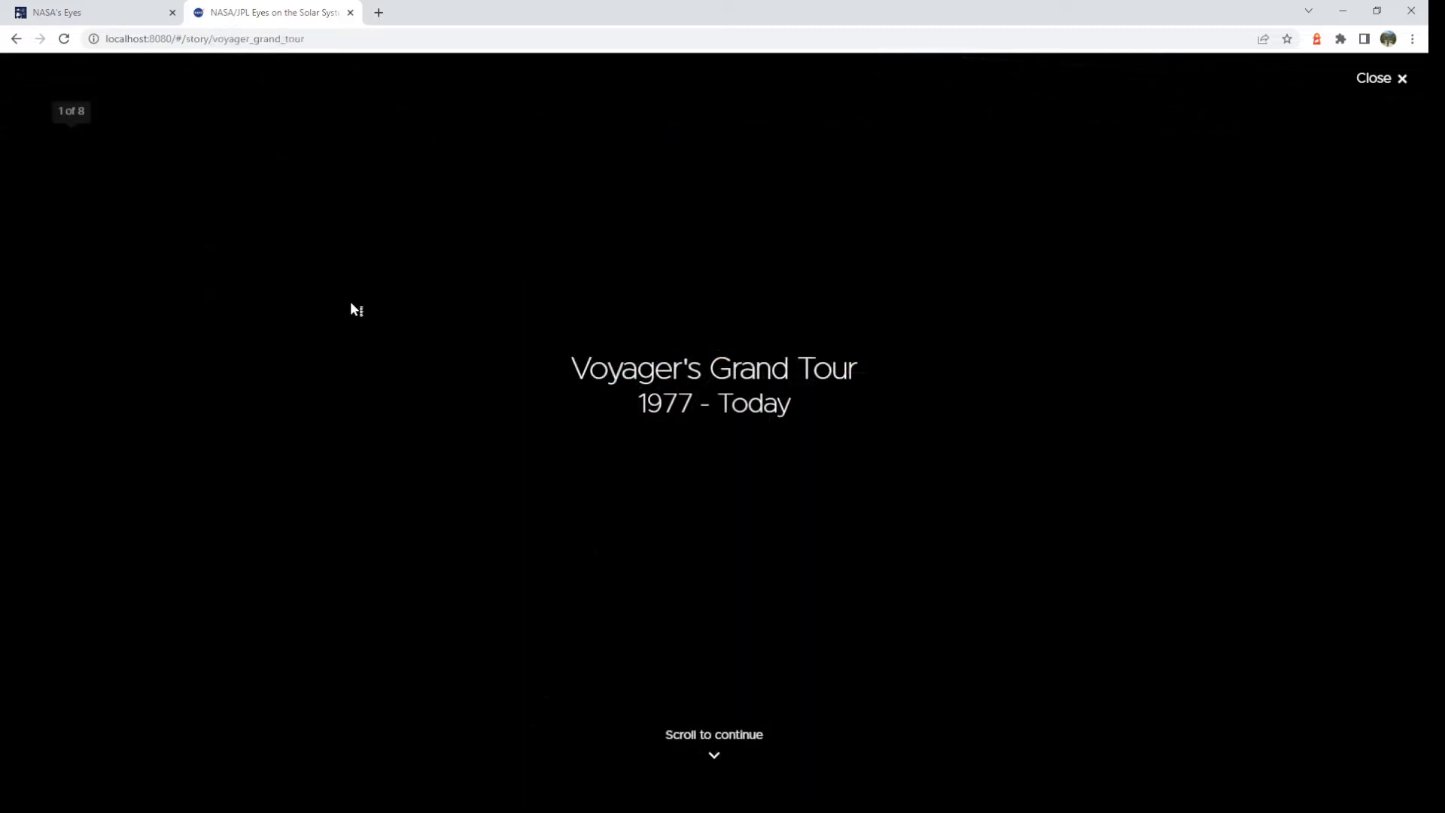
scroll(down, 3)
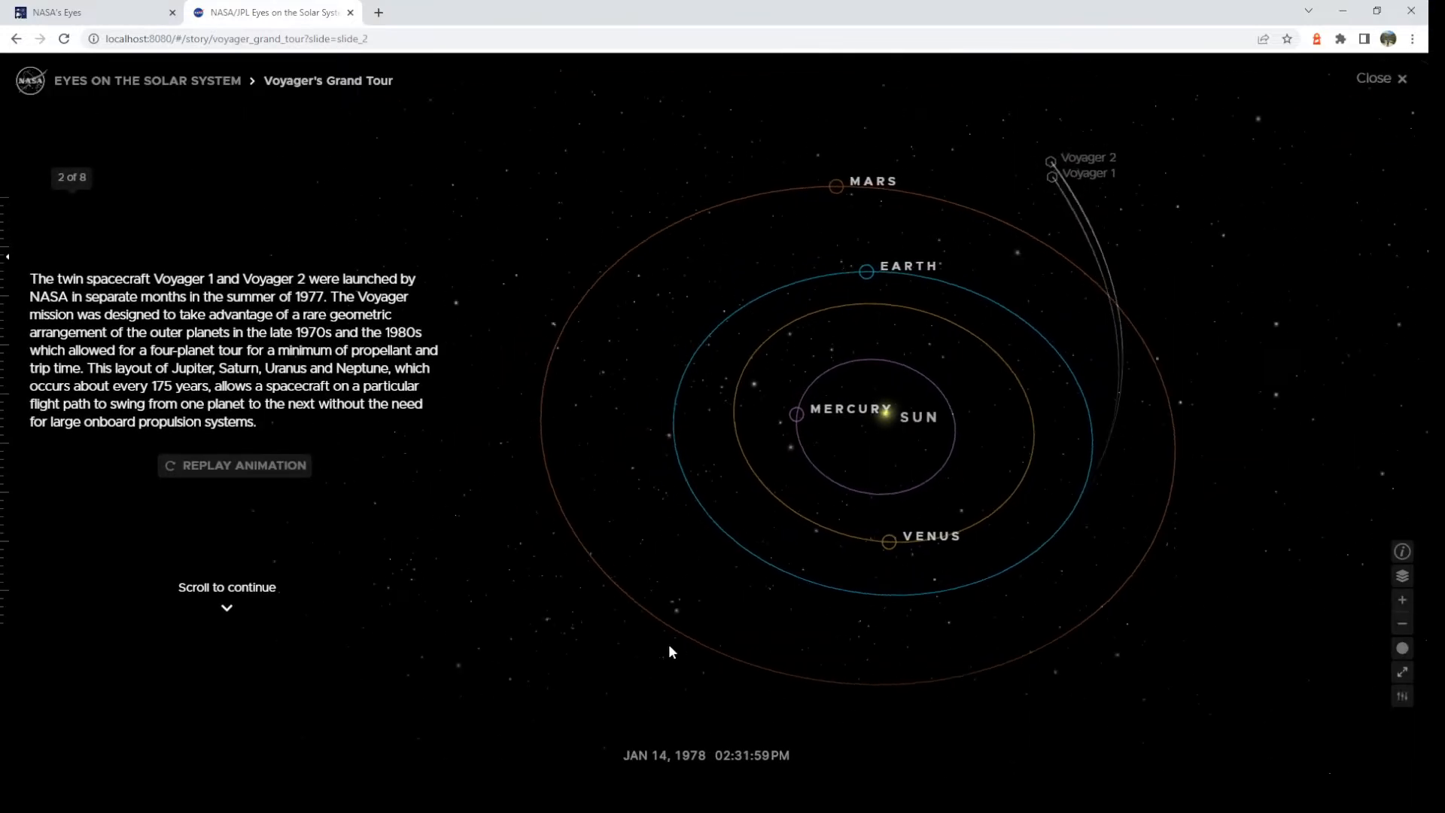
scroll(down, 3)
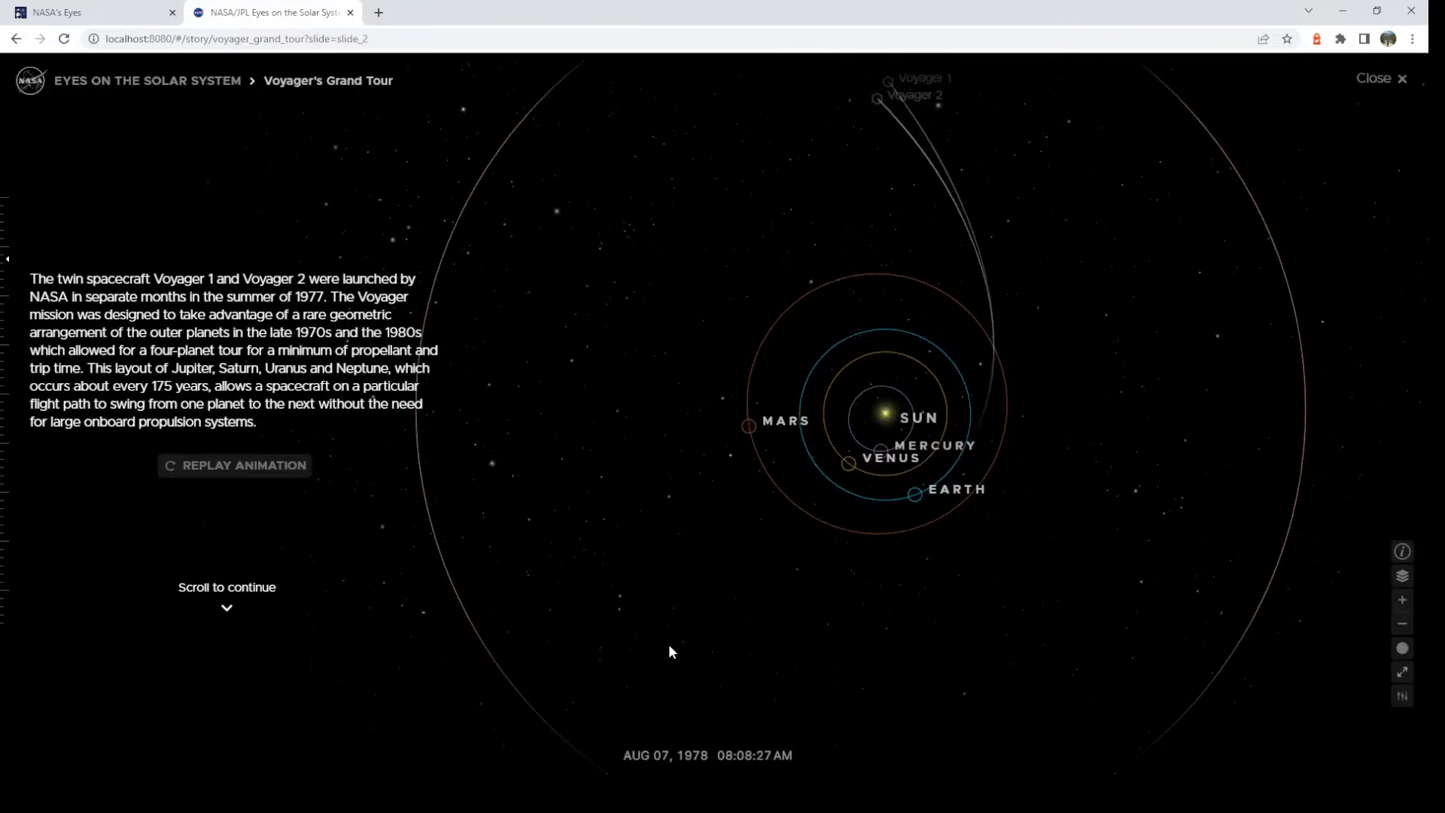
scroll(down, 3)
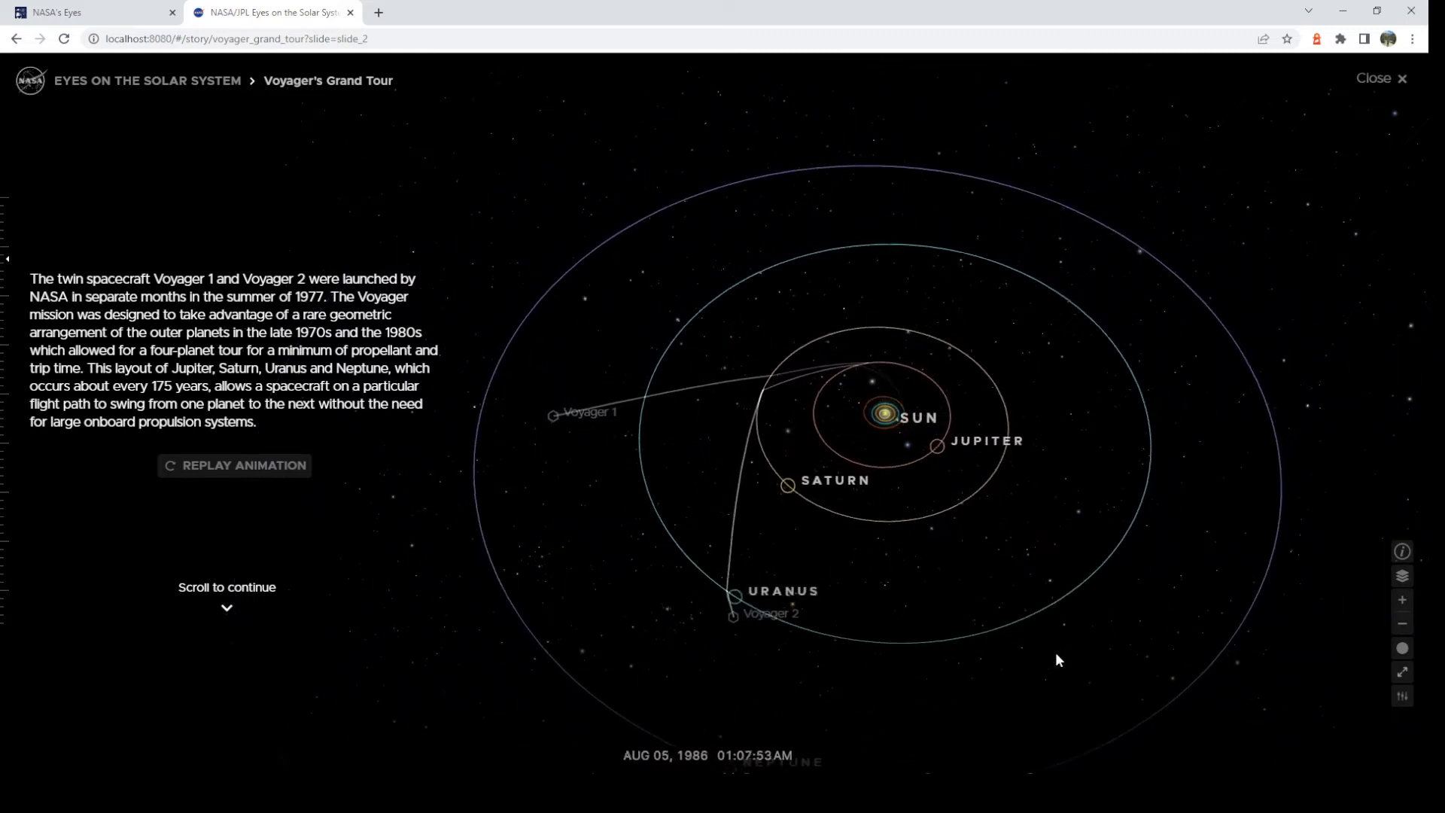
scroll(down, 3)
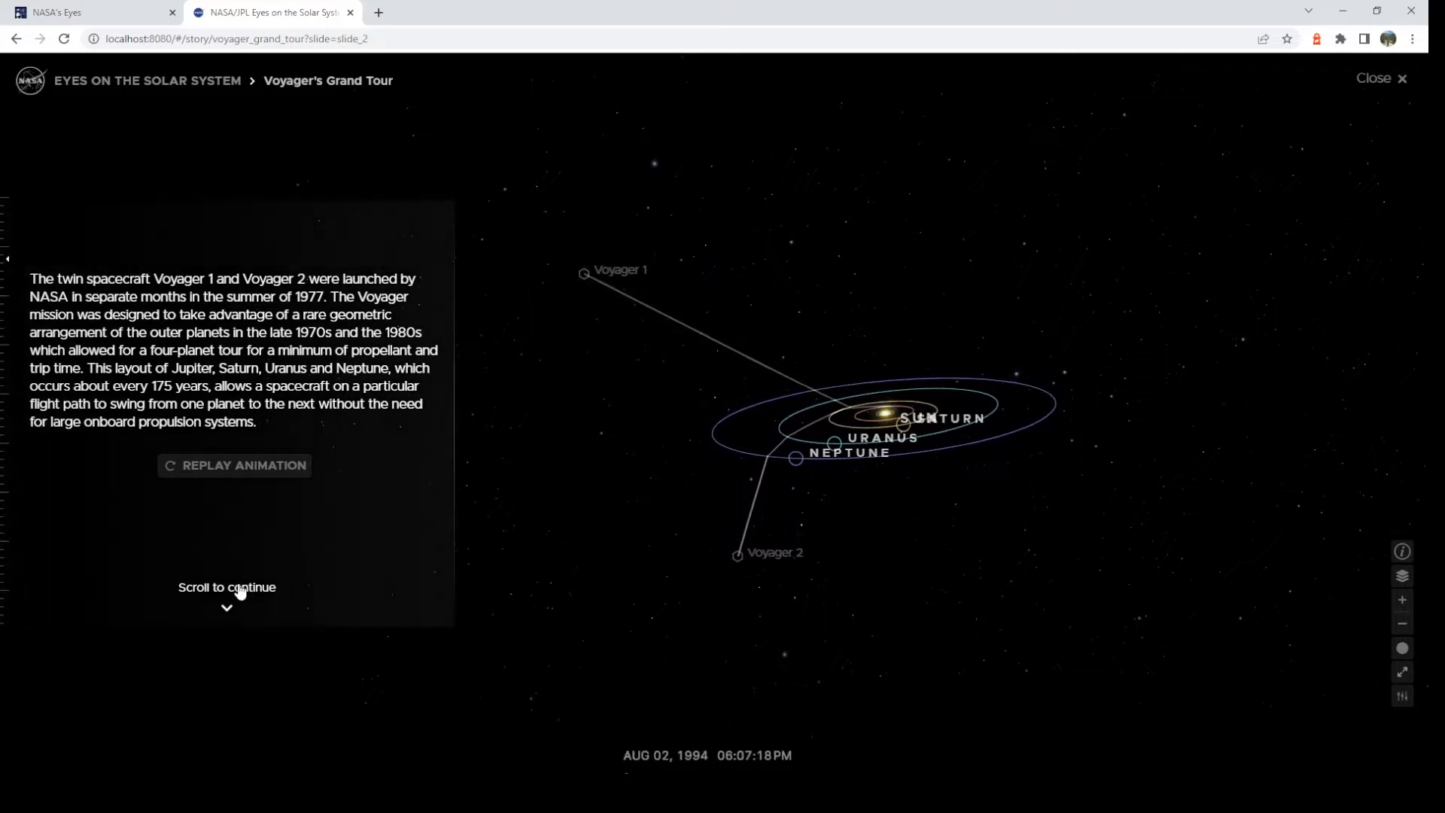
scroll(down, 3)
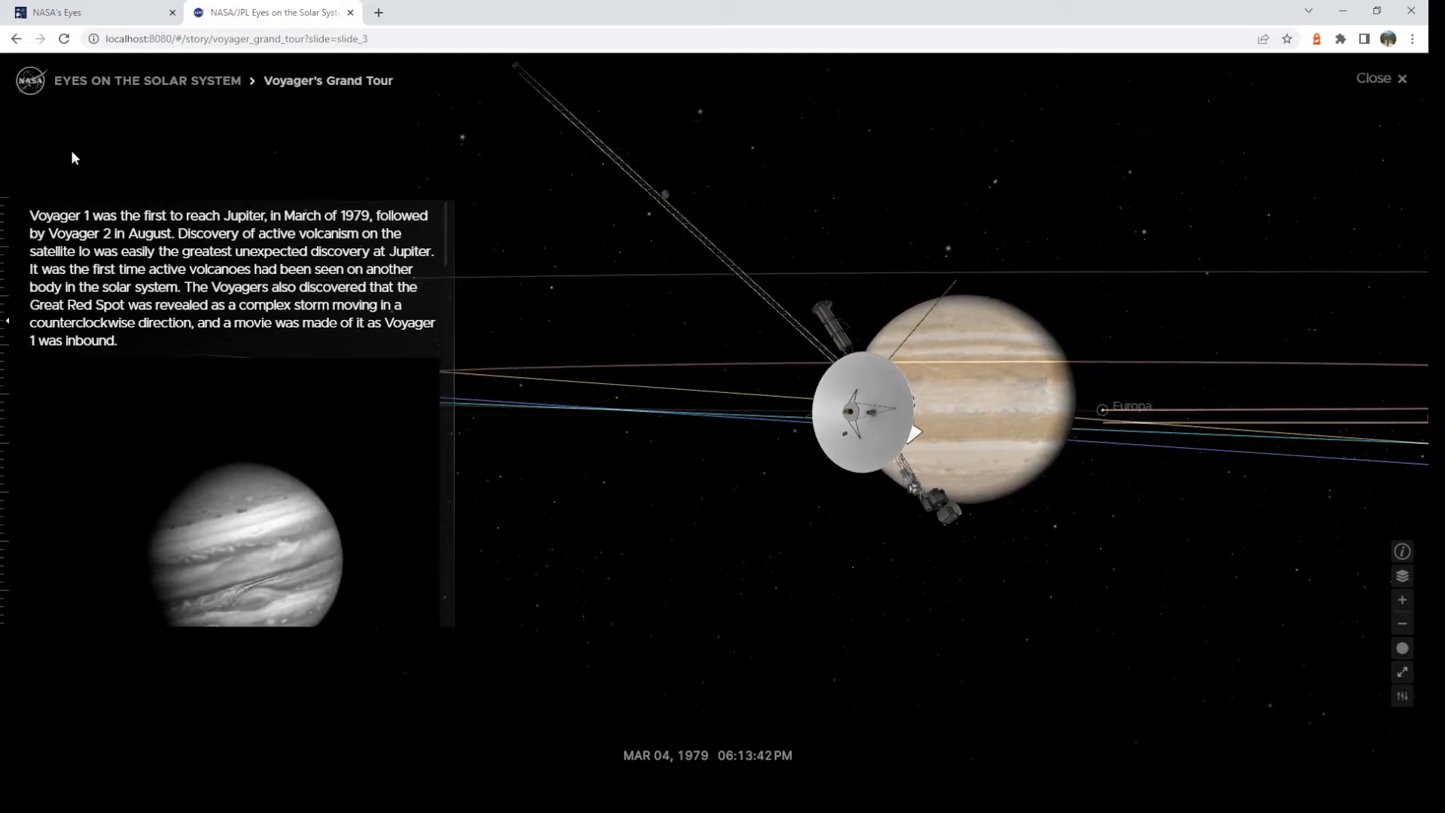
click(1380, 78)
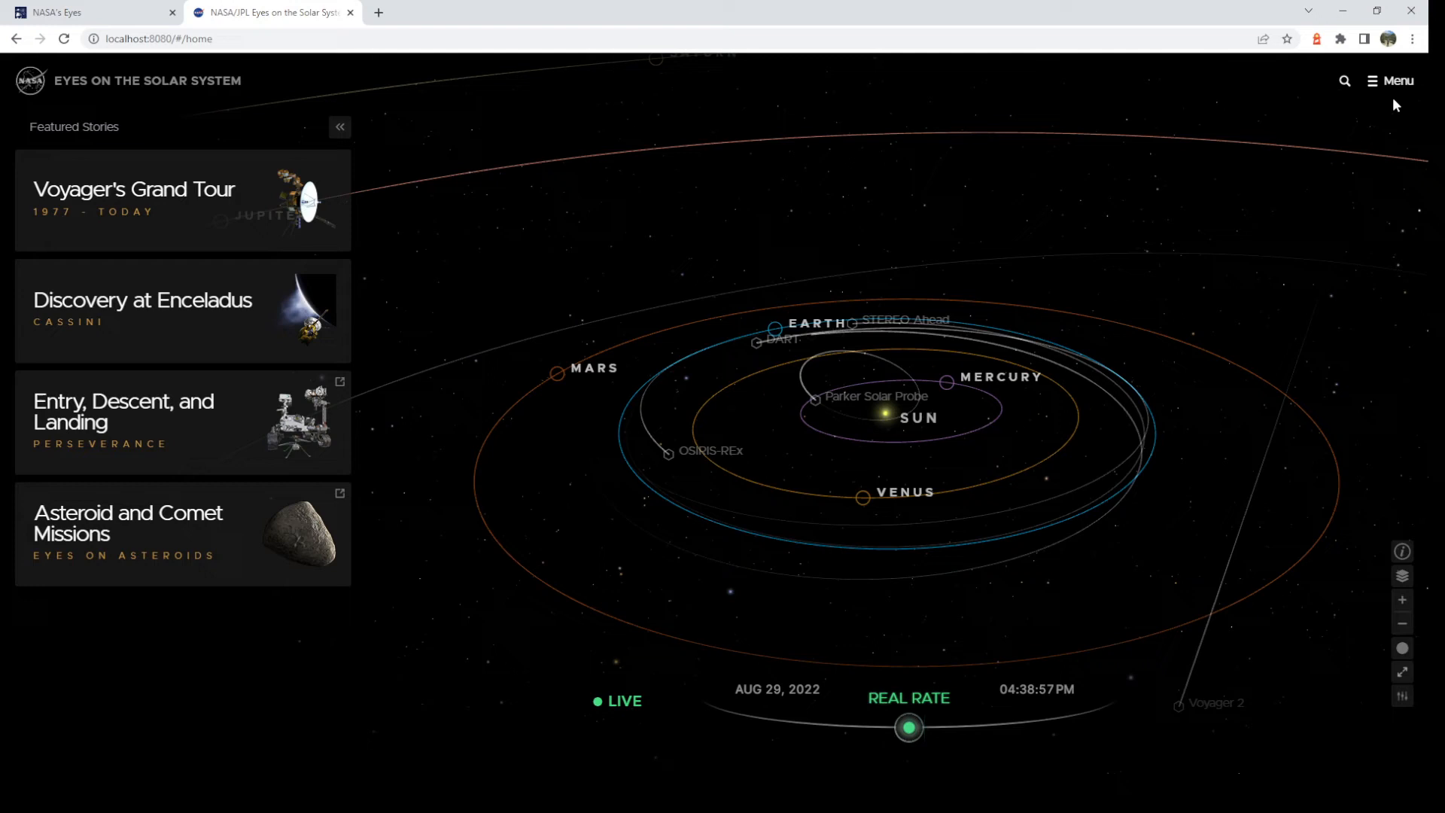
From the main menu browse the full list of 220 Planets & Moons, close it and reopen the menu.
click(1391, 80)
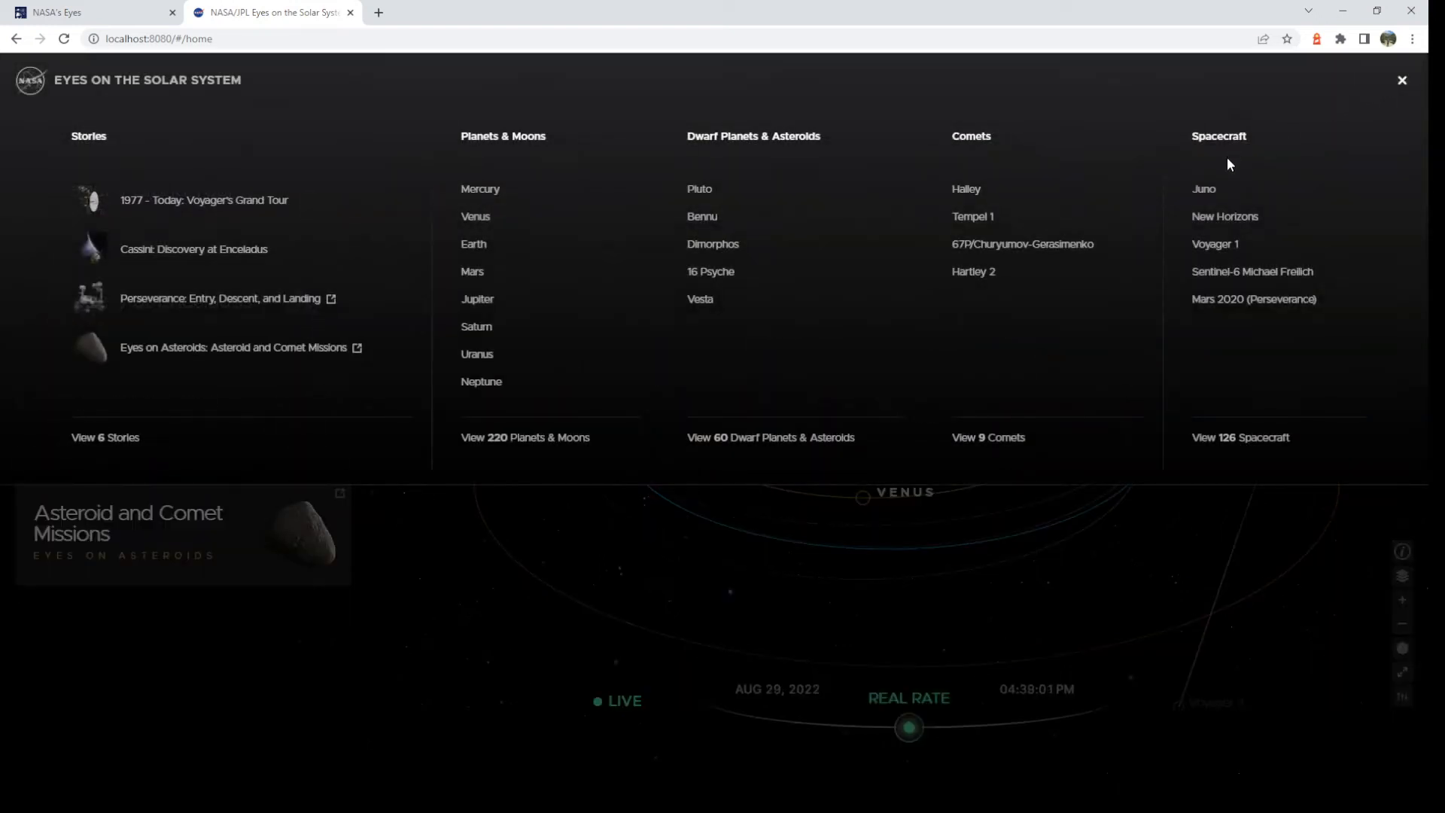
mouse_move(524, 437)
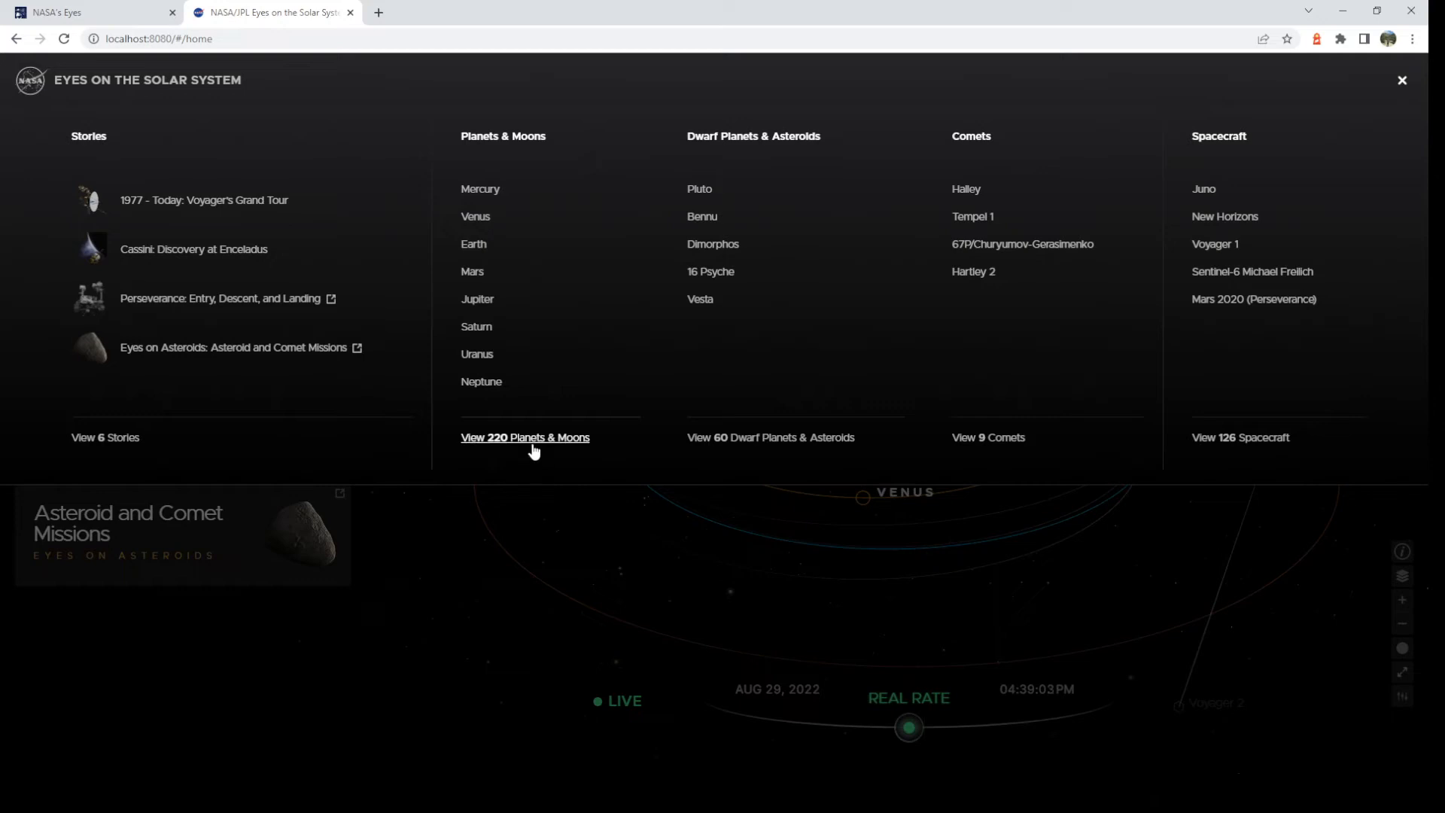
click(524, 436)
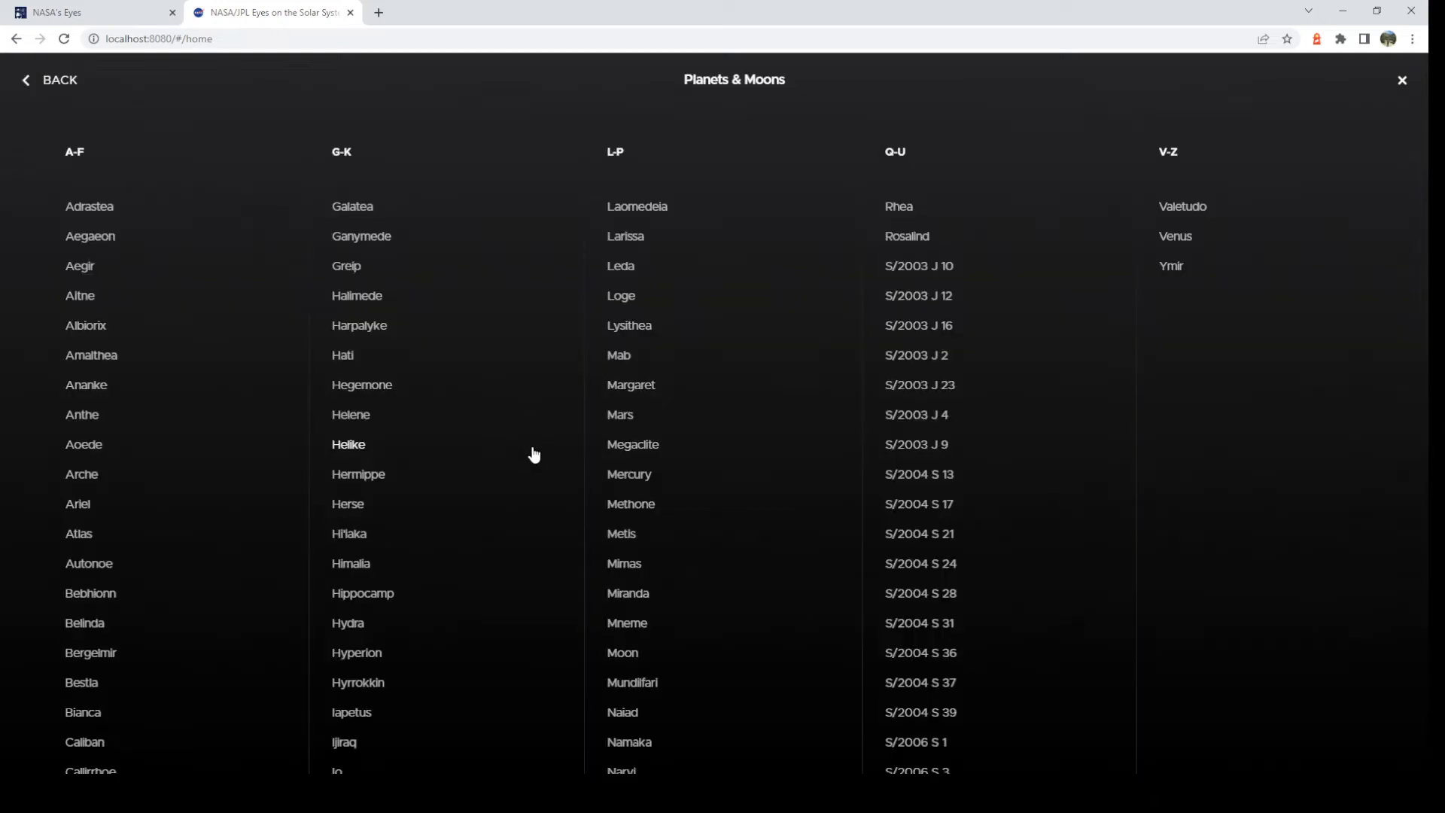
mouse_move(525, 459)
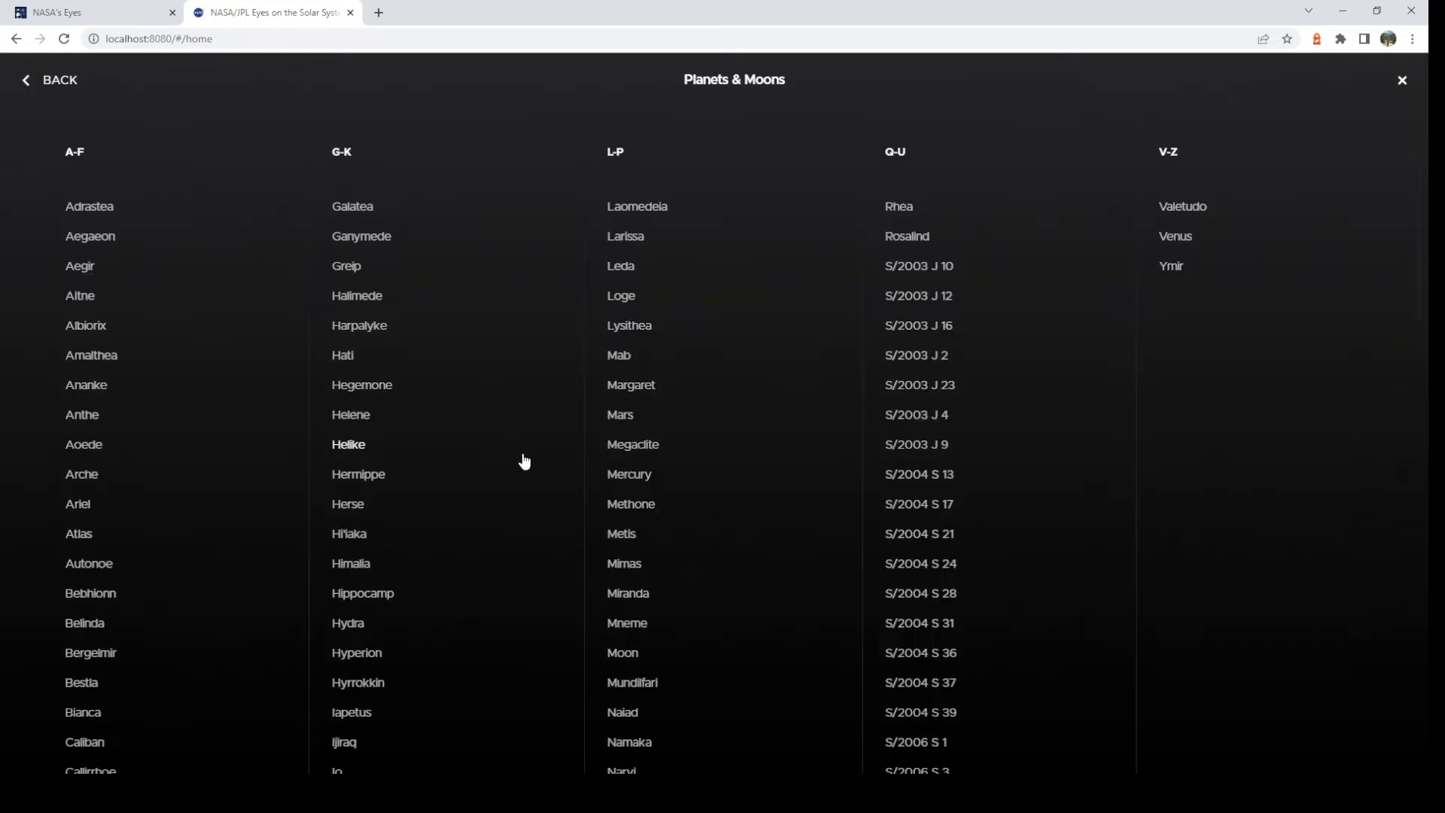
scroll(down, 3)
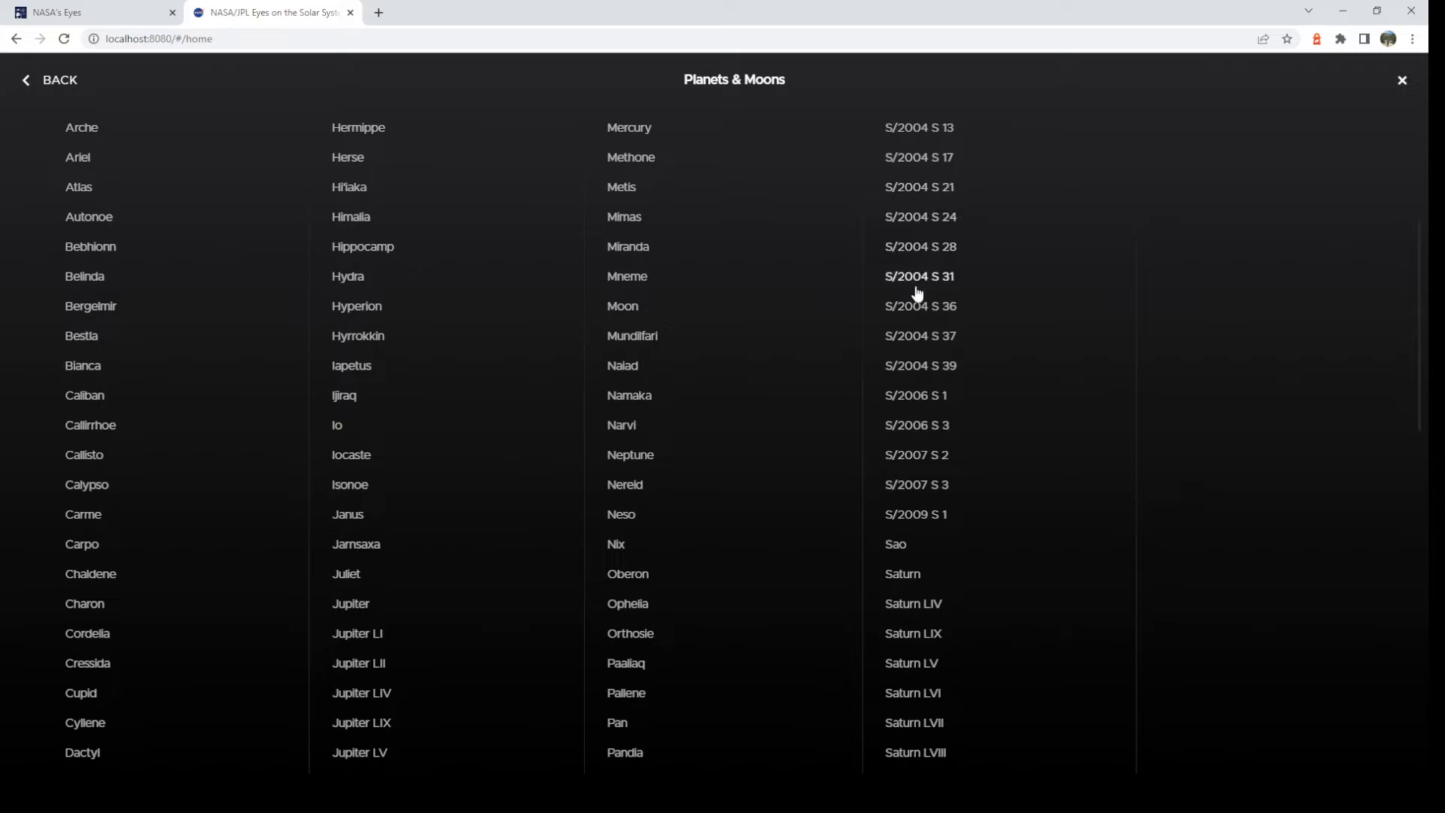
mouse_move(919, 336)
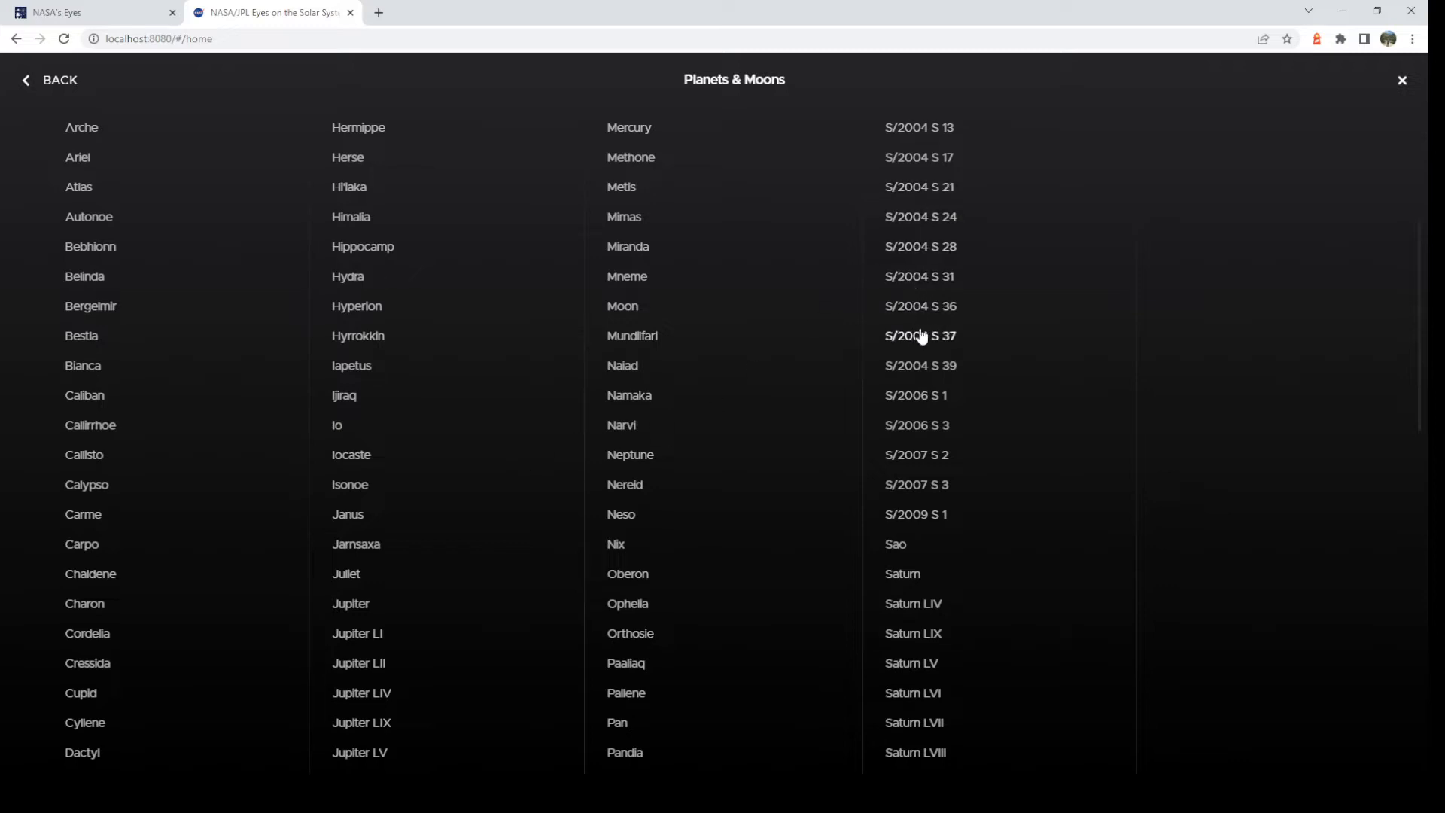
scroll(up, 3)
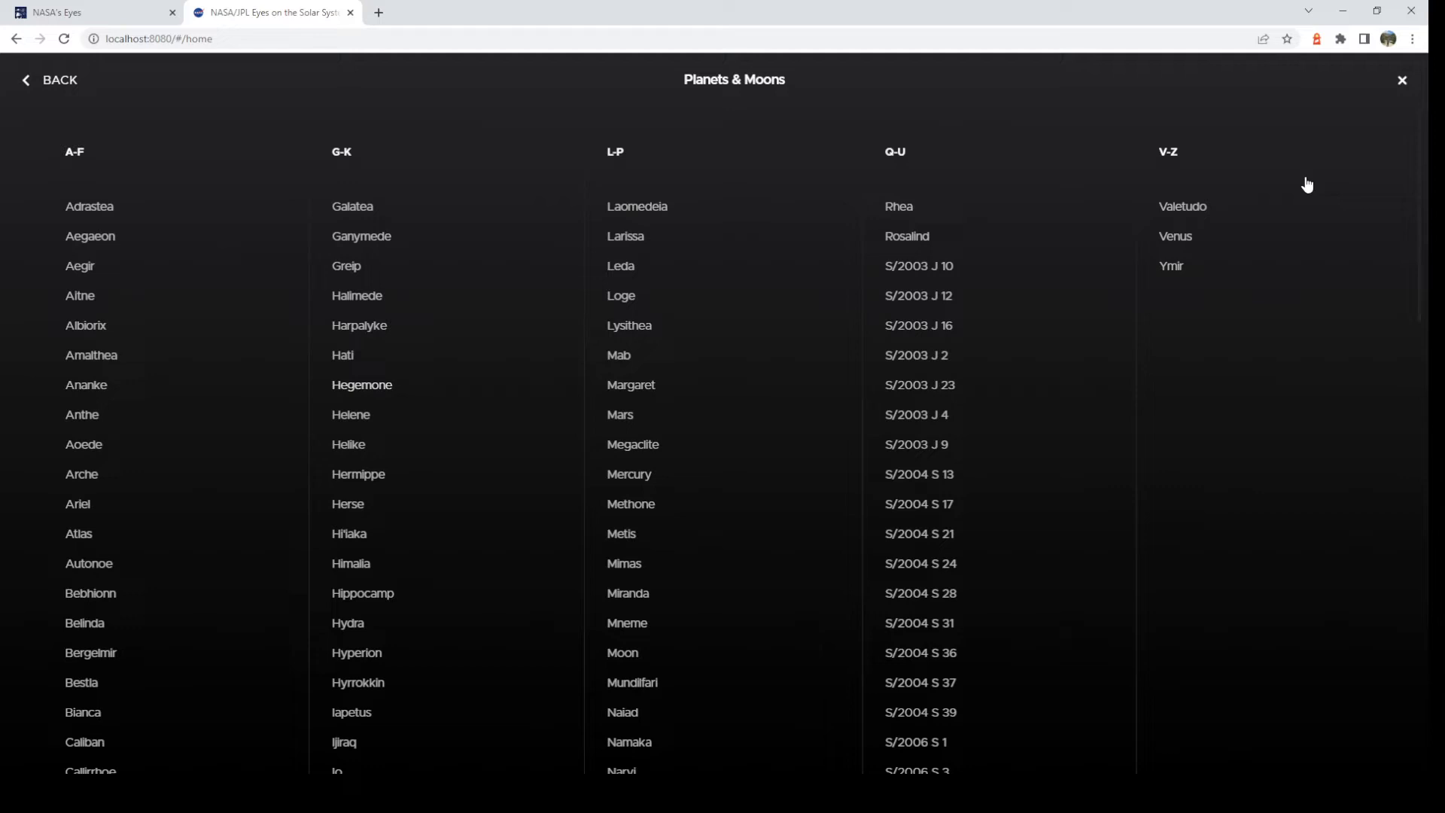
click(1401, 81)
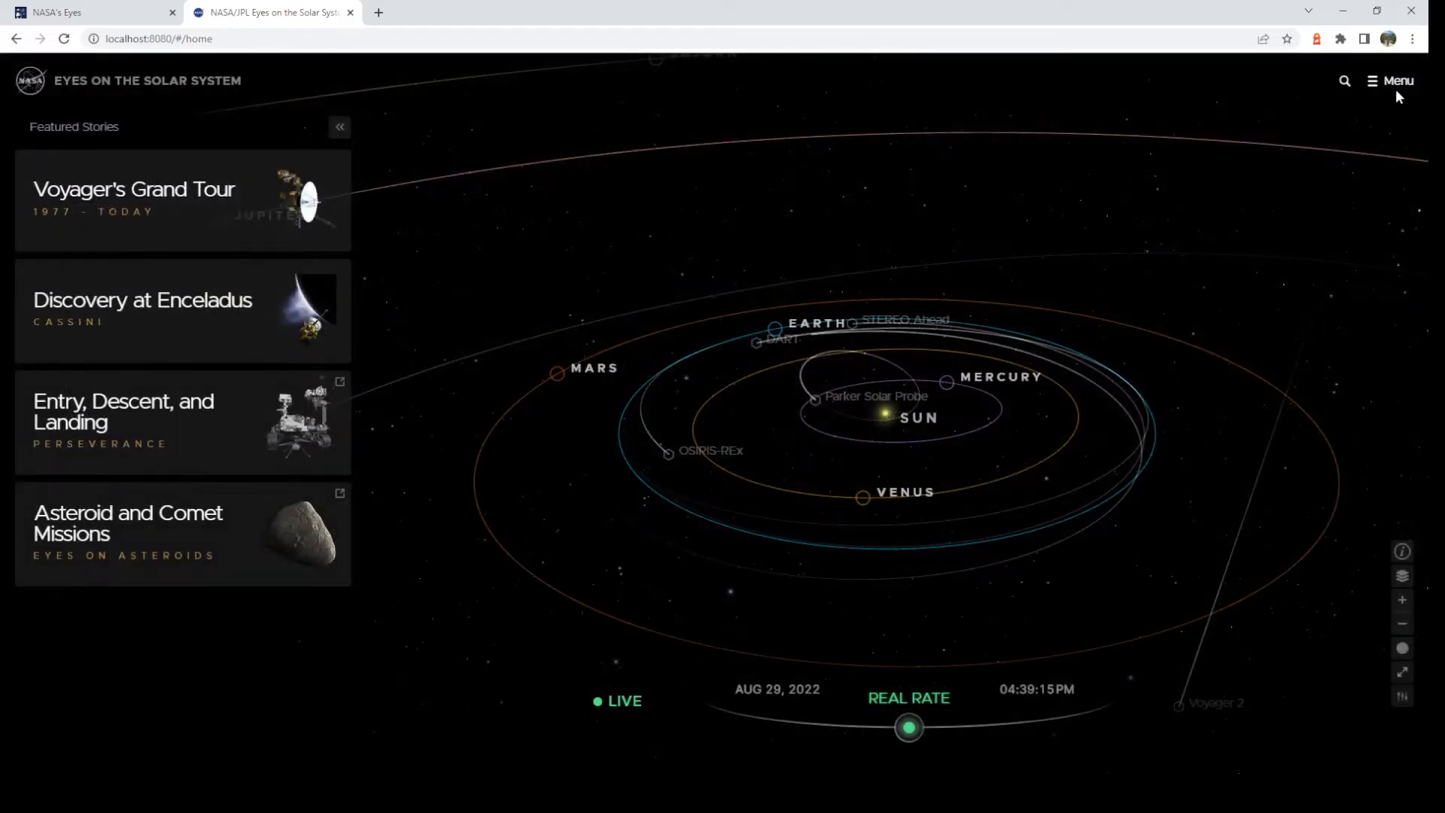
click(1393, 80)
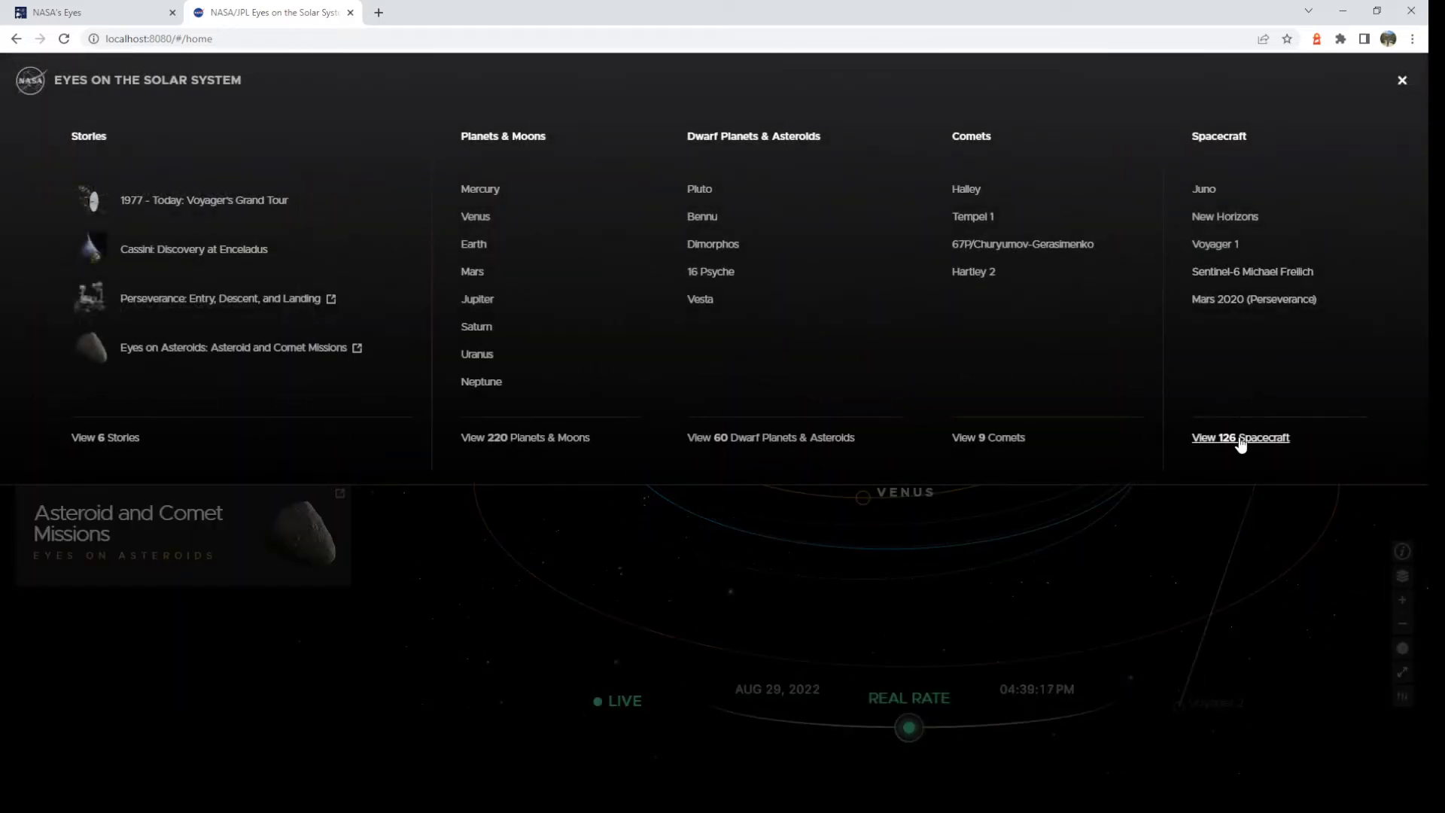
View the list of 126 spacecraft and go to the International Space Station.
click(1239, 437)
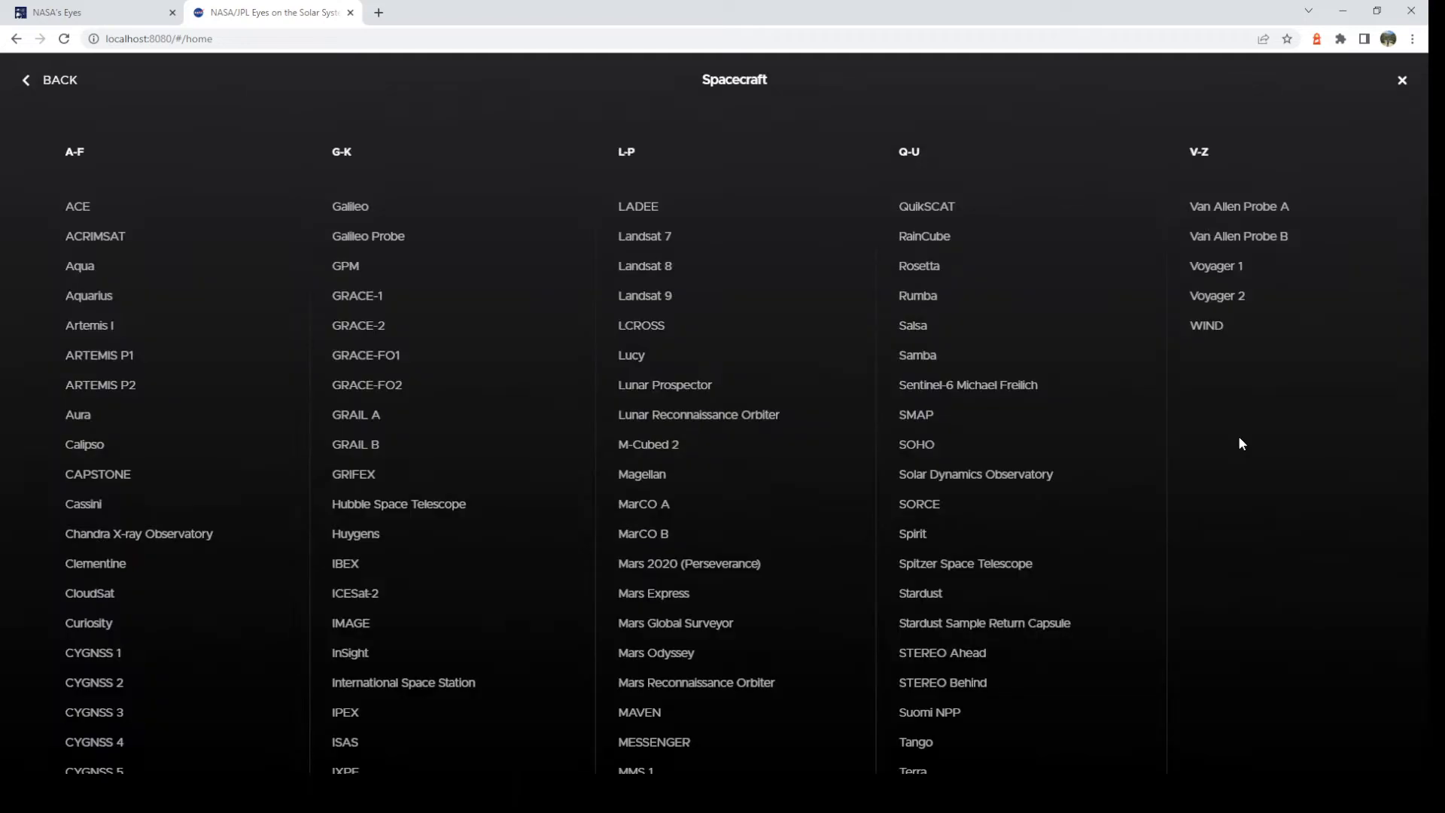
mouse_move(805, 471)
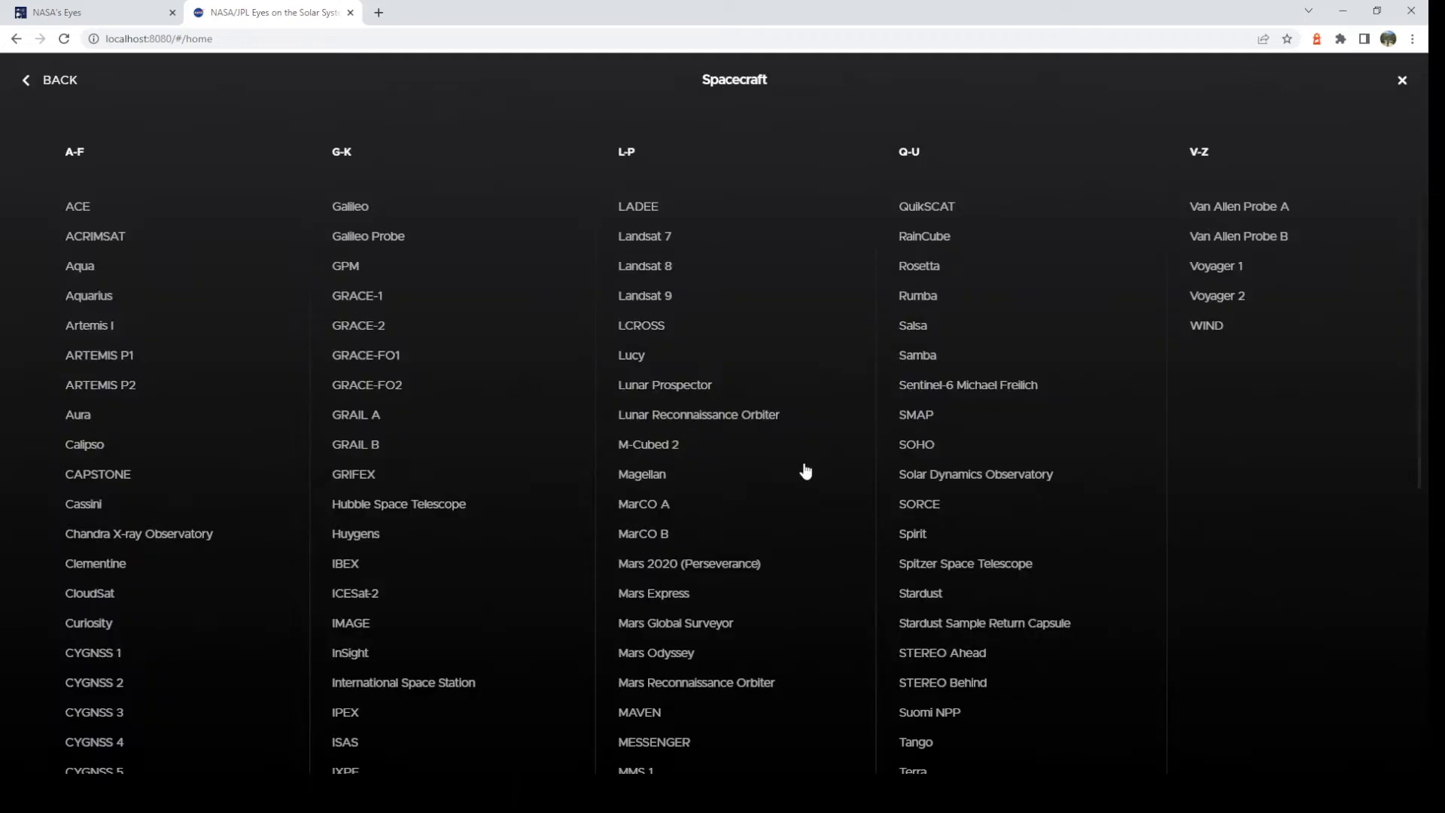
scroll(down, 3)
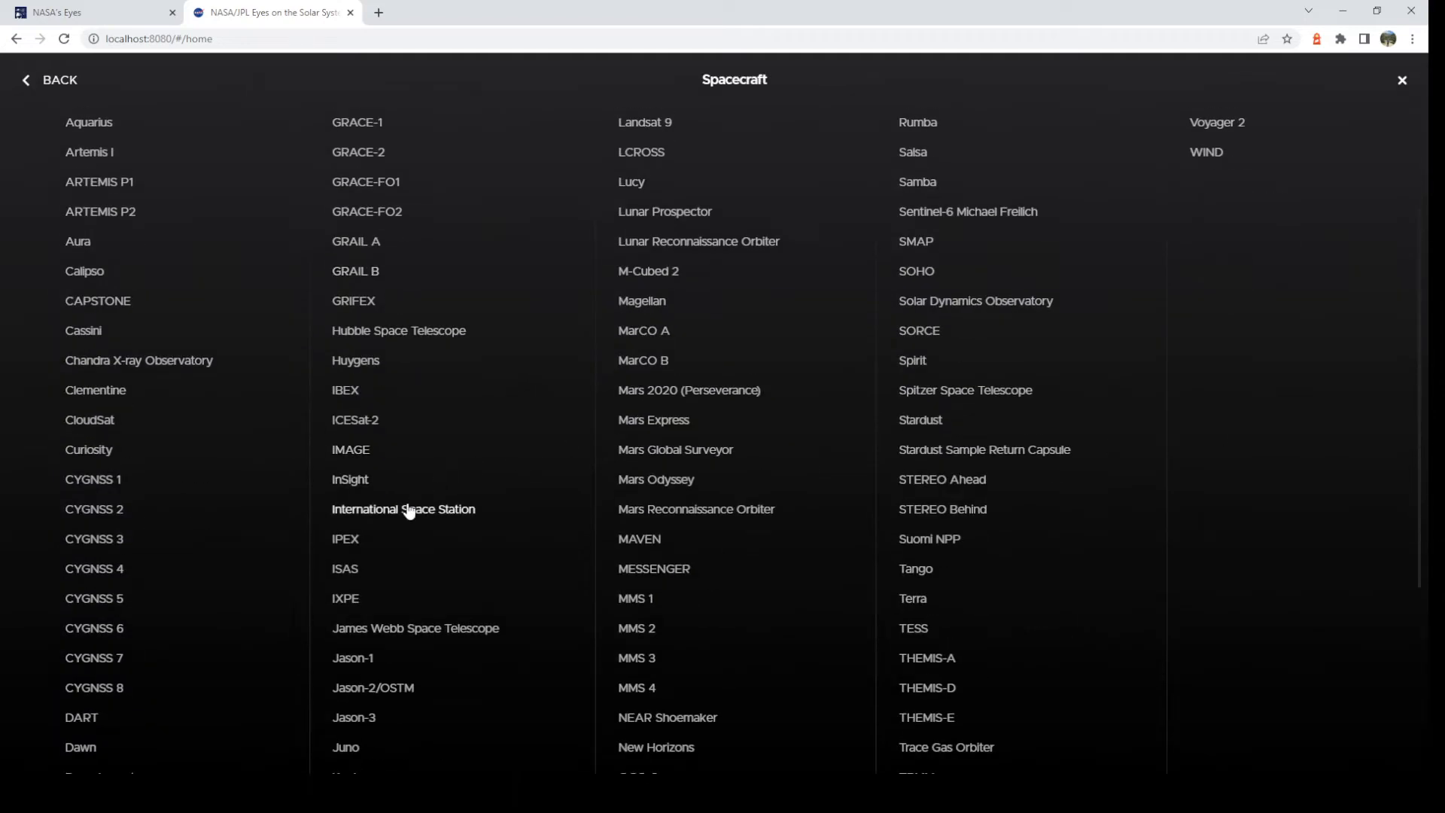
click(402, 509)
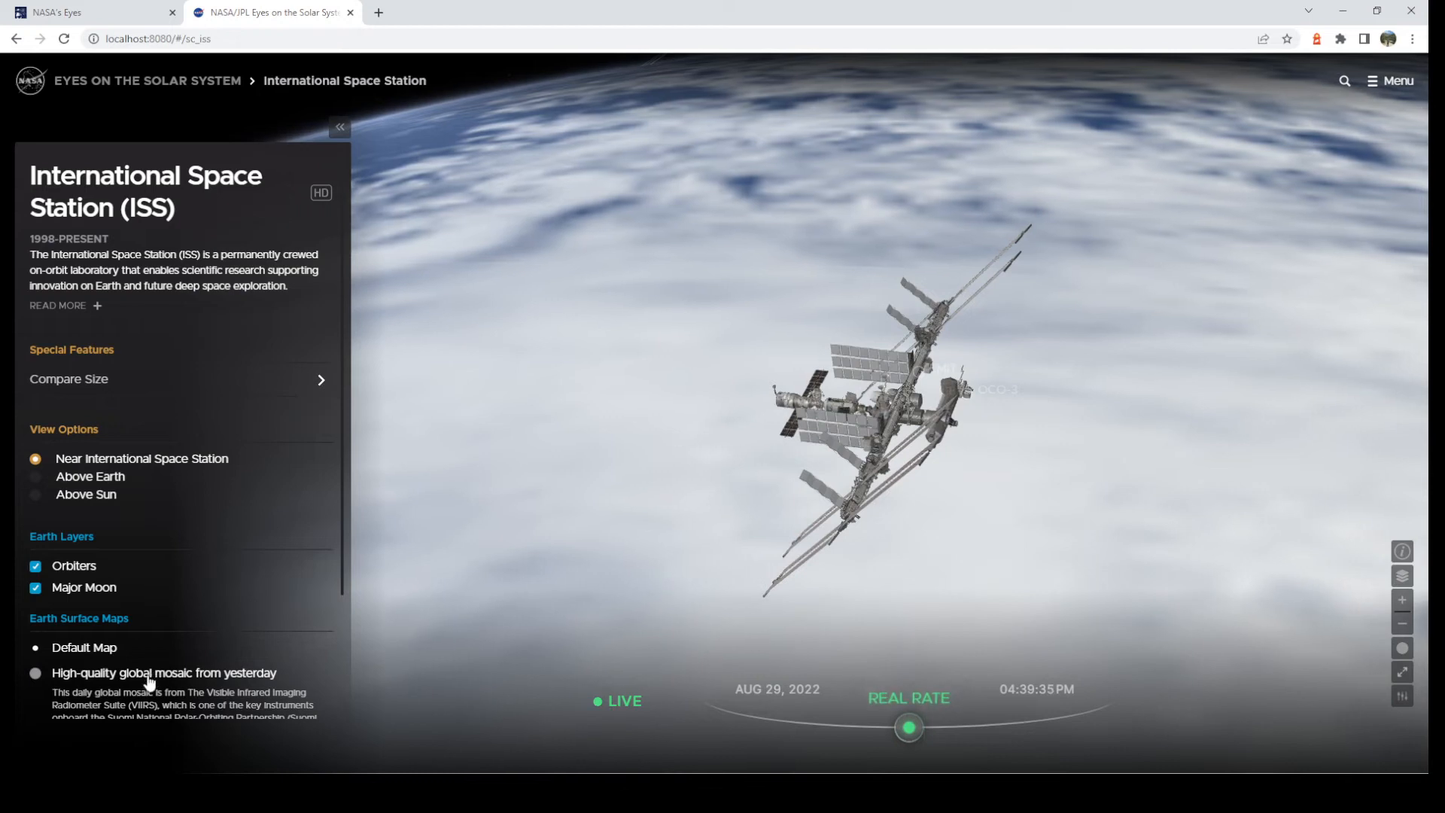
Show yesterday's high-quality global mosaic on Earth beneath the ISS.
scroll(down, 3)
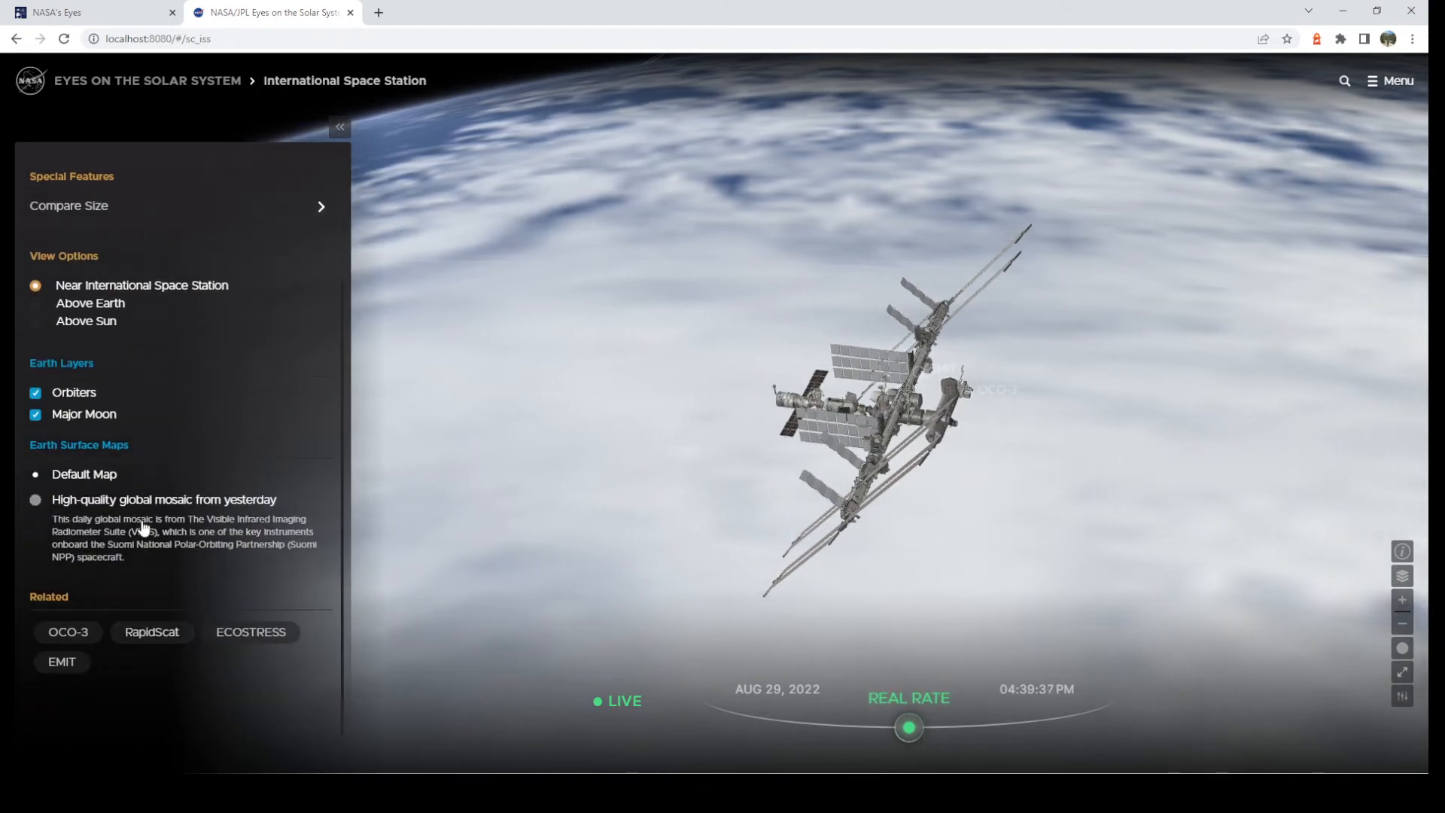
click(35, 500)
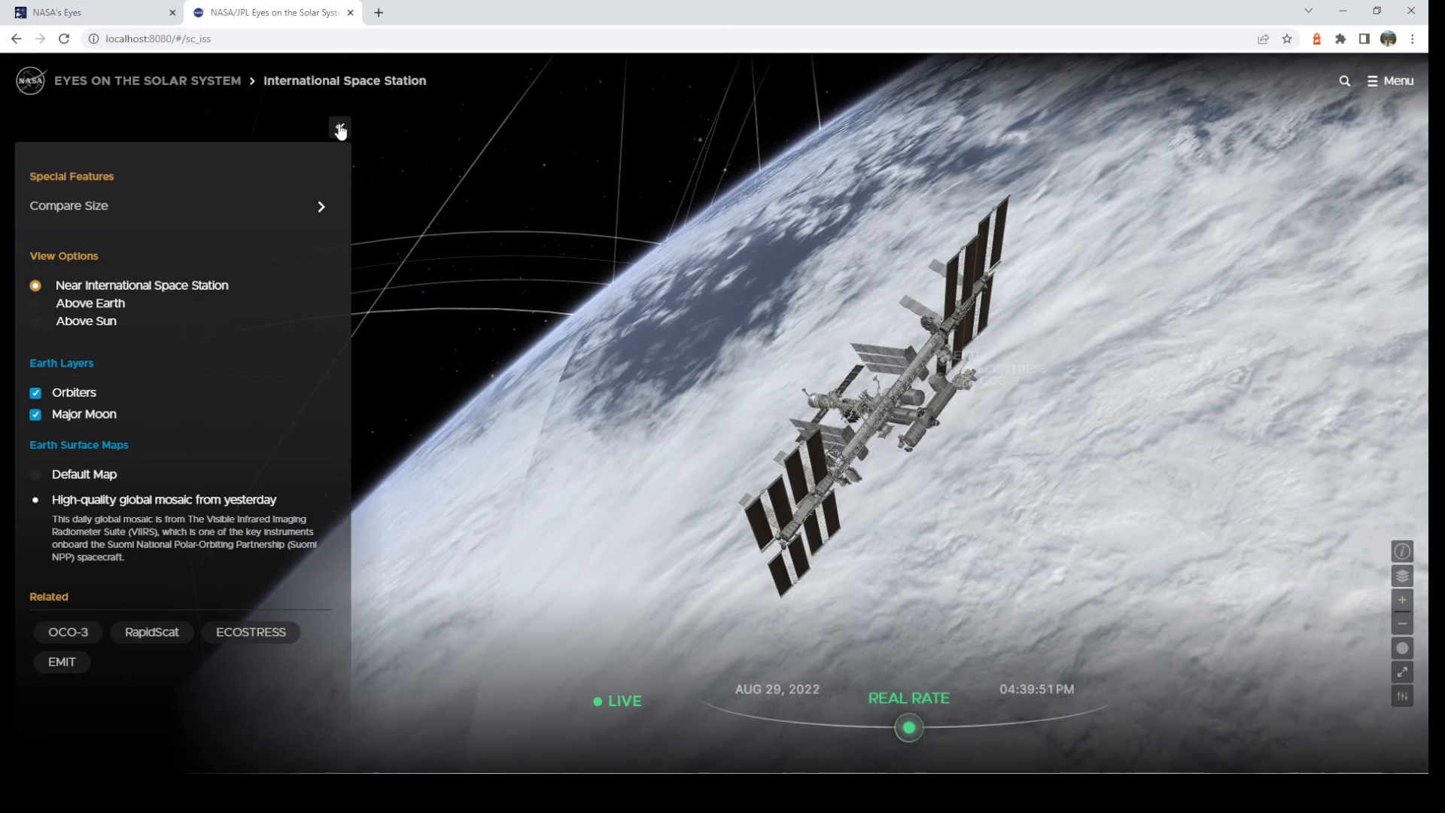
Reset time to Live at real rate with the ISS panel collapsed, then expanded again.
click(340, 127)
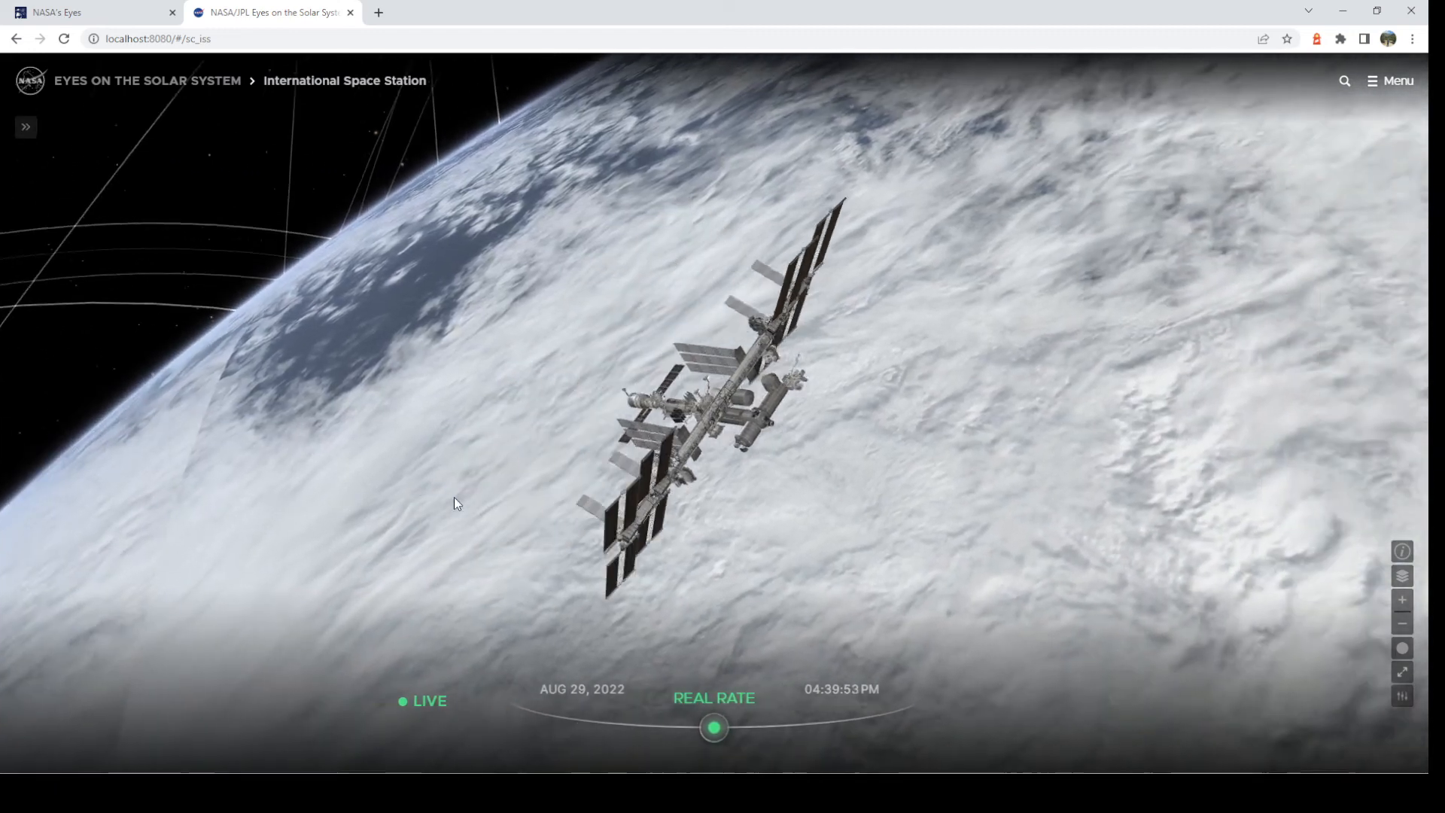
mouse_move(26, 127)
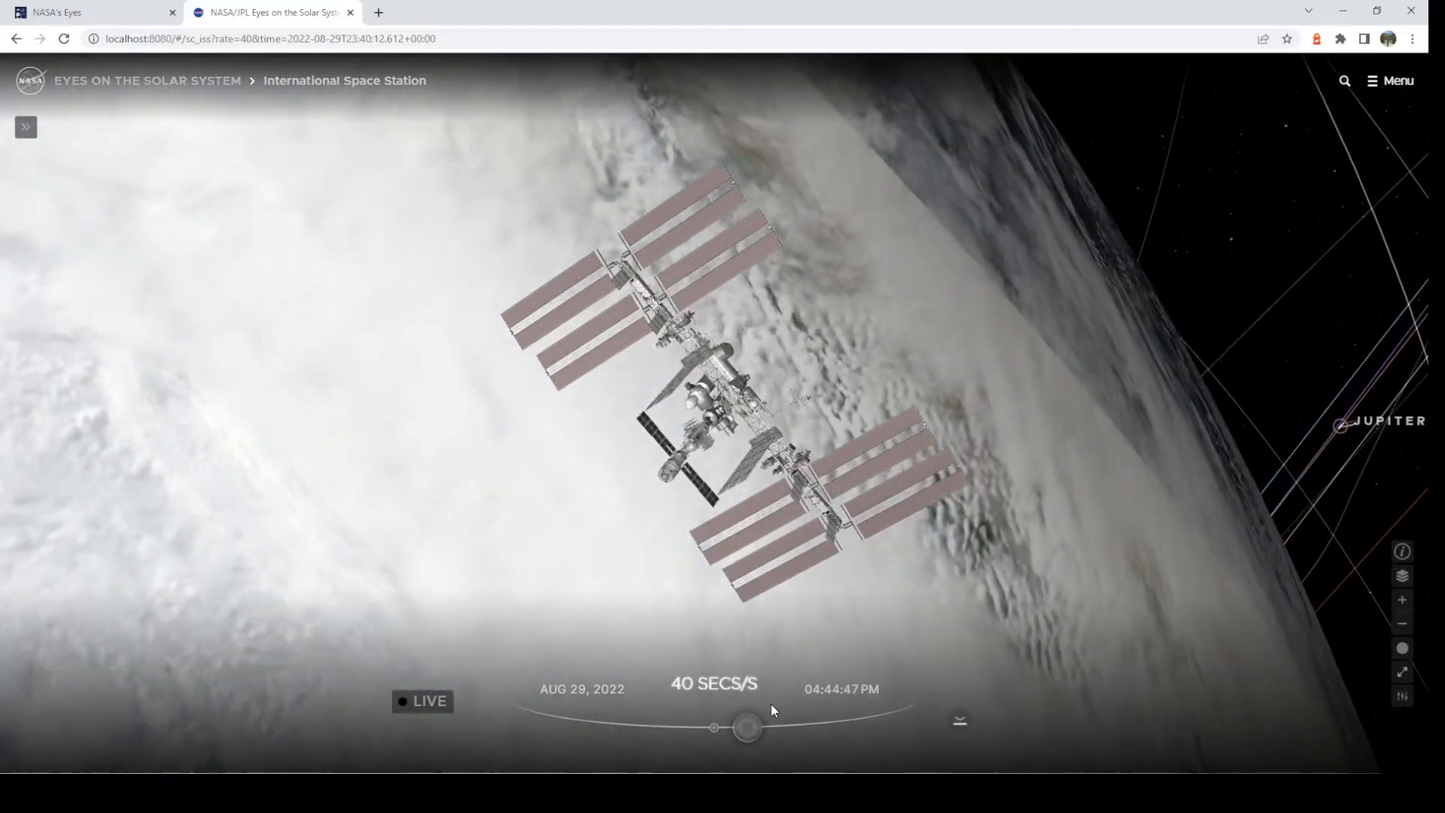
click(422, 701)
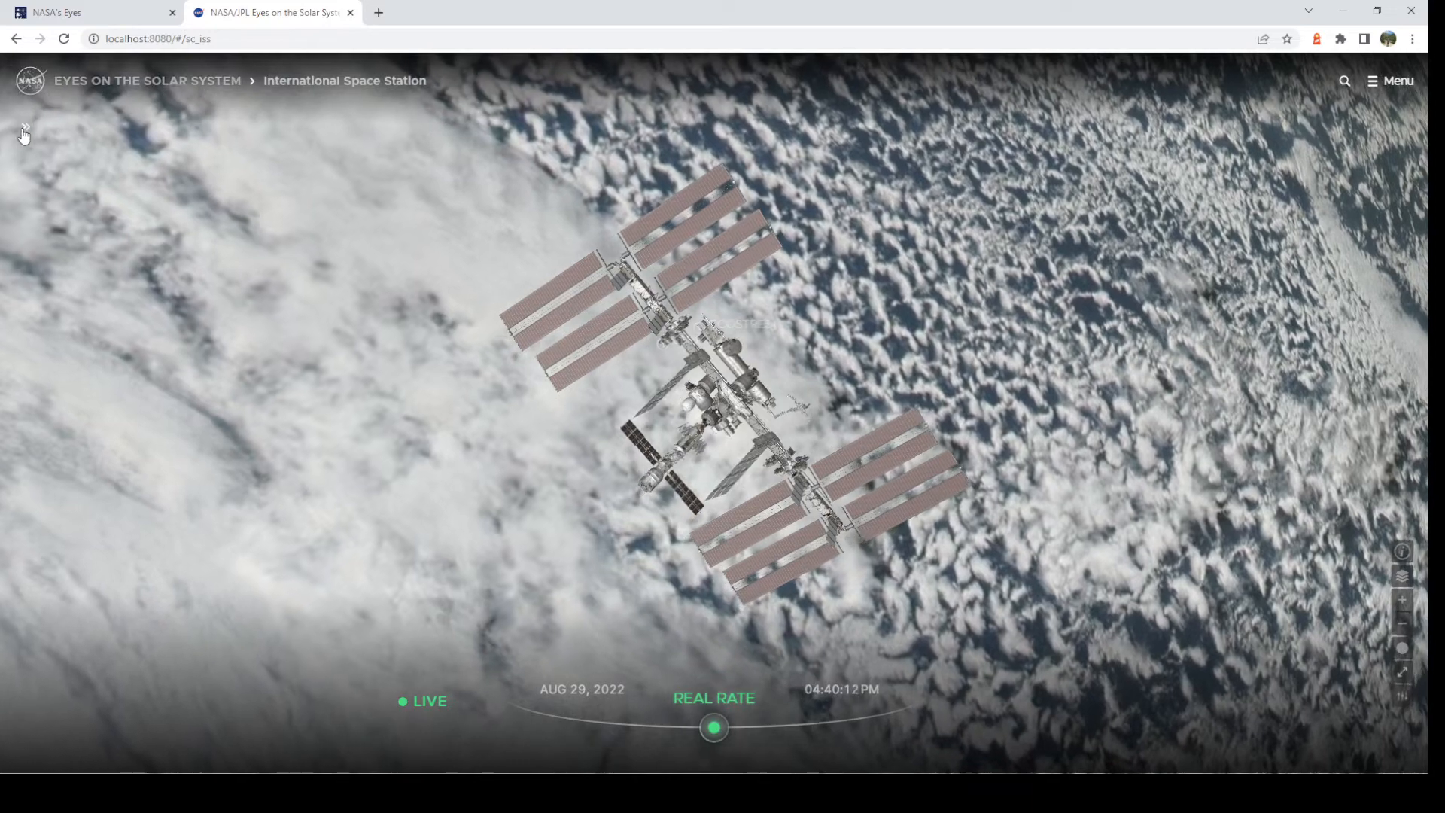
click(24, 129)
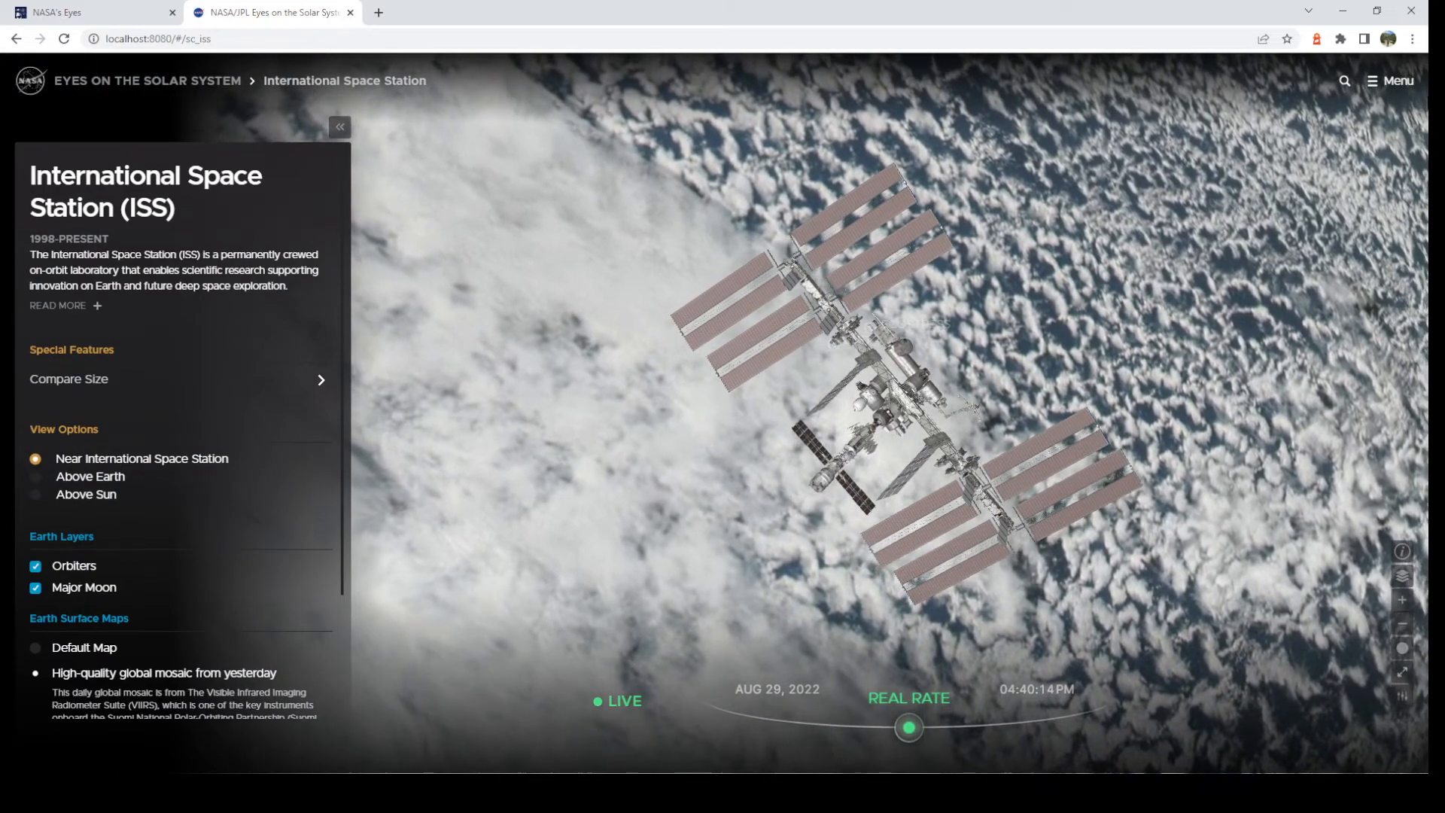
Search for 'cassini' and go to the Cassini spacecraft page.
click(1343, 80)
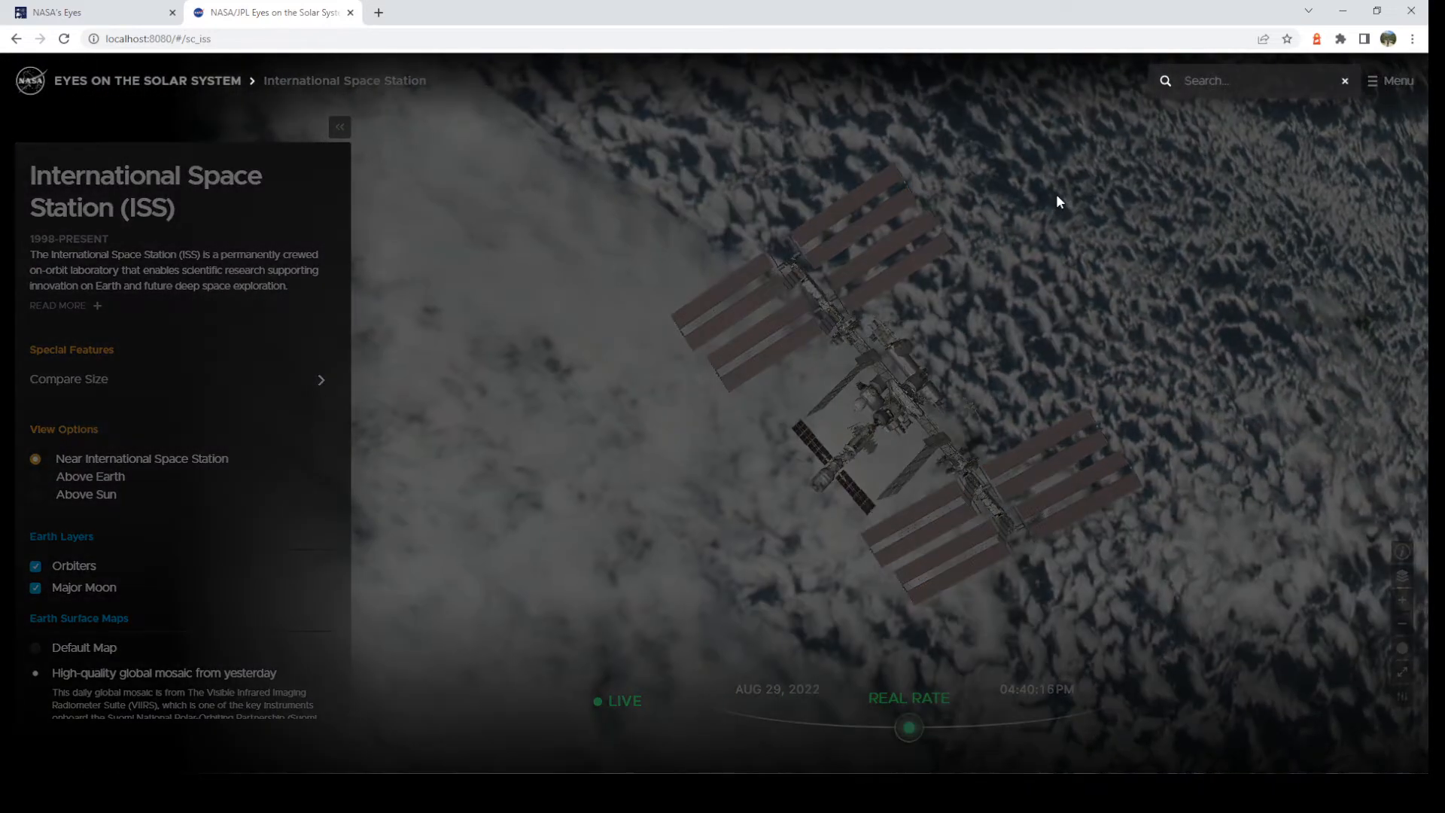
text(cassini)
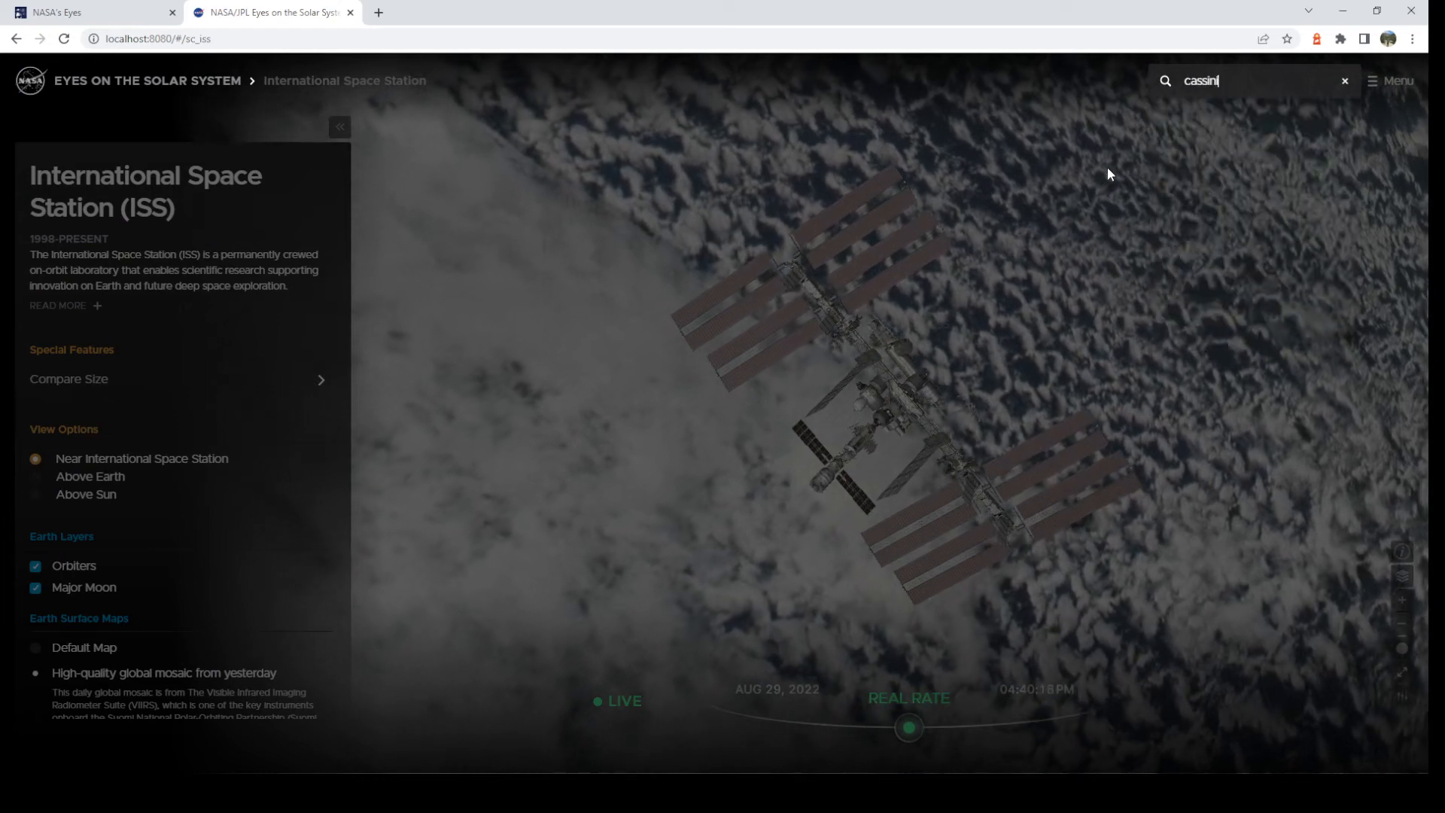
key(Return)
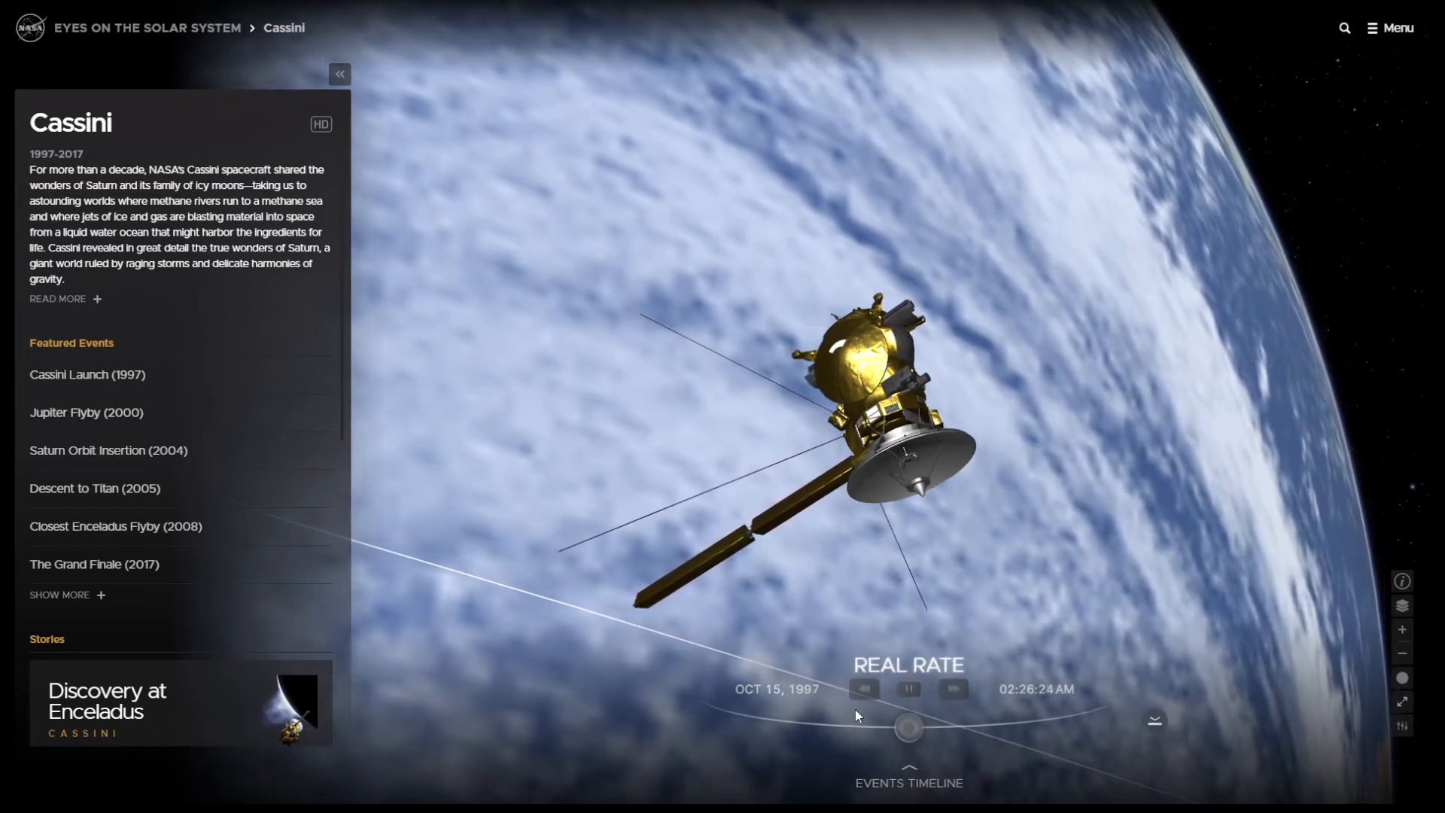
Sort Cassini's mission events By Target.
scroll(down, 3)
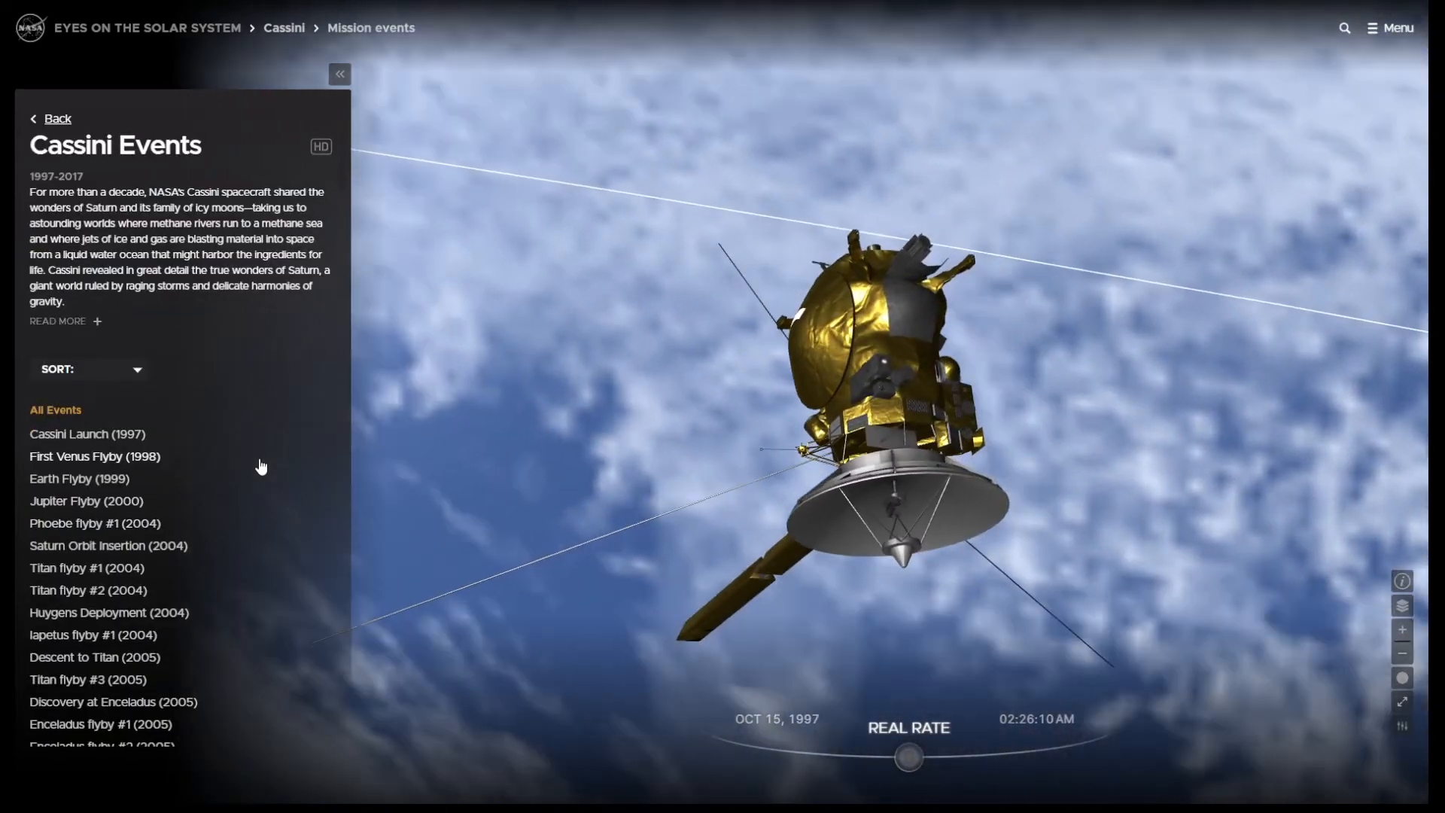
scroll(down, 3)
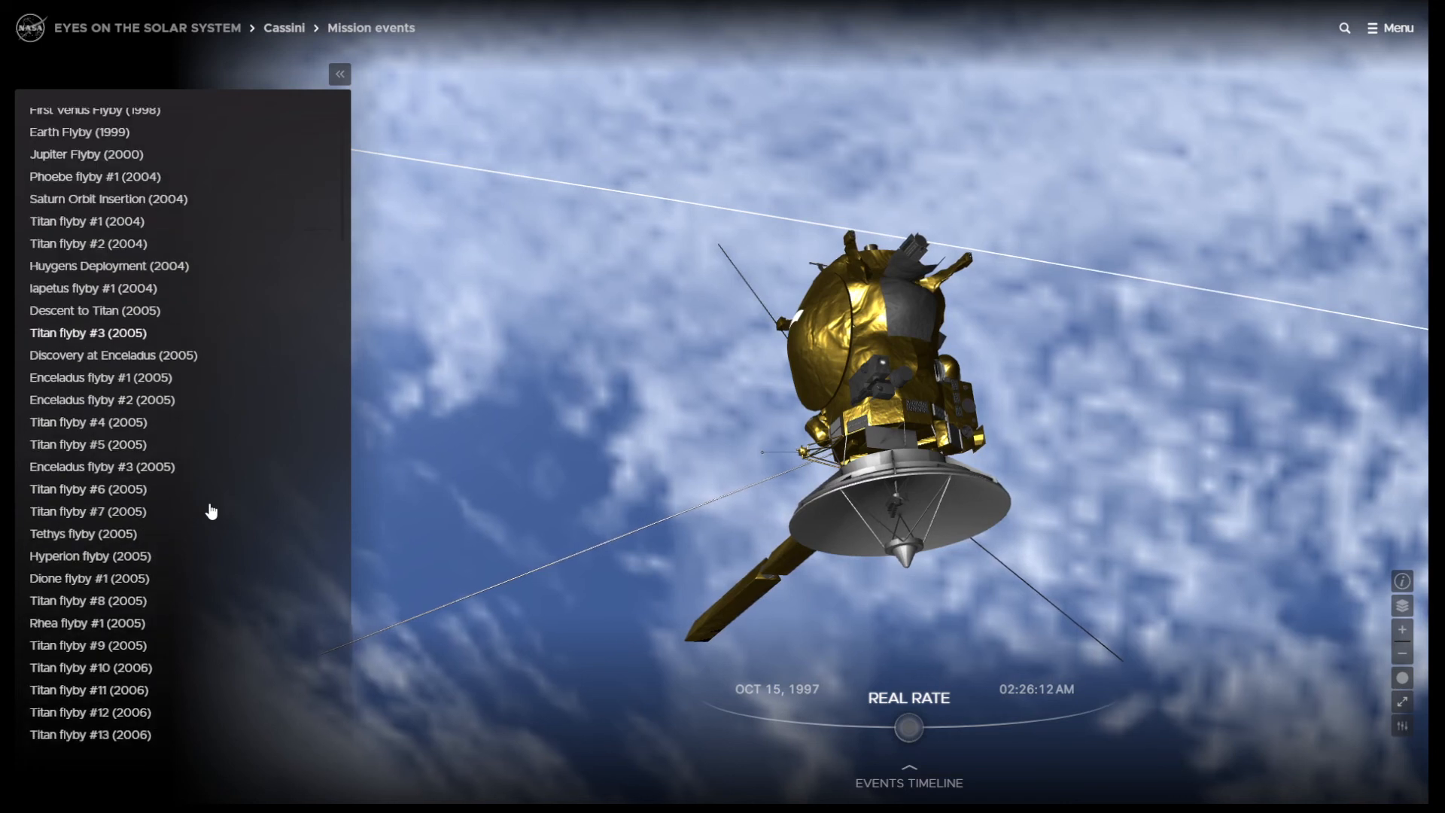
scroll(up, 3)
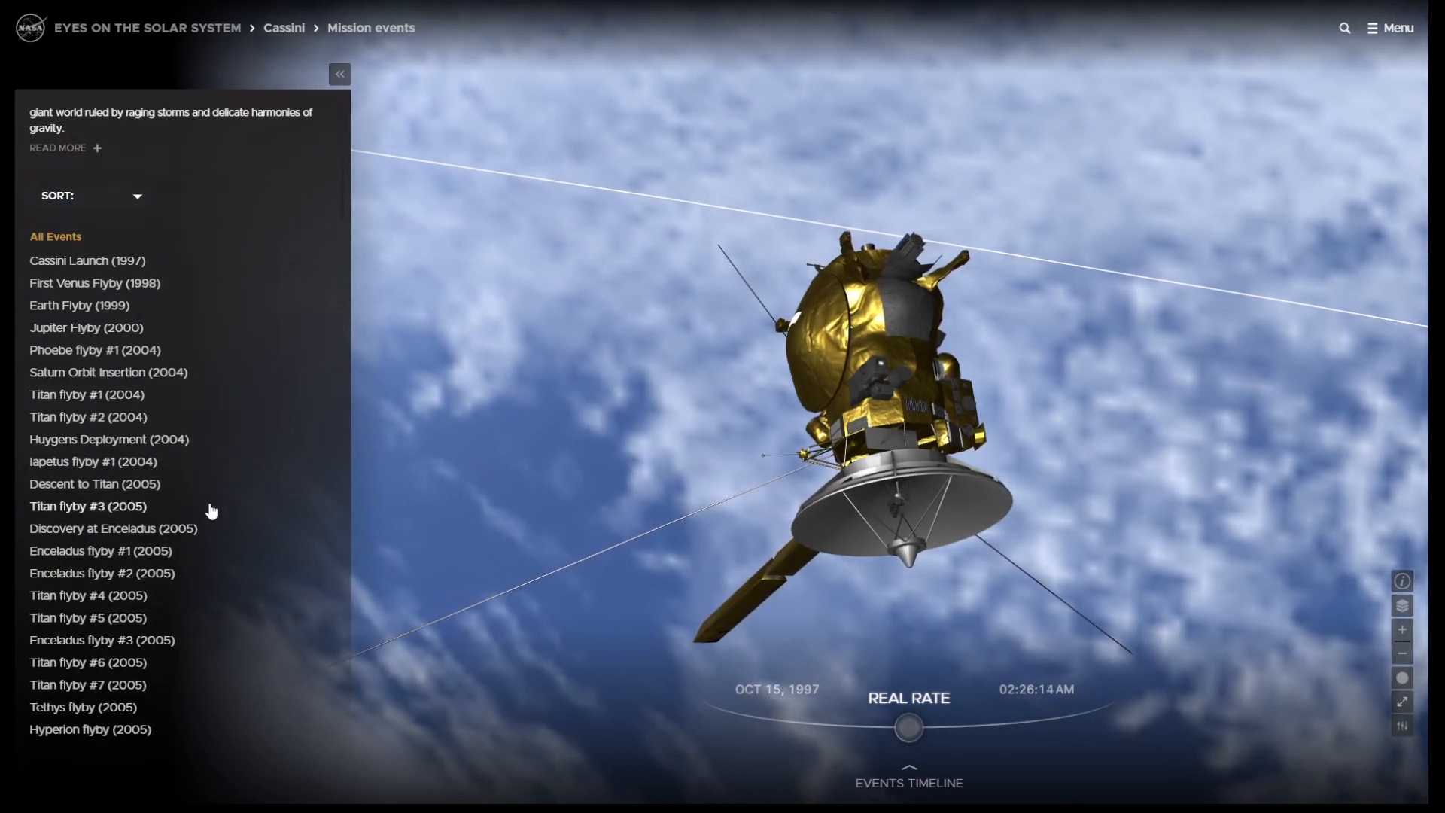
mouse_move(120, 210)
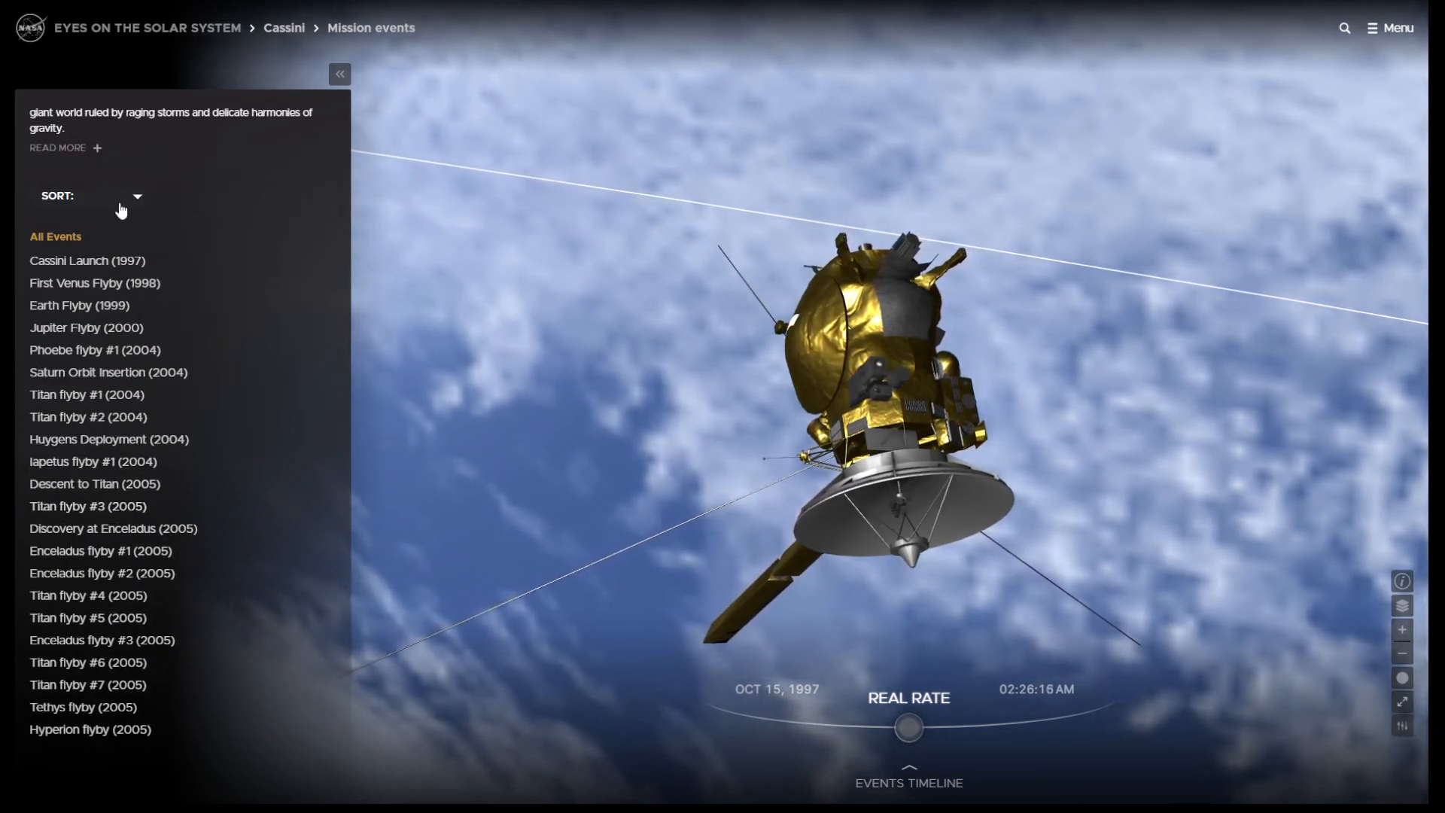
click(88, 196)
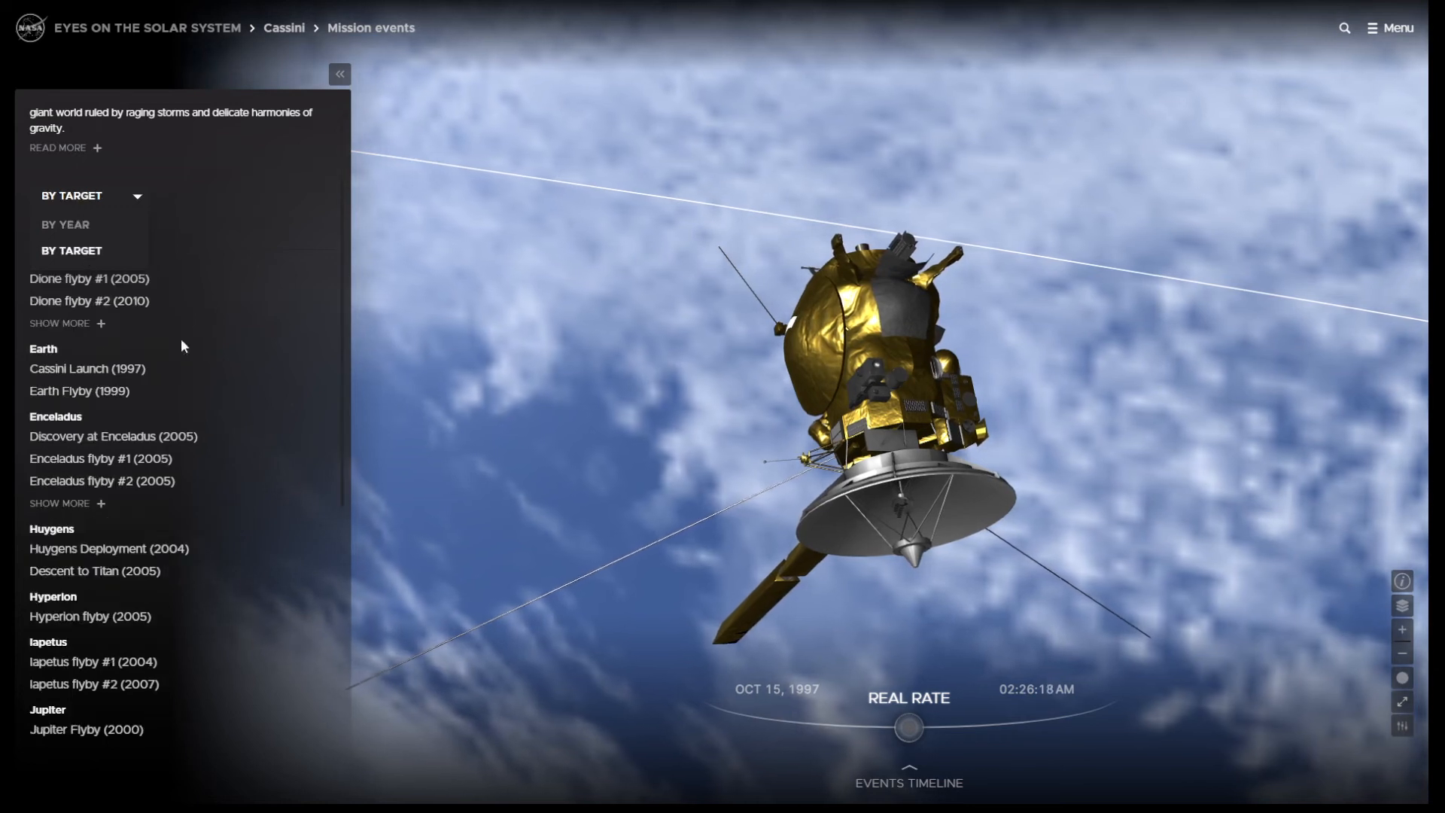
Expand the full list of Titan flyby events with Show More.
scroll(down, 3)
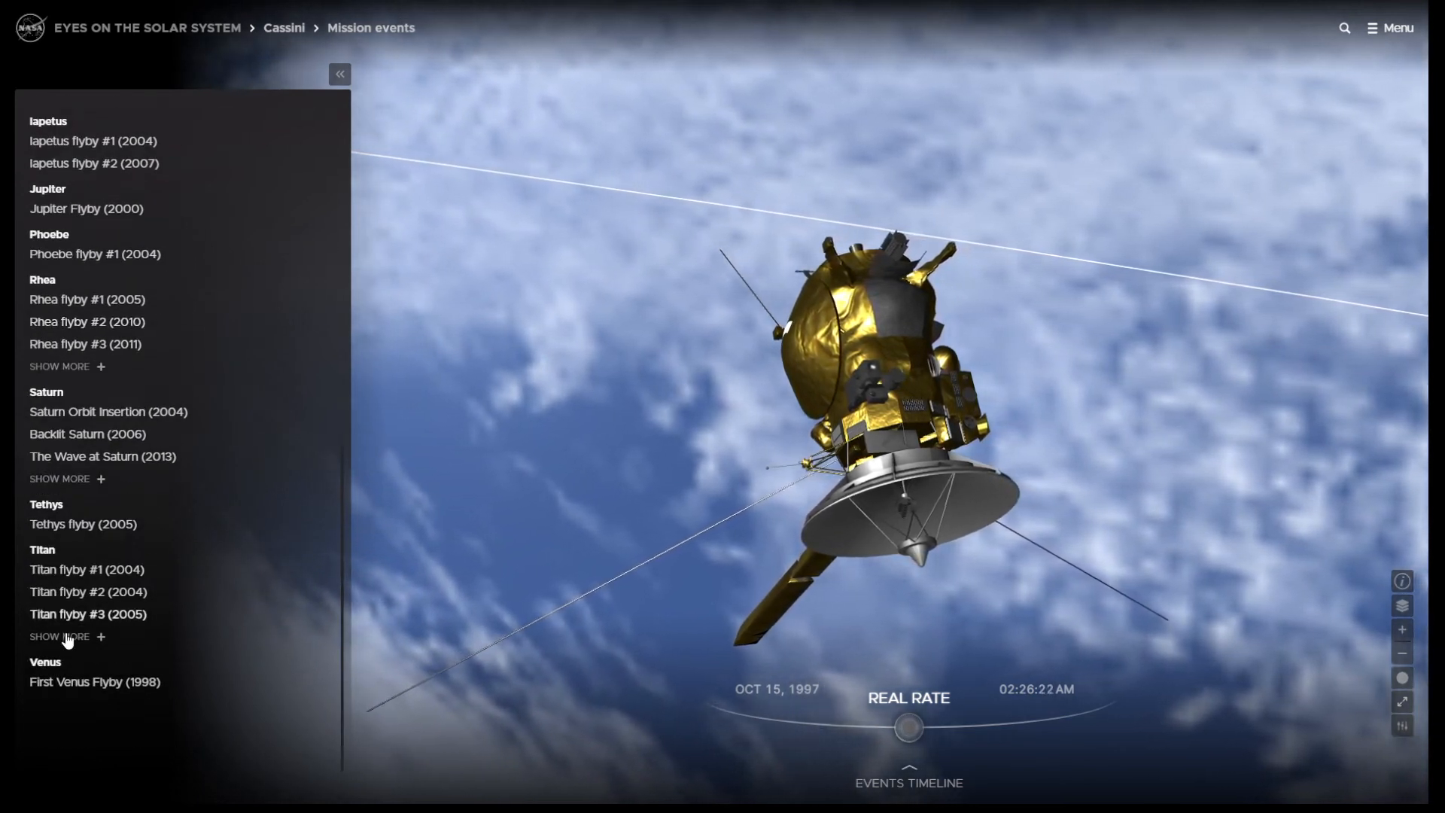
click(58, 636)
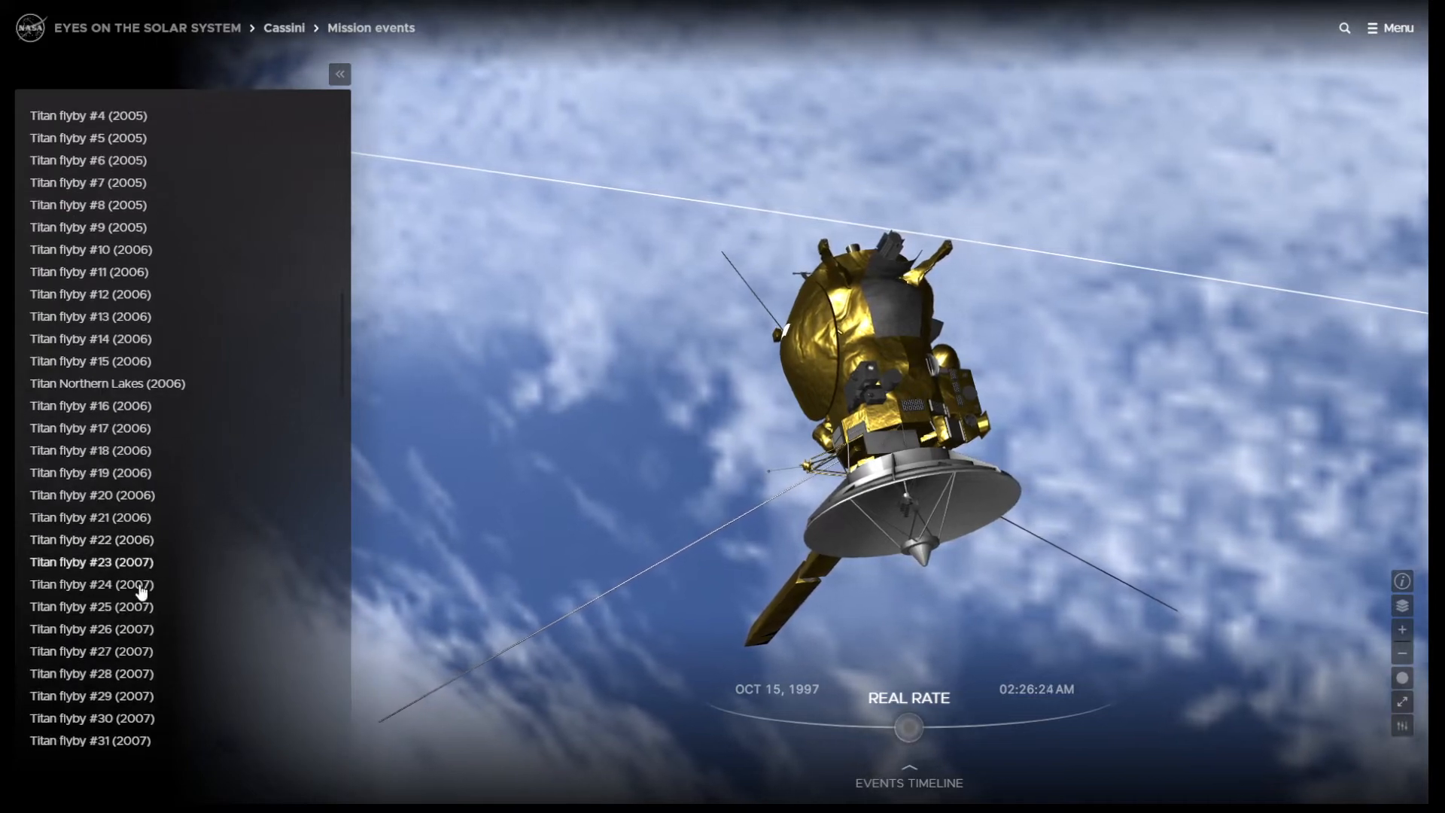
View Titan flyby #28 with the radar map, then Cassini camera surface imagery, and return to Cassini.
click(90, 673)
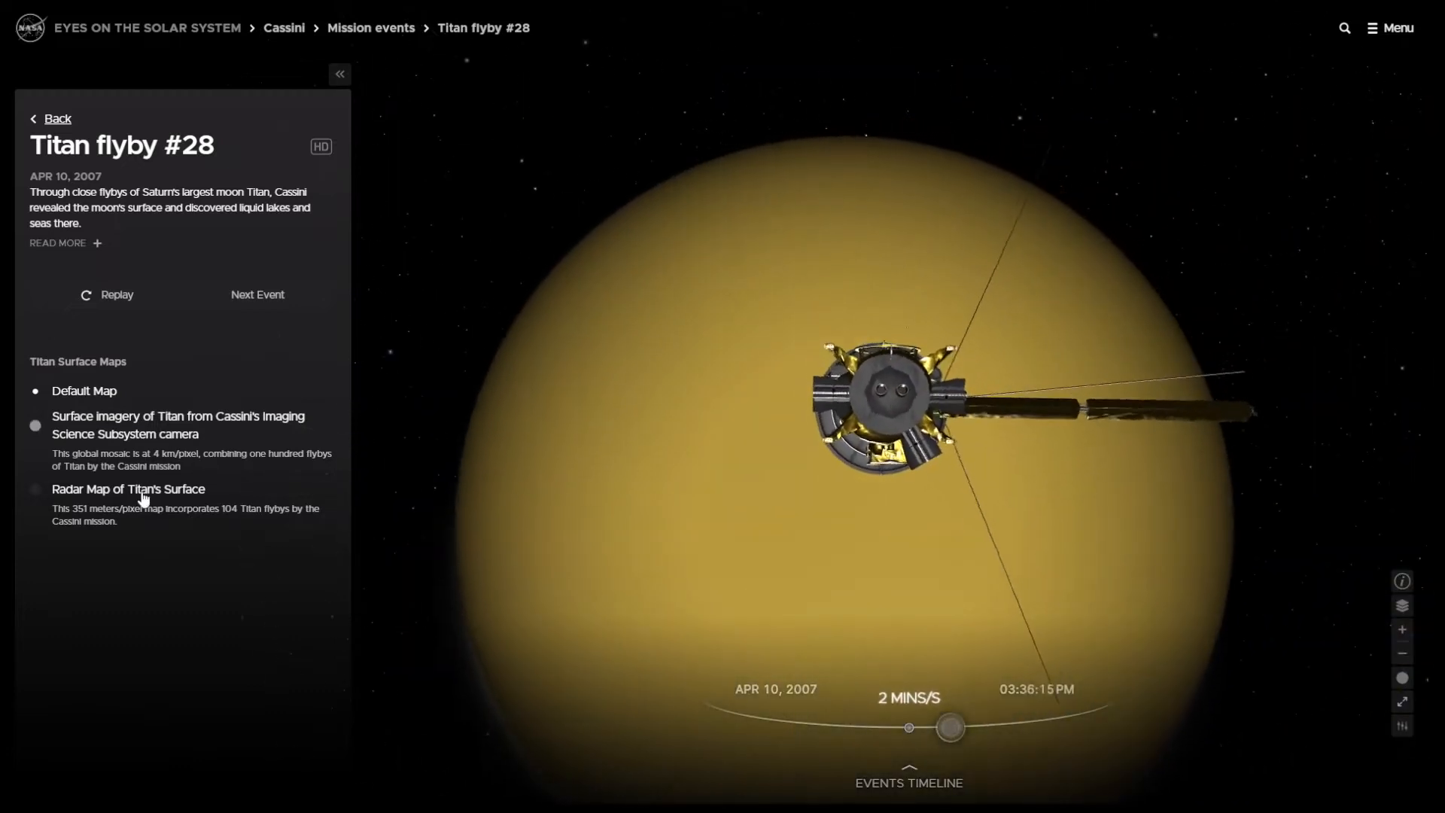
click(36, 488)
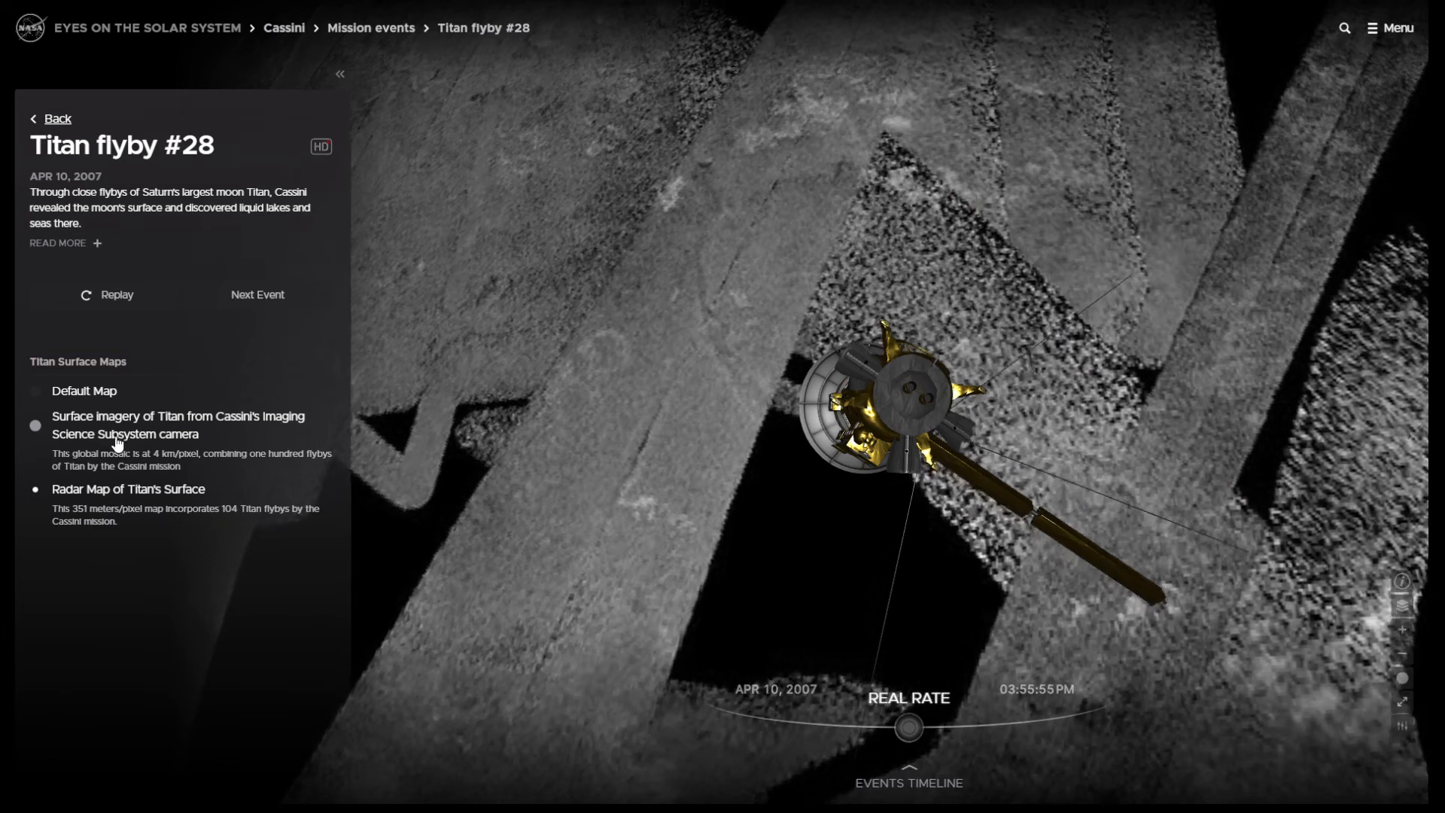
click(36, 426)
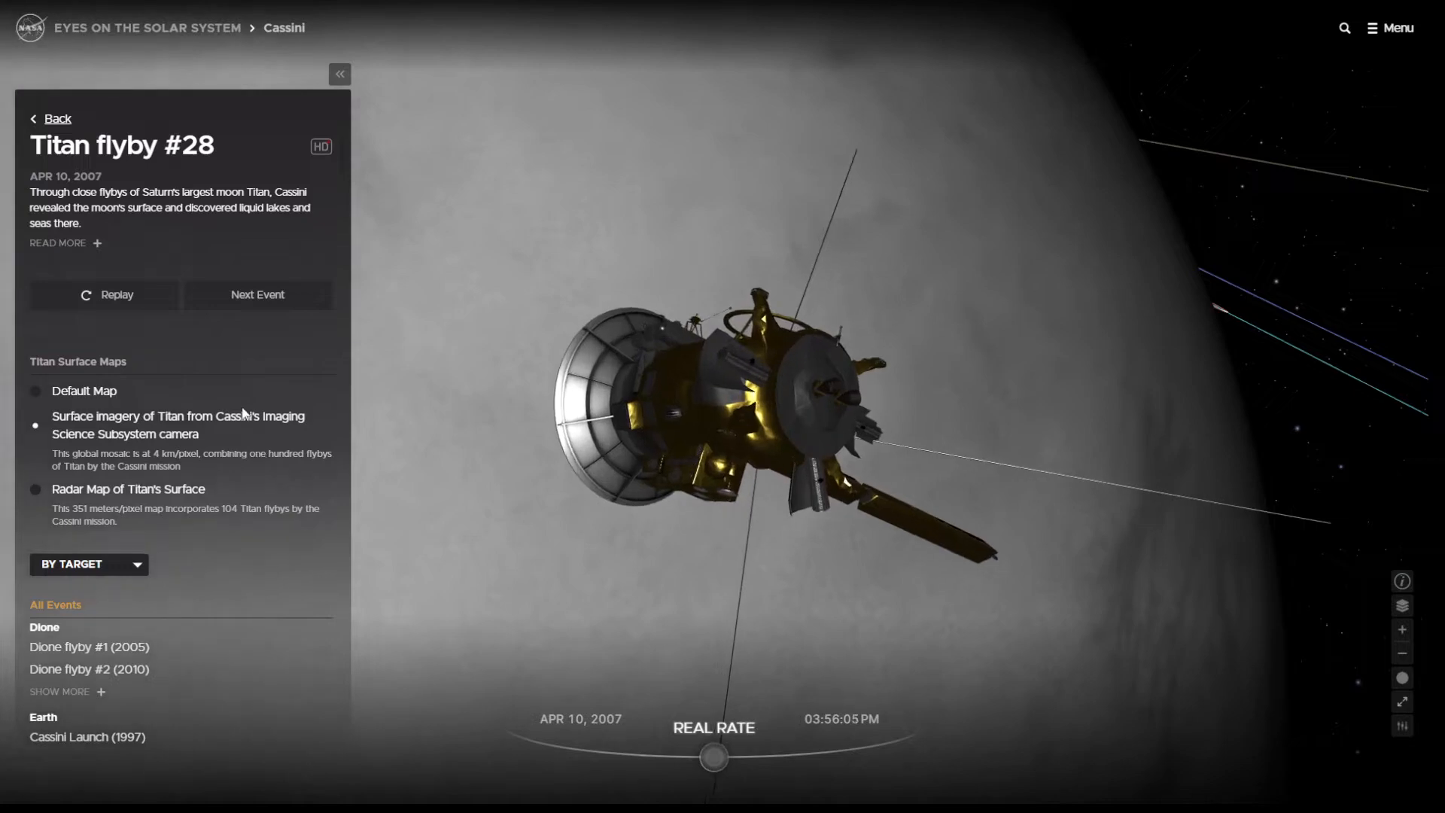
click(57, 118)
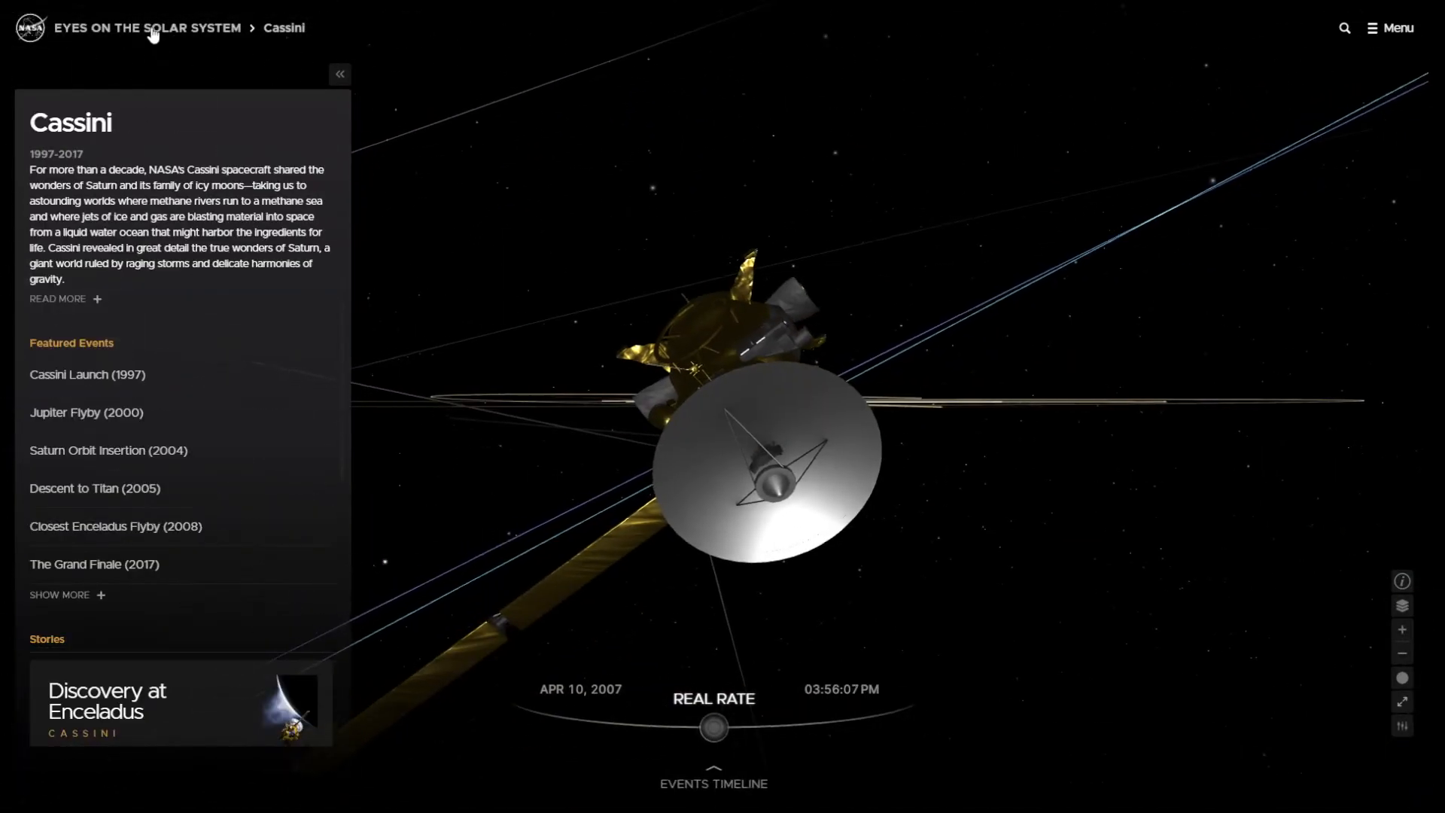
Return to the home view via the 'Eyes on the Solar System' breadcrumb.
click(147, 28)
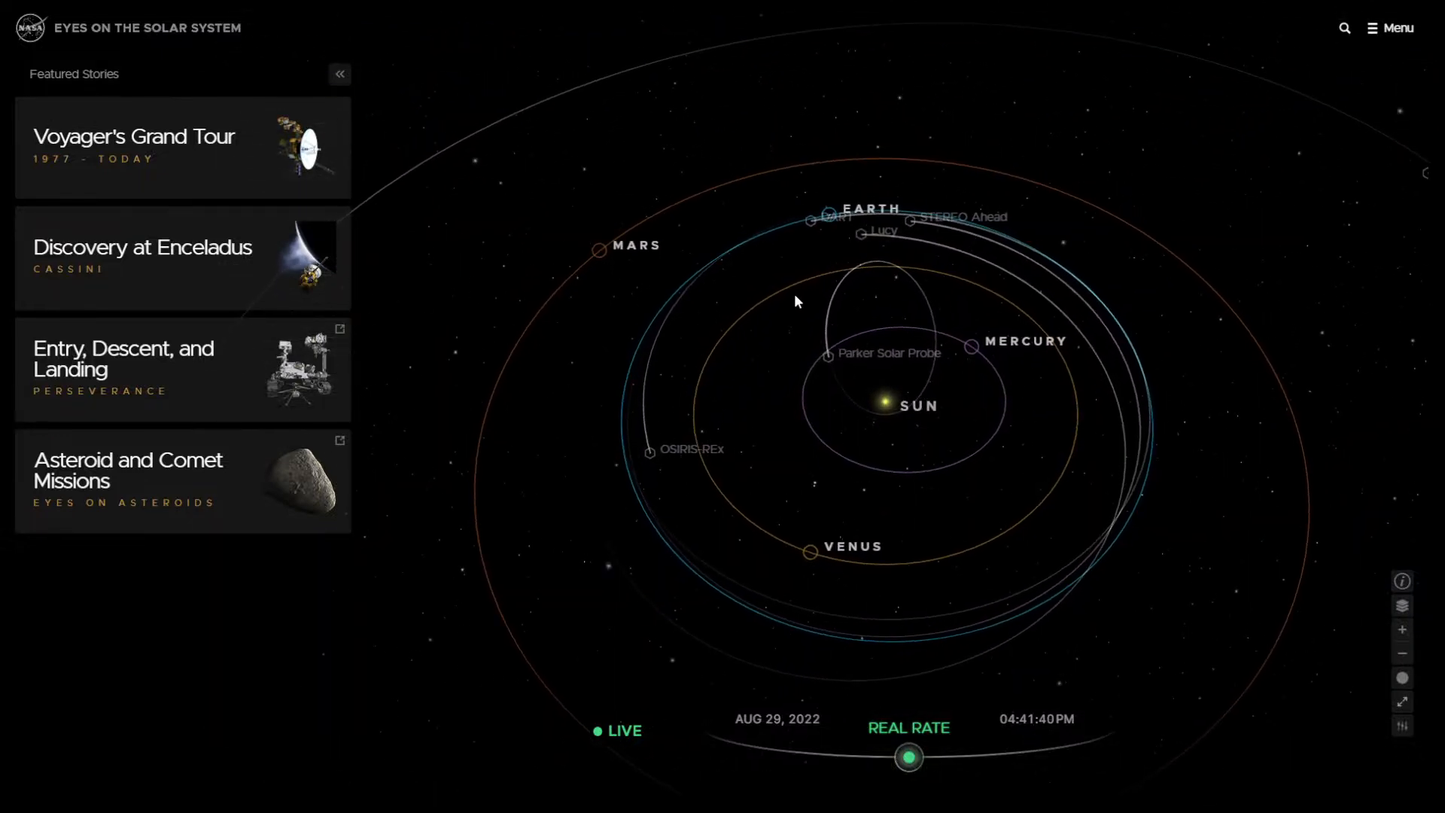
mouse_move(775, 406)
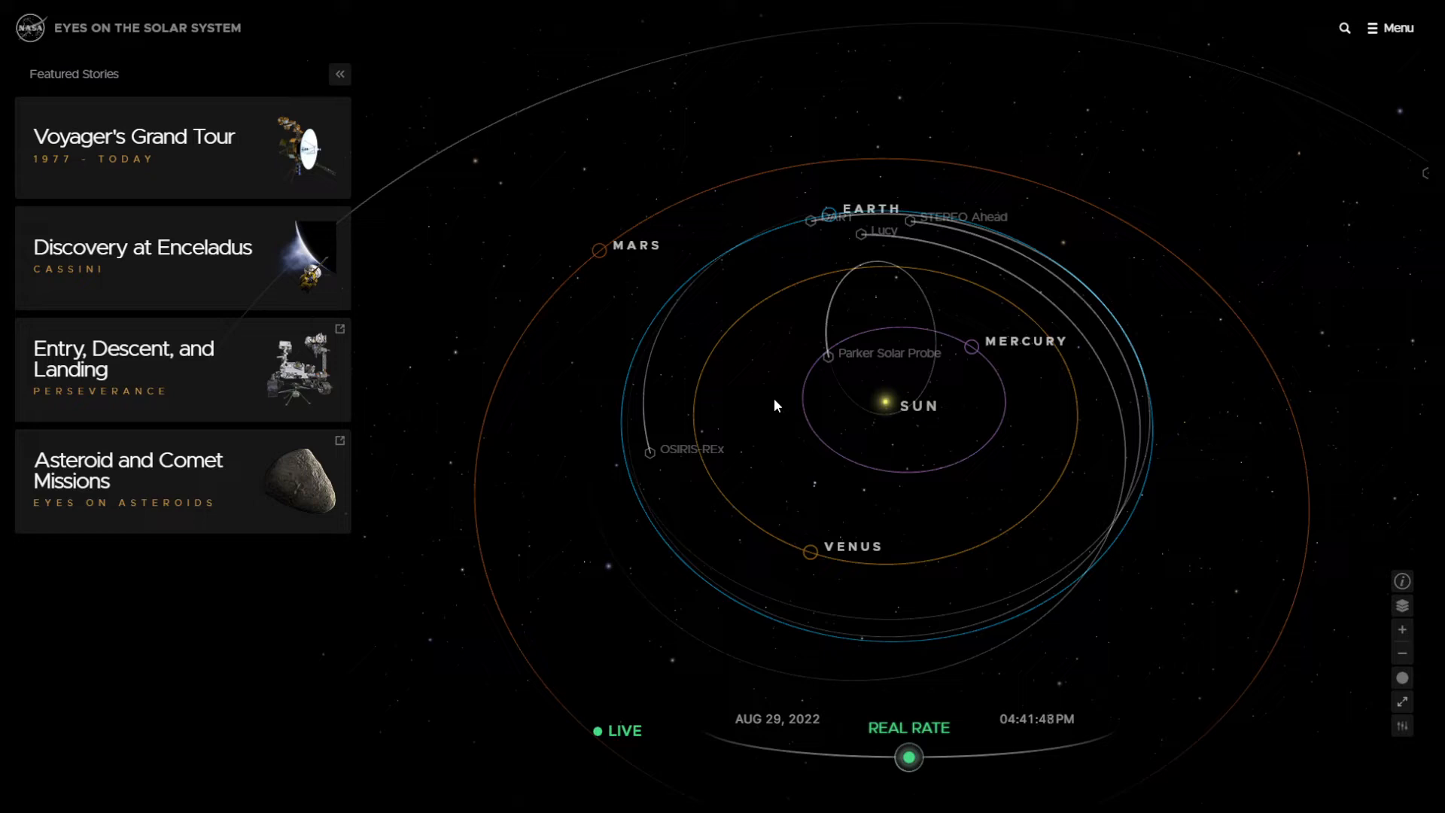
mouse_move(760, 407)
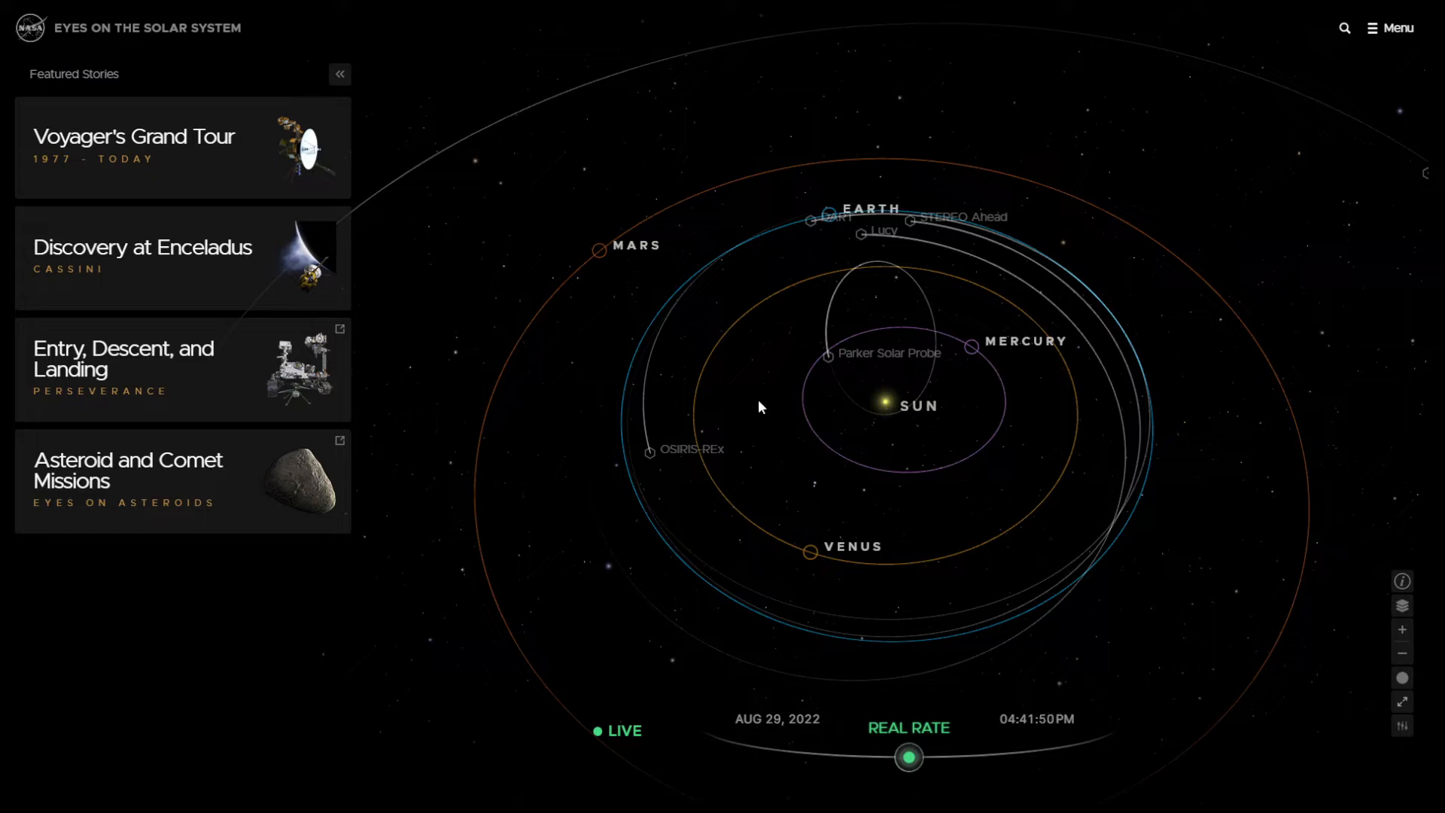